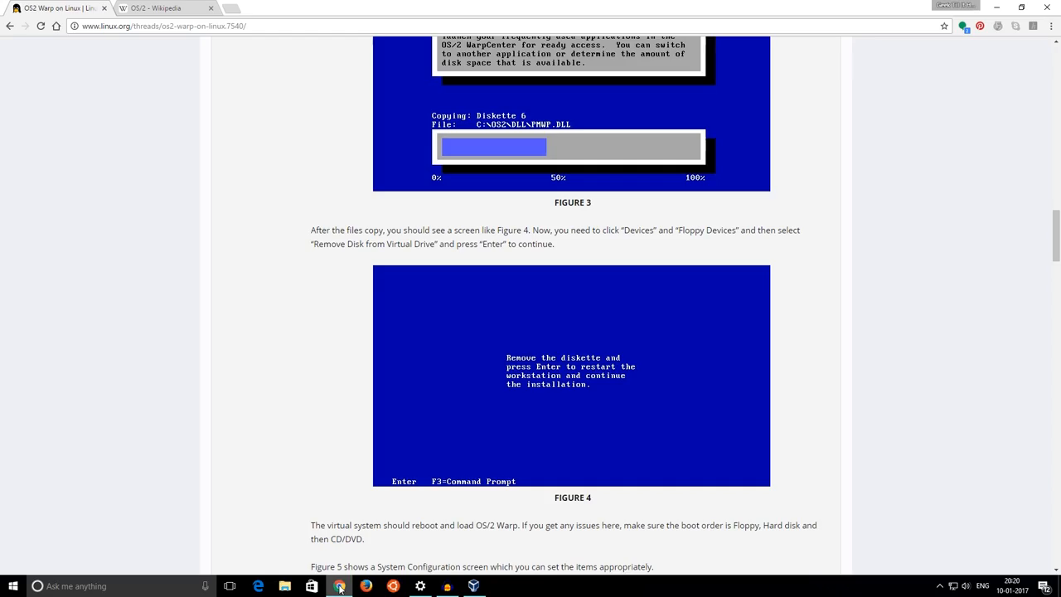
Step: Review the linux.org OS/2 Warp guide and read the Wikipedia OS/2 article down to its Warp years
left_click(157, 8)
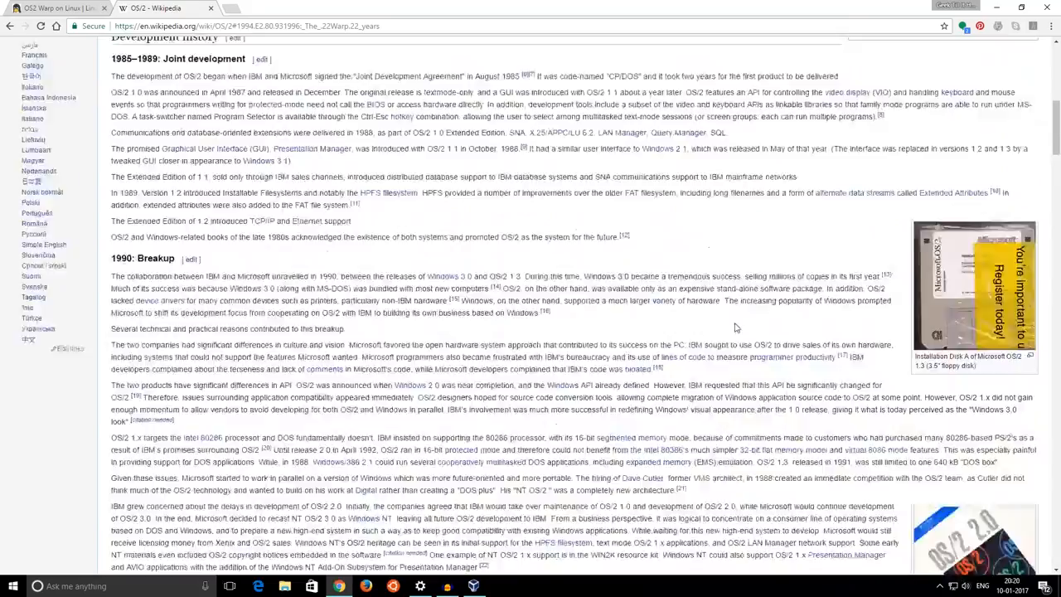
left_click(53, 9)
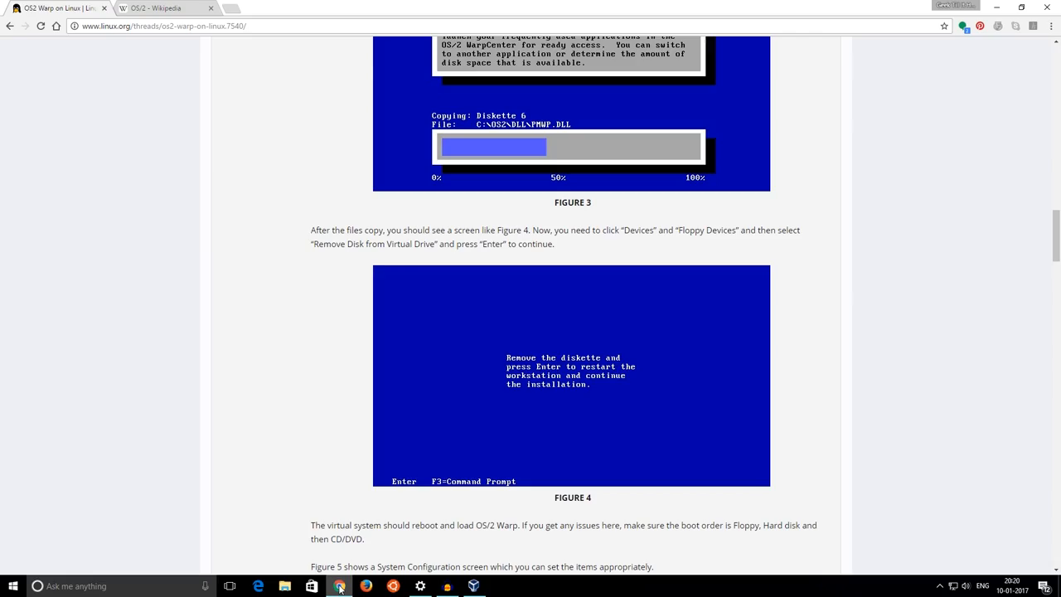
left_click(157, 7)
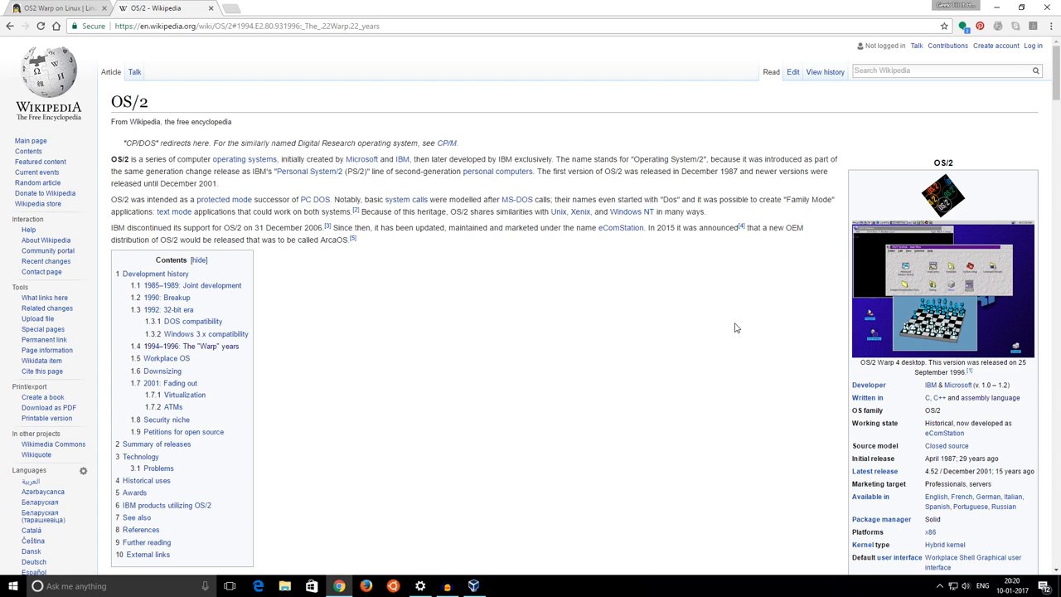
scroll("down", 3)
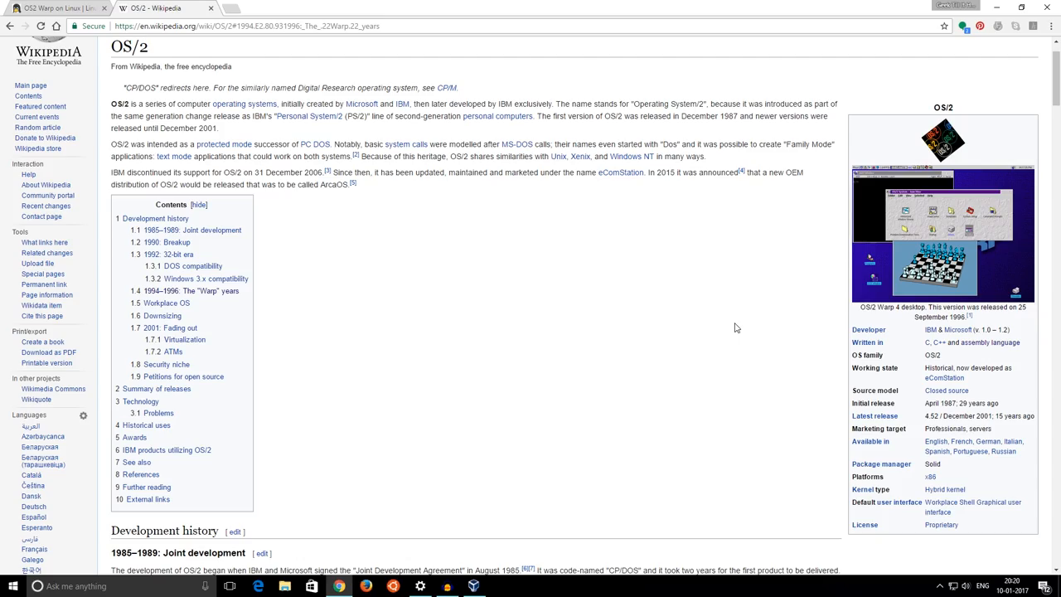
scroll("down", 3)
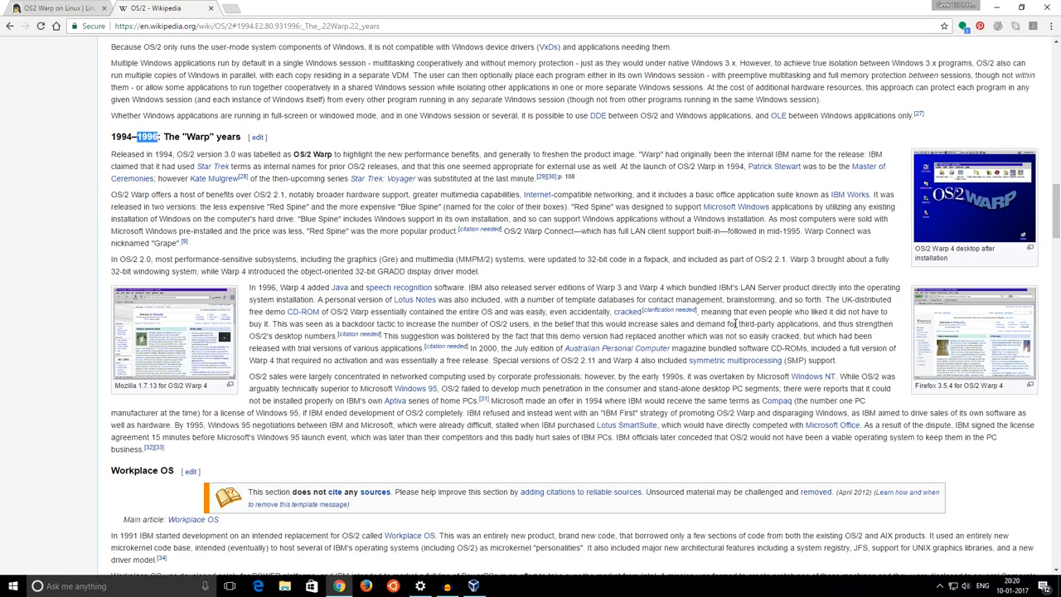
mouse_move(796, 289)
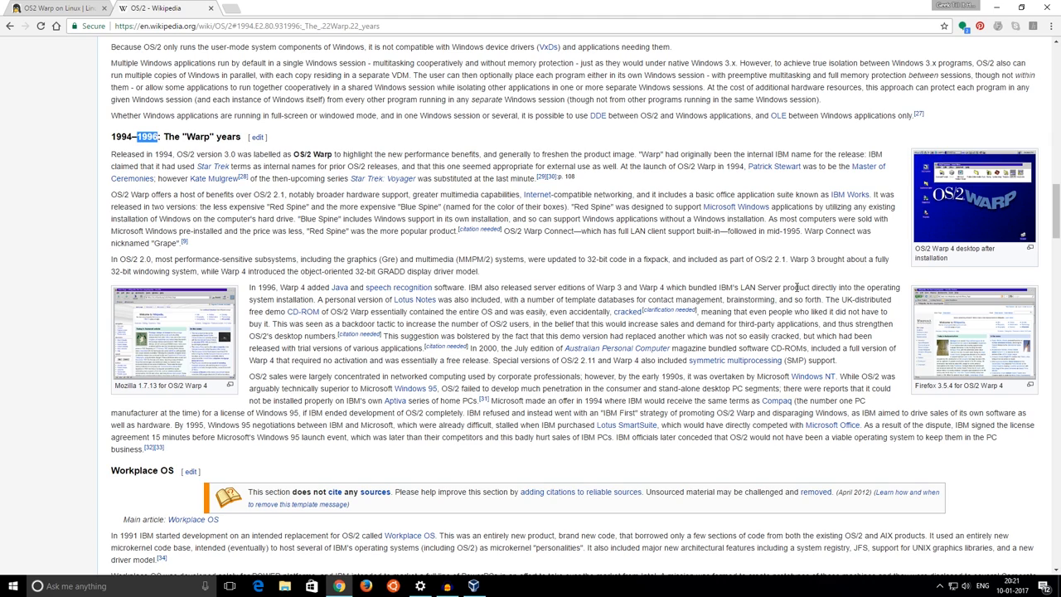
mouse_move(978, 146)
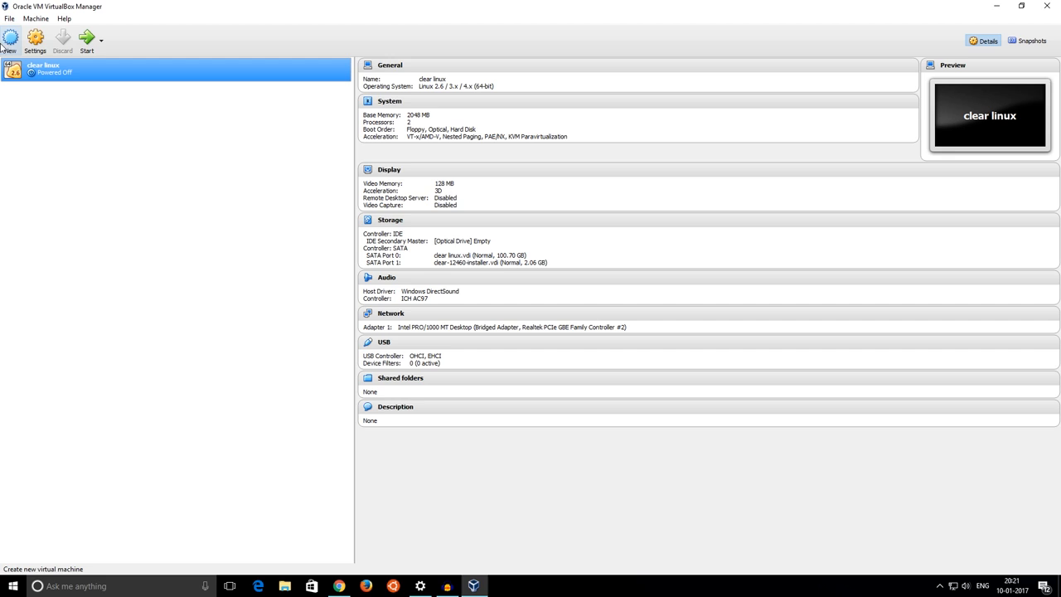
Step: Create a new 'Warp 4' machine of type IBM OS/2 / OS/2 Warp 4 with 512 MB memory and a 2 GB disk
left_click(10, 39)
type("Wan")
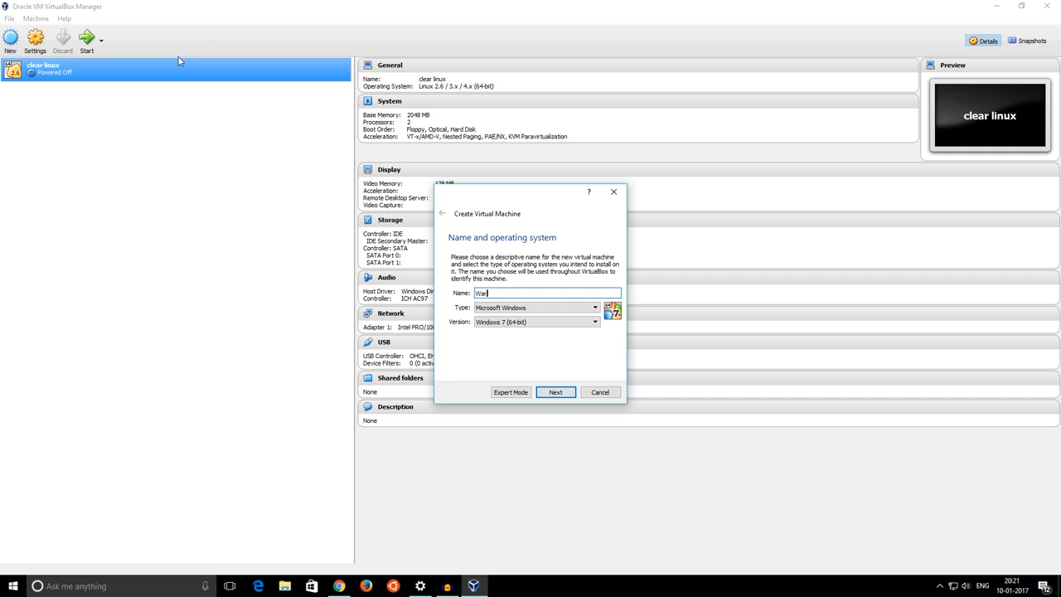
left_click(594, 307)
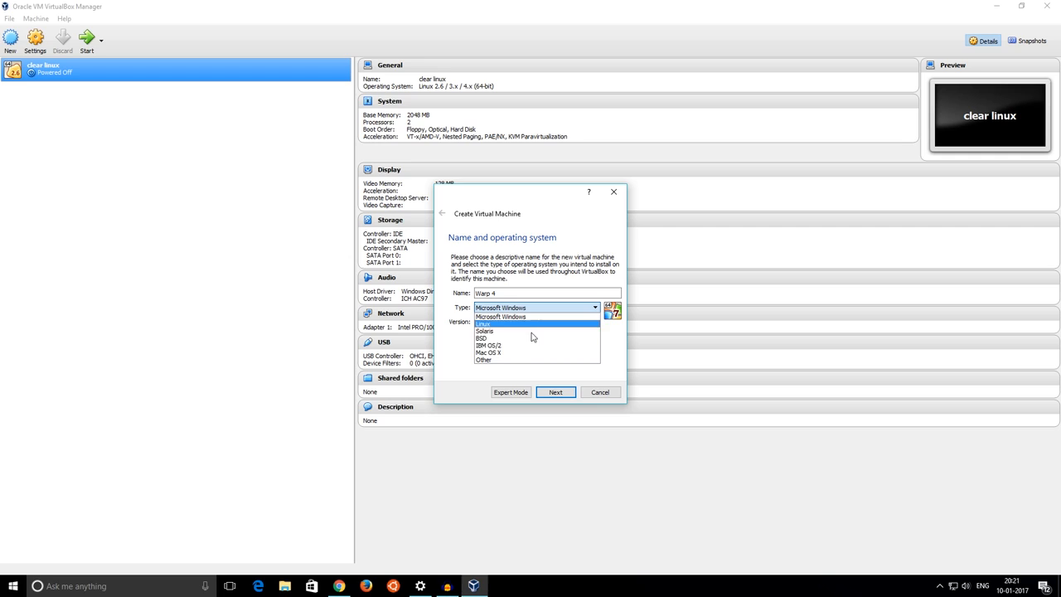
left_click(555, 391)
type("512")
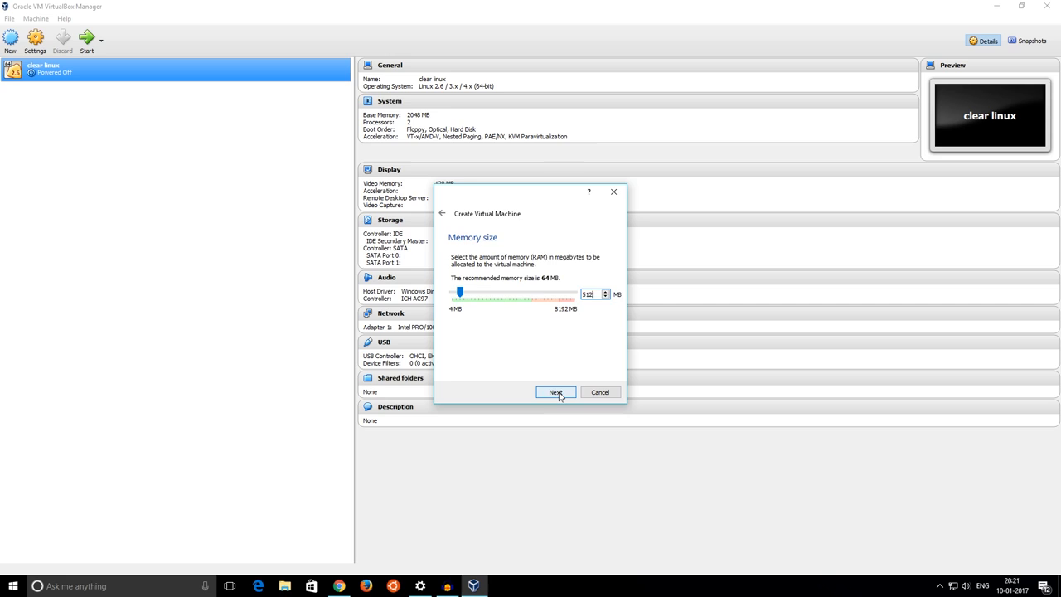
left_click(556, 392)
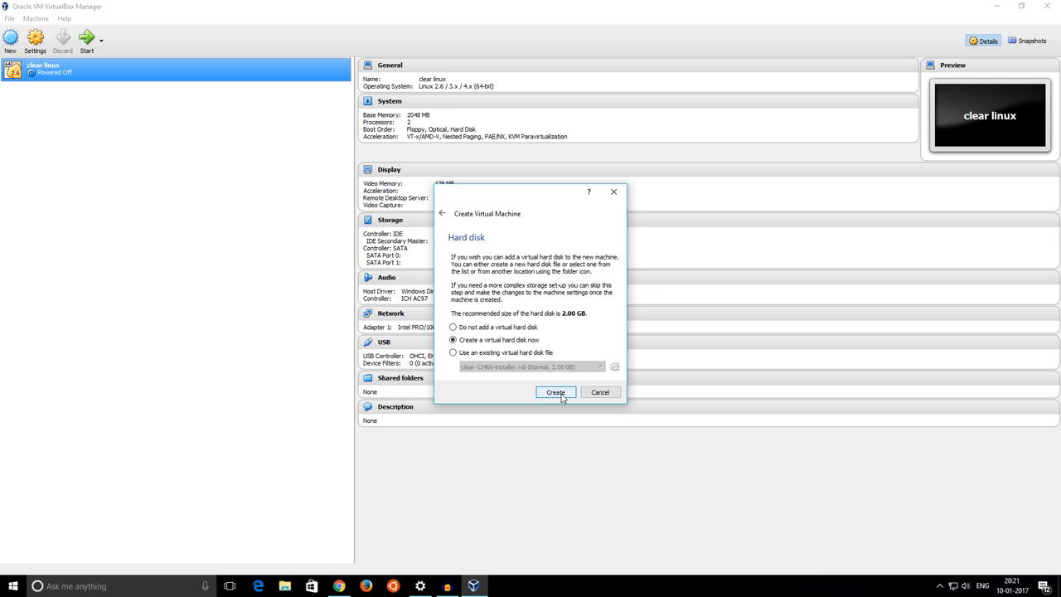
left_click(554, 391)
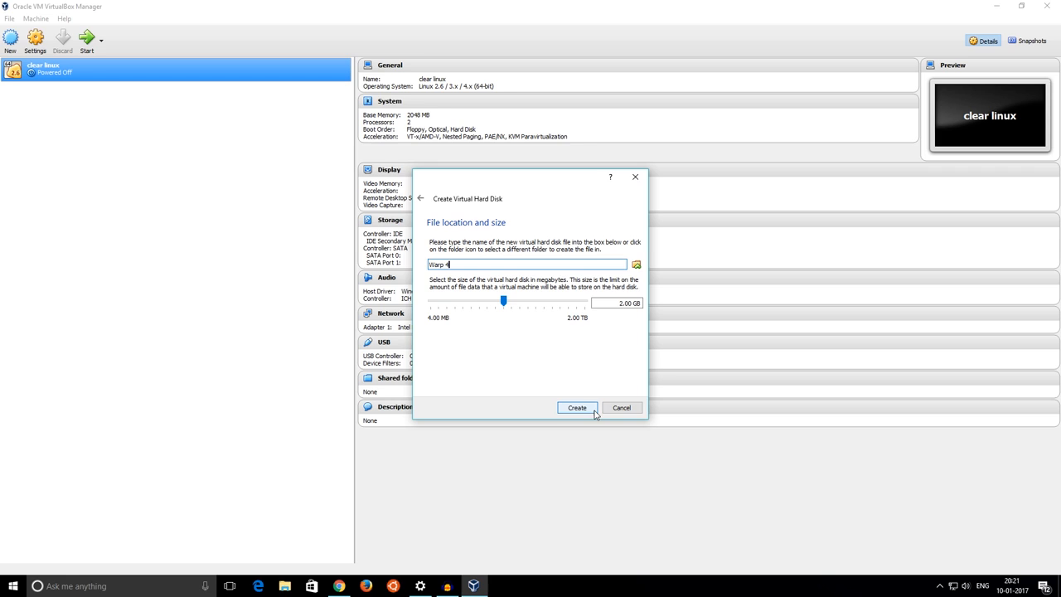
left_click(577, 408)
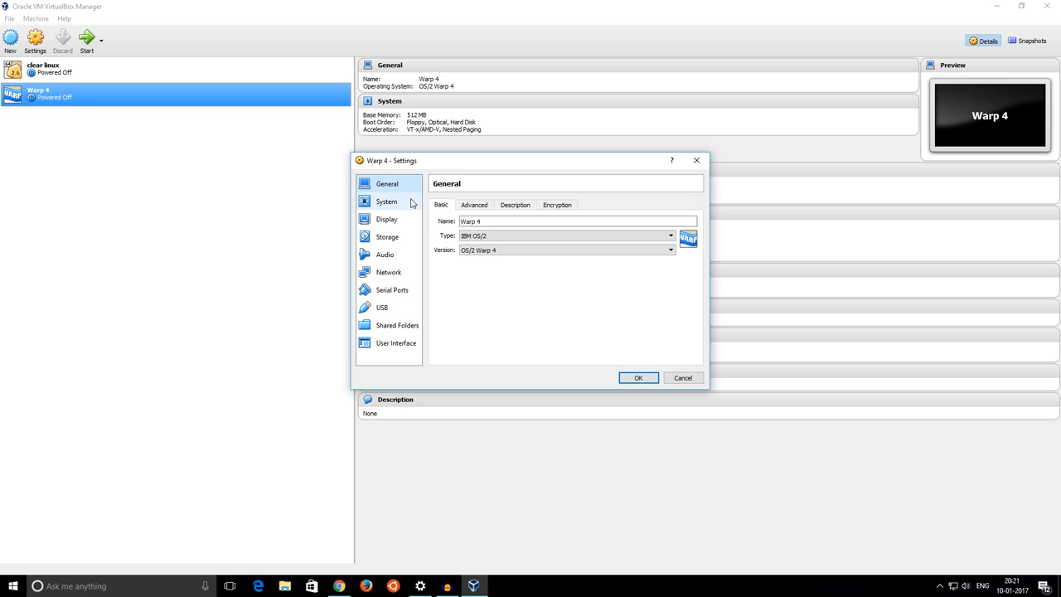
Step: Review Warp 4's System processors, motherboard and Display settings
left_click(386, 203)
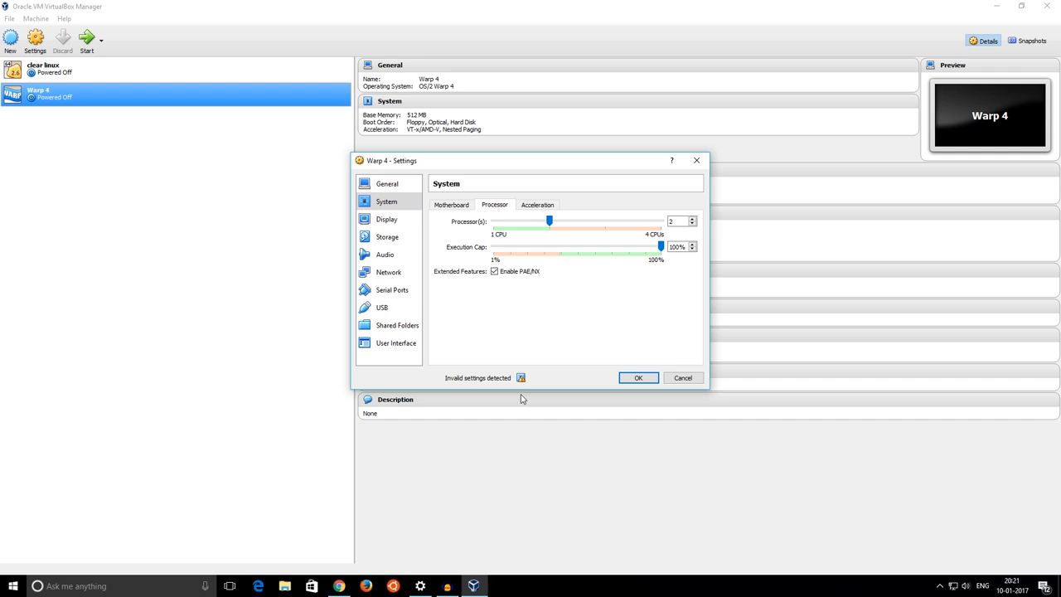
left_click(451, 205)
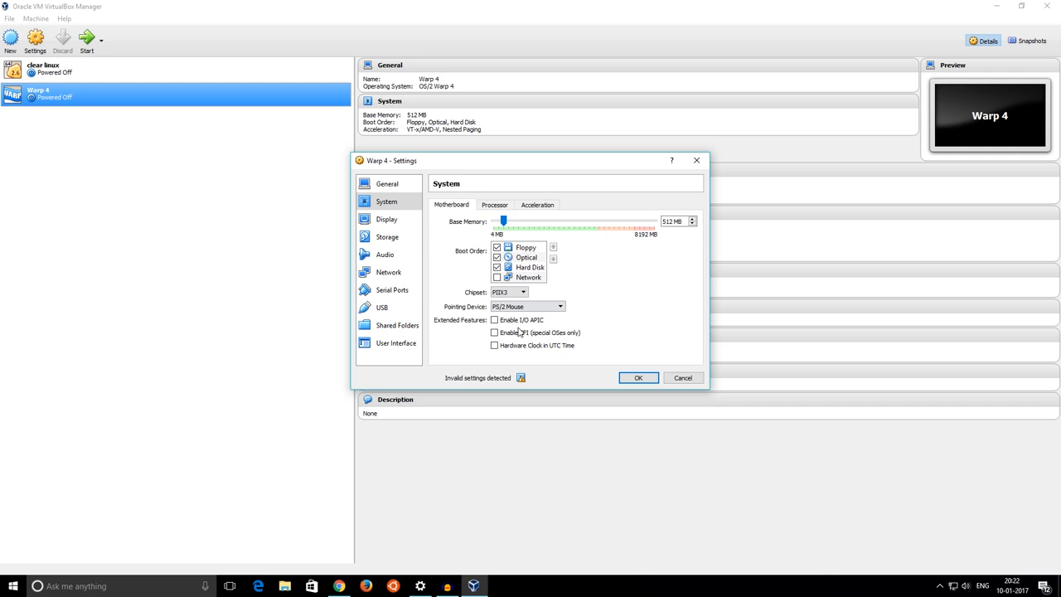
left_click(387, 219)
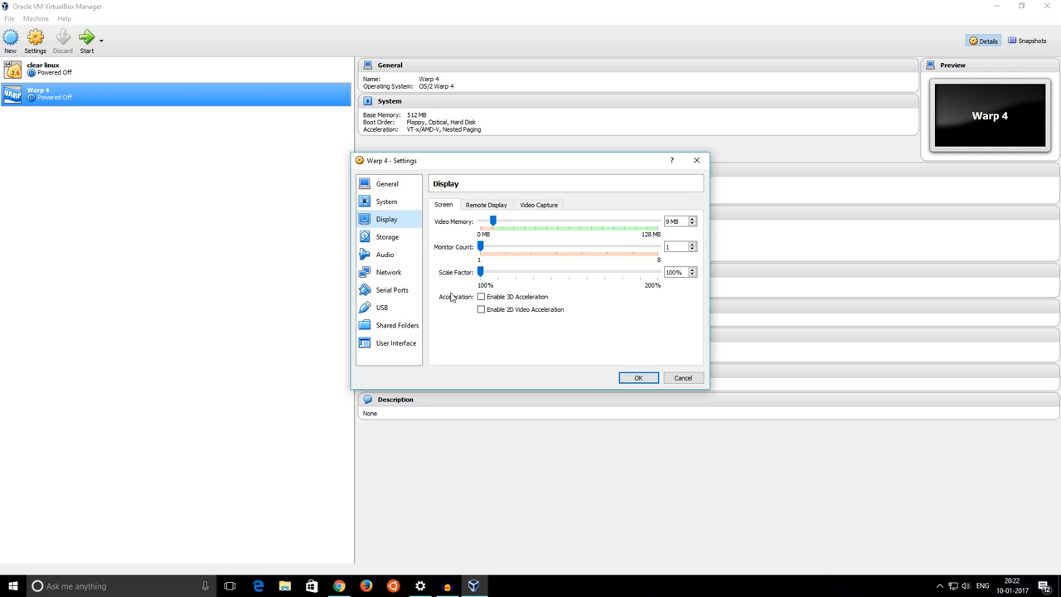
left_click(388, 235)
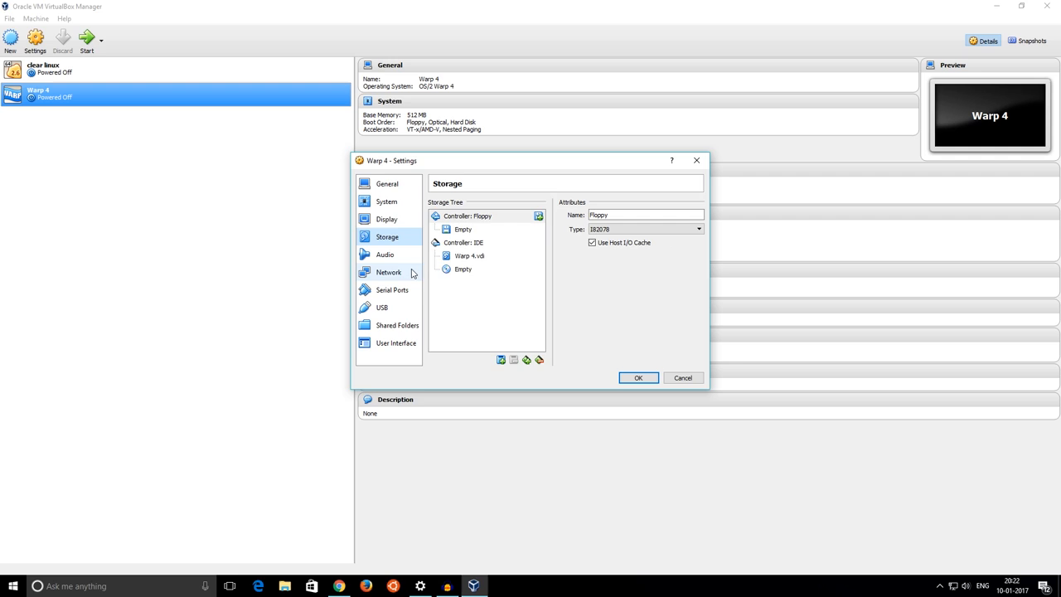
Step: Attach Installation.img and the OS/2 Warp 4 ISO under Storage, set a bridged network adapter, and save
left_click(537, 215)
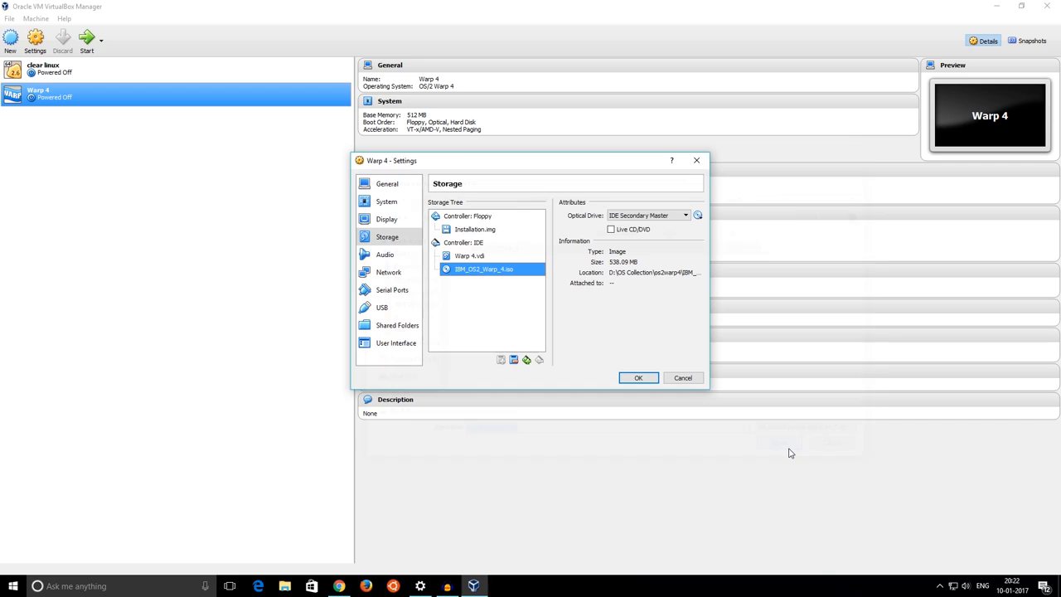
left_click(388, 272)
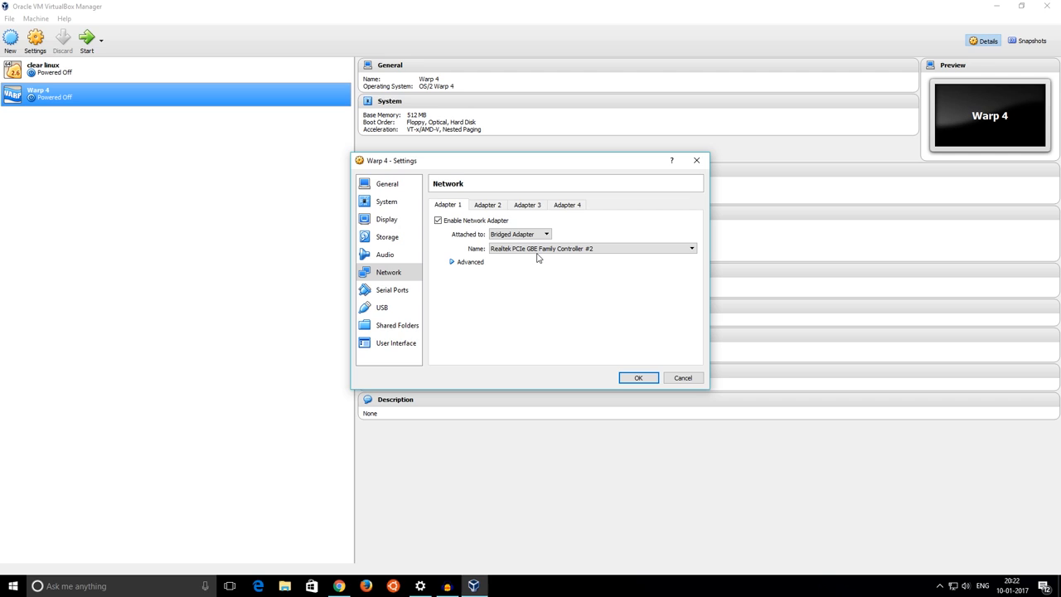
left_click(637, 378)
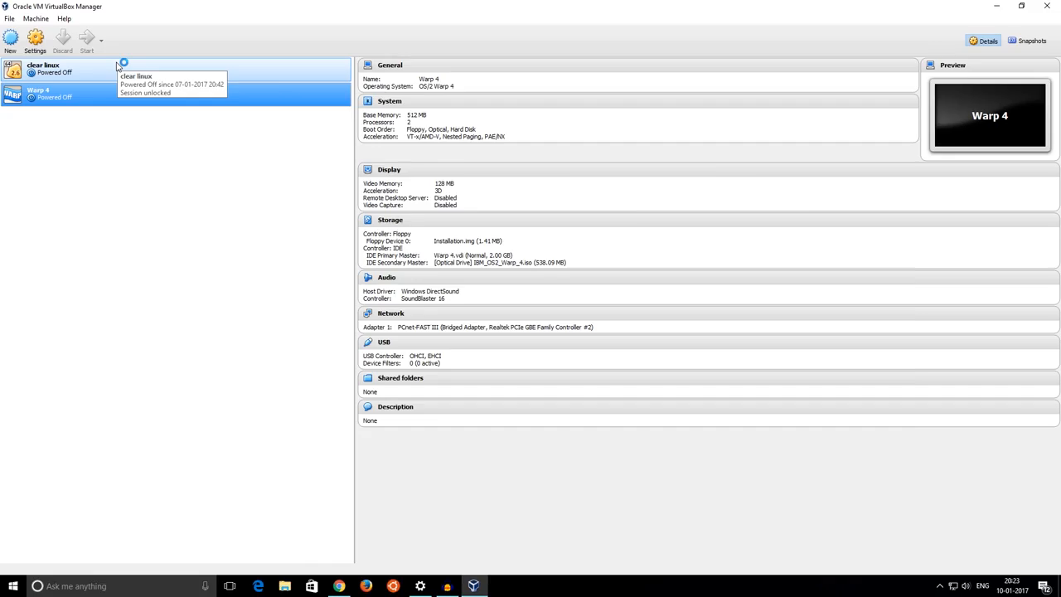
Step: Start the Warp 4 machine and load the next installer floppy image to reach the Welcome screen
left_click(86, 38)
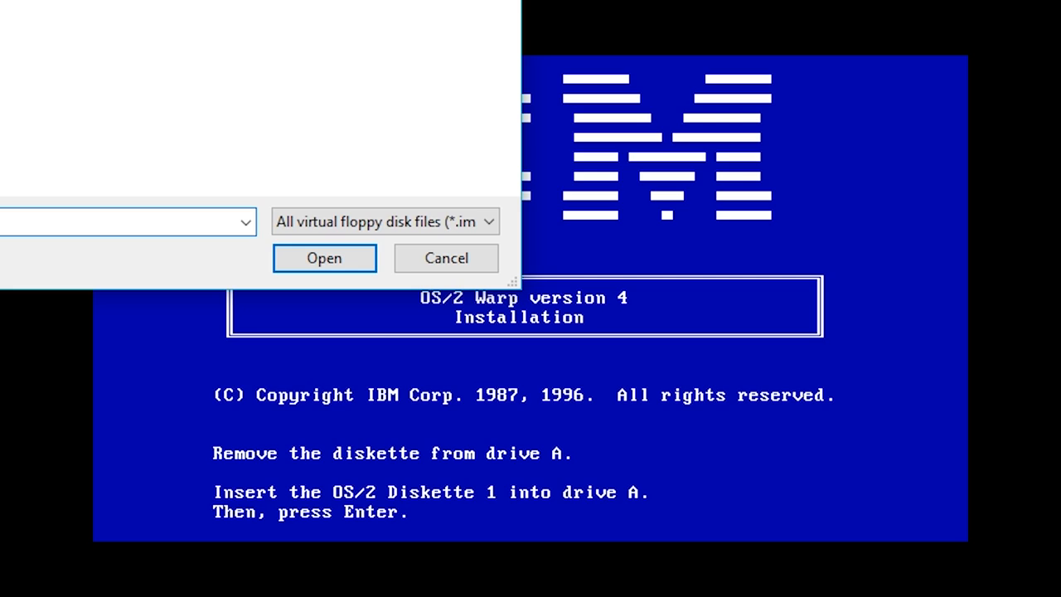
left_click(325, 259)
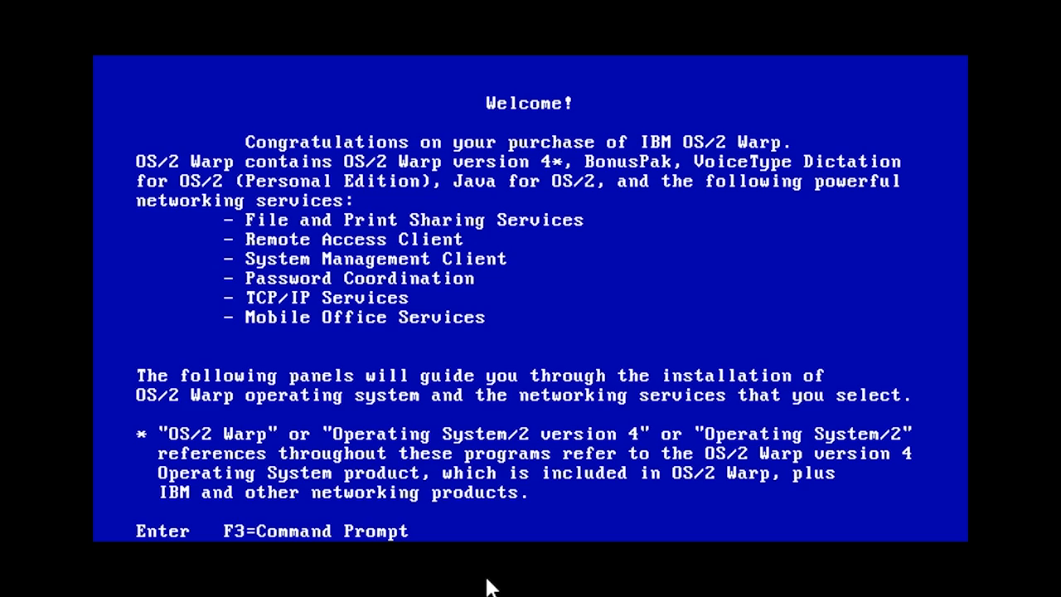
Step: Continue past the installer welcome screen toward the remove-diskette prompt
key("Return")
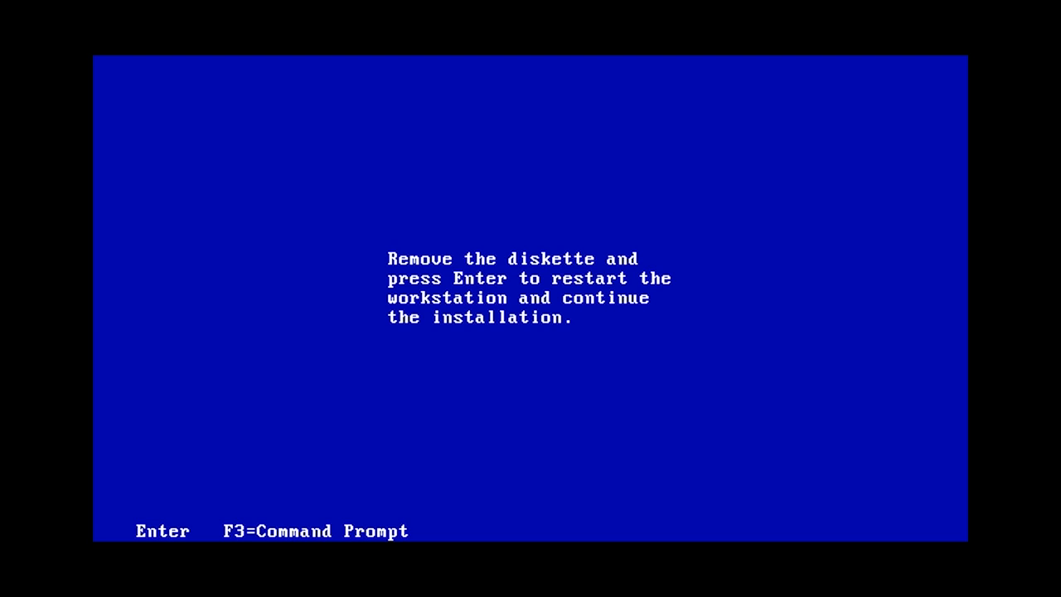
mouse_move(612, 304)
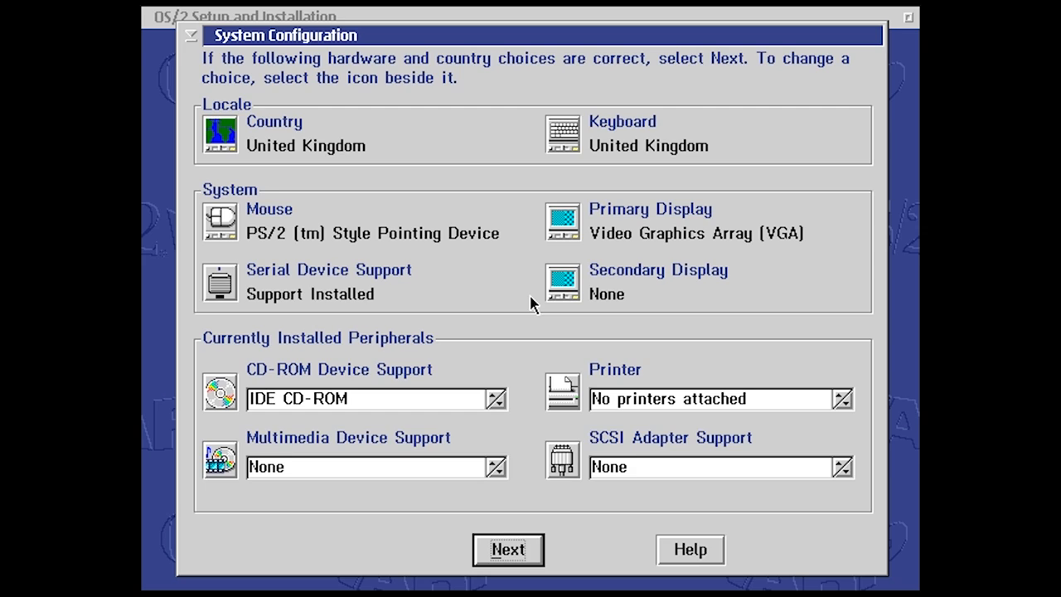
Step: Accept the listed system configuration and cancel the default printer selection
left_click(507, 550)
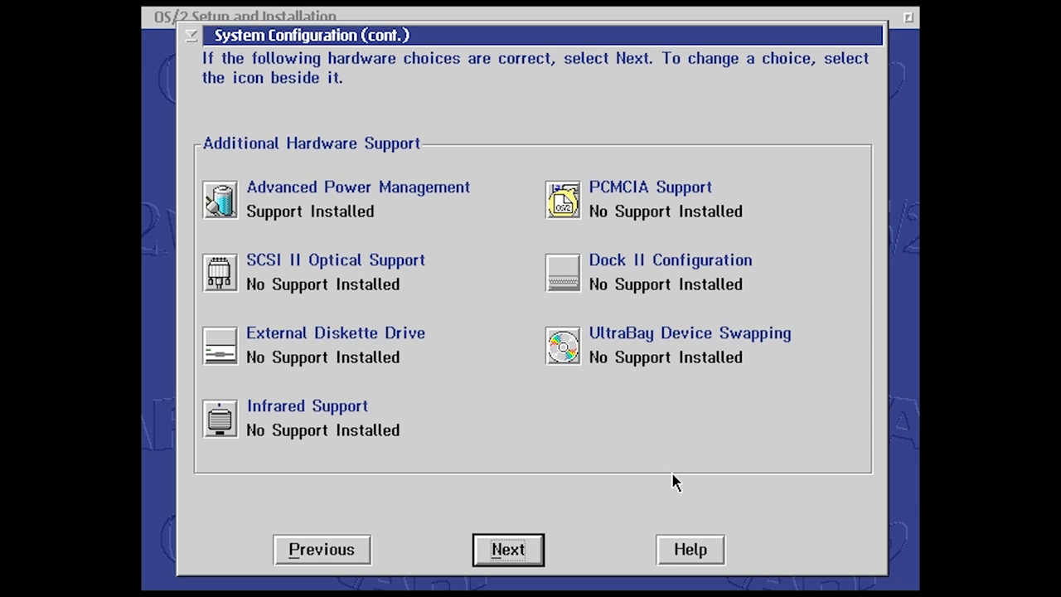
left_click(508, 551)
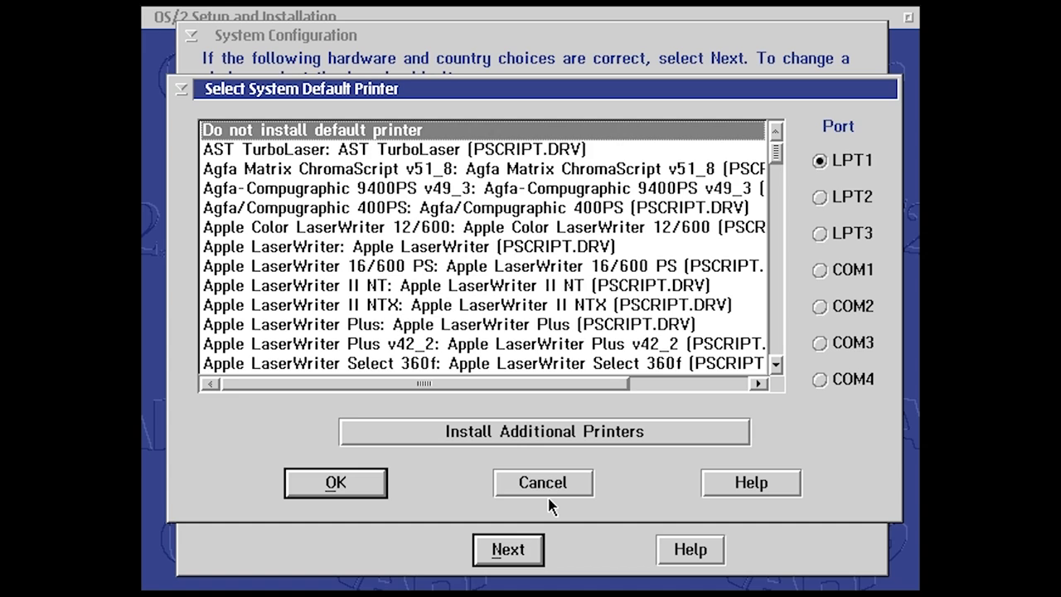
left_click(335, 482)
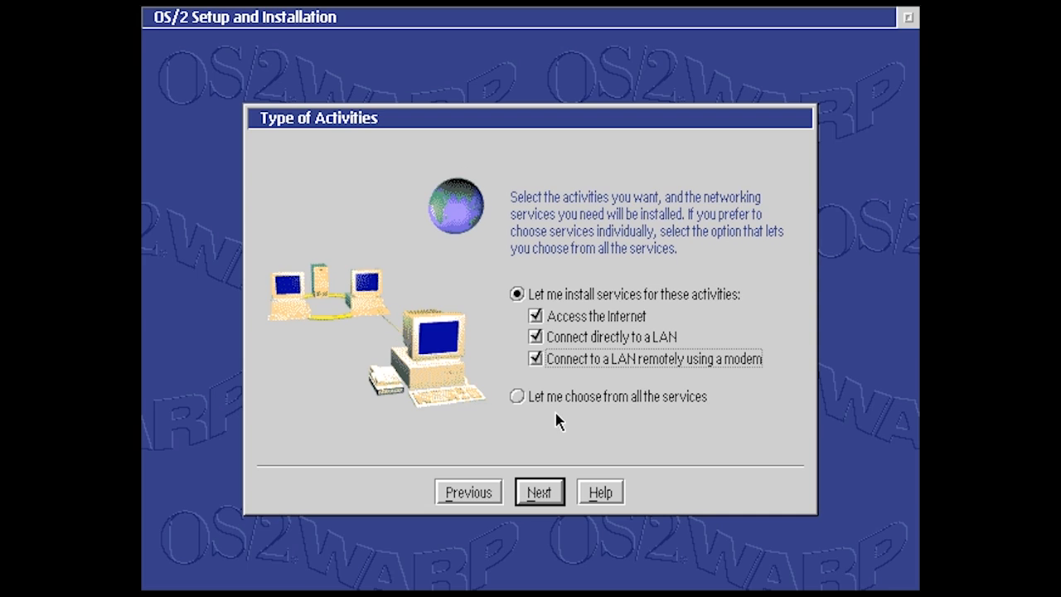
Step: Keep all three suggested network activities and the IBMPEERS domain name
left_click(537, 491)
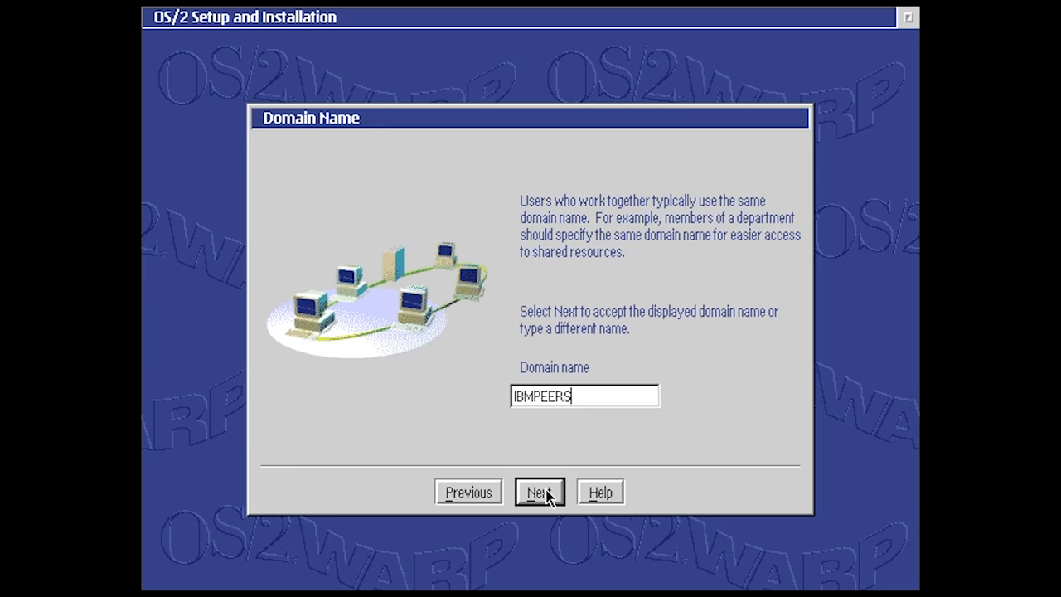
left_click(539, 491)
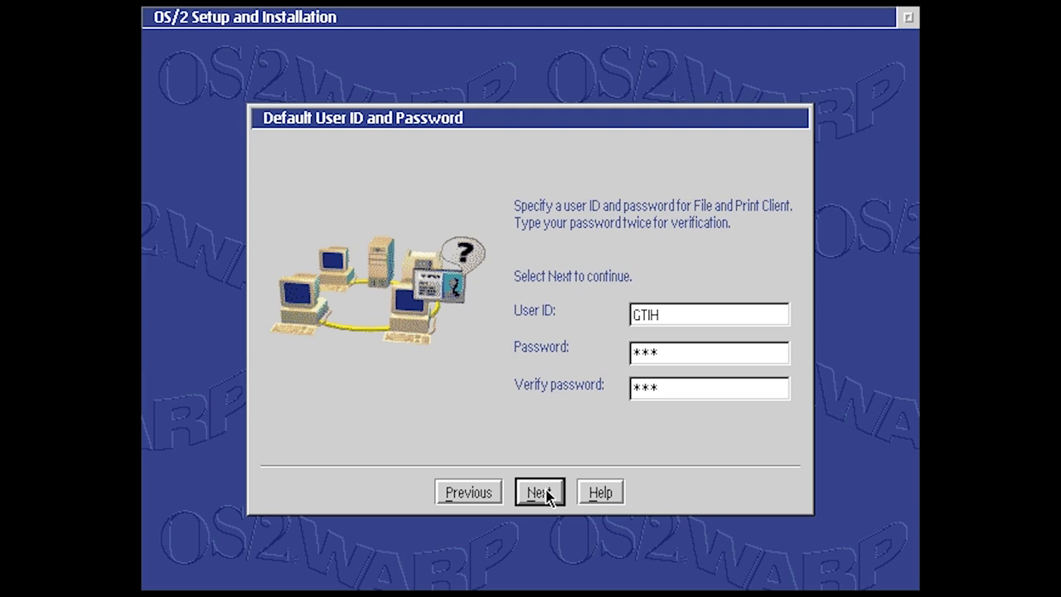
Step: Enter the default user password and continue to the NetWare Client question
type("*")
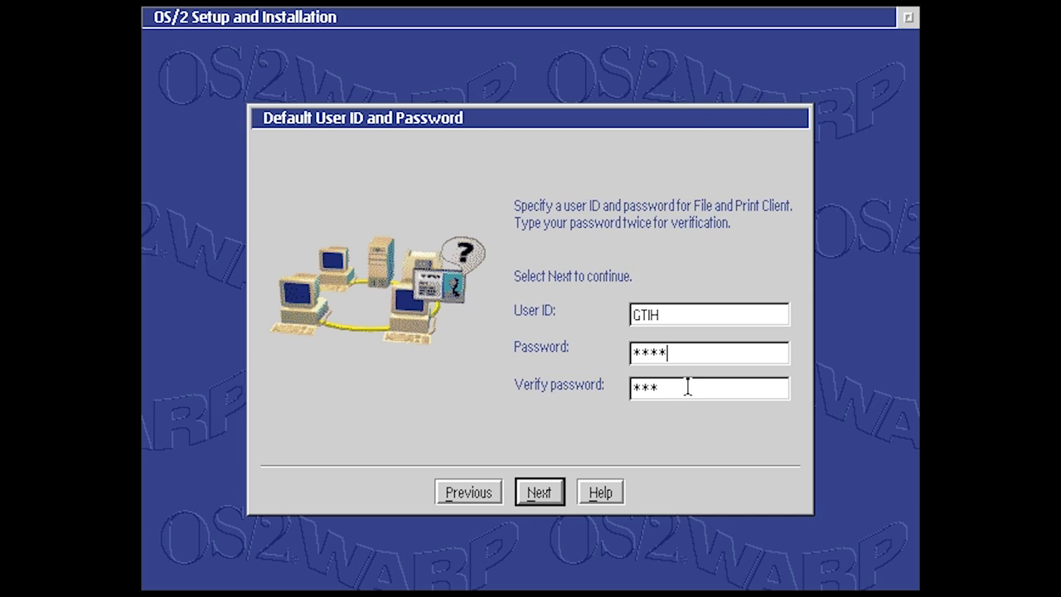
left_click(539, 491)
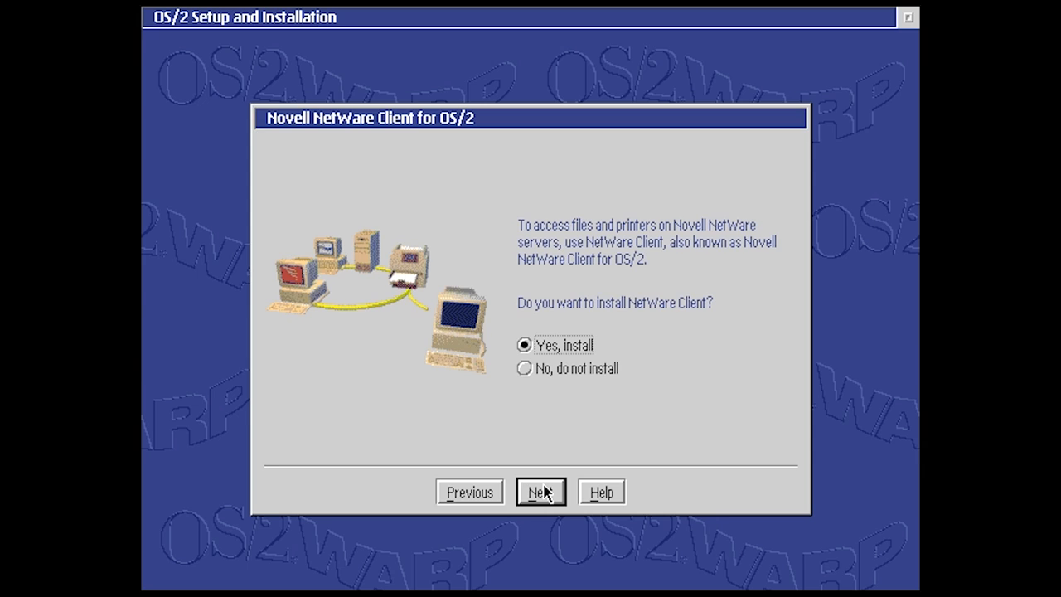
mouse_move(606, 438)
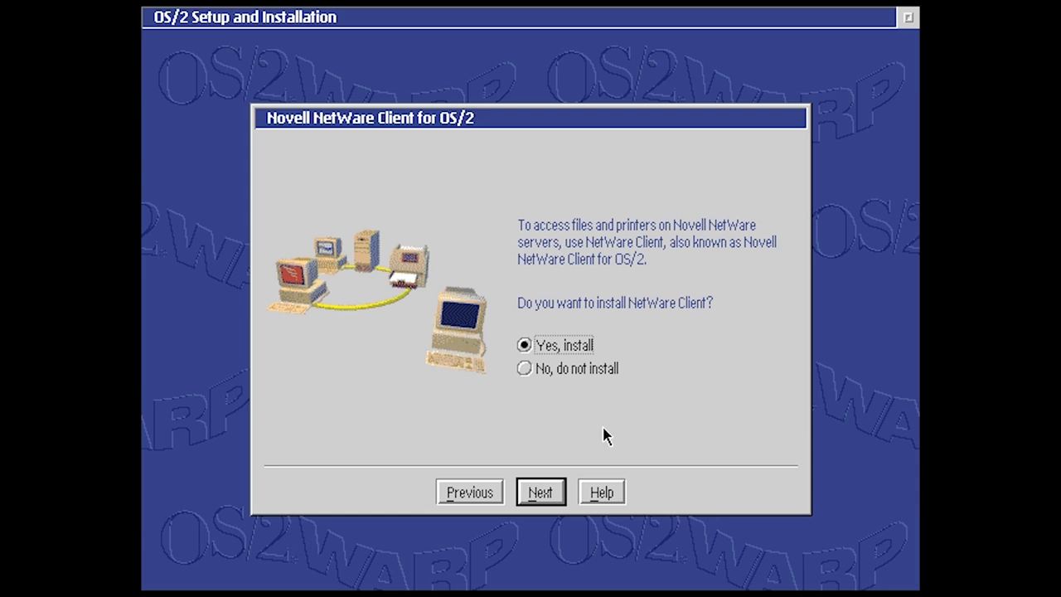
Step: Keep NetWare Client, then enter TCP/IP address 192.168.0.35, mask 255.255.255.0, router 192.168.0.1
left_click(541, 491)
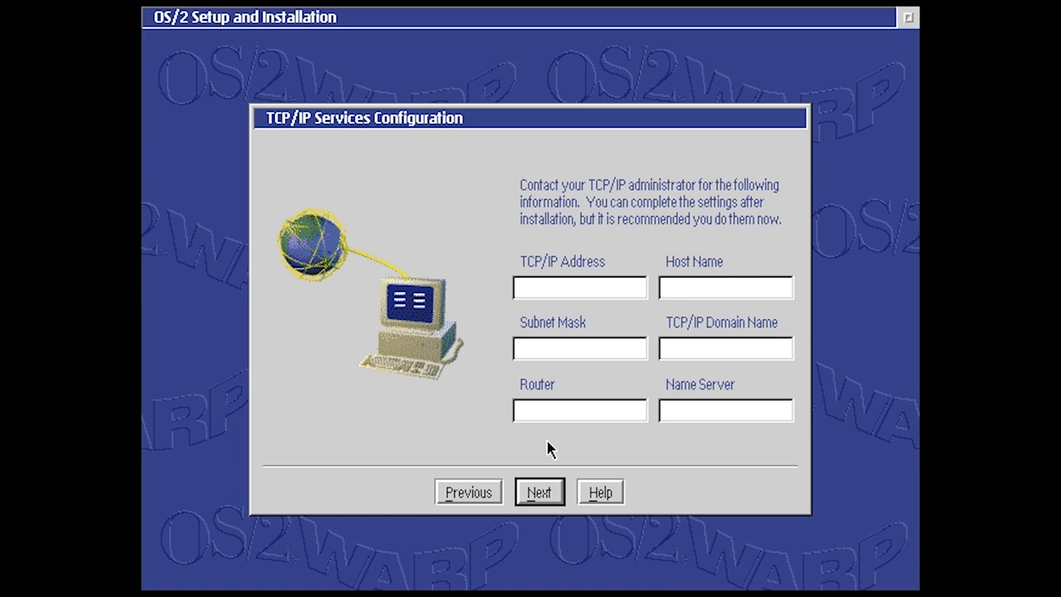
mouse_move(581, 385)
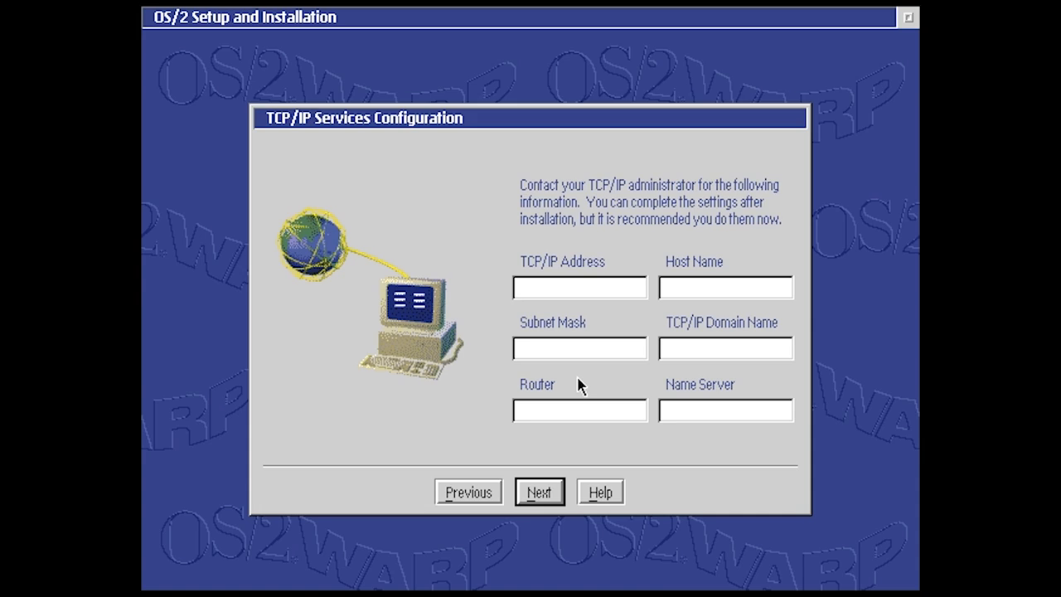
type("192.168")
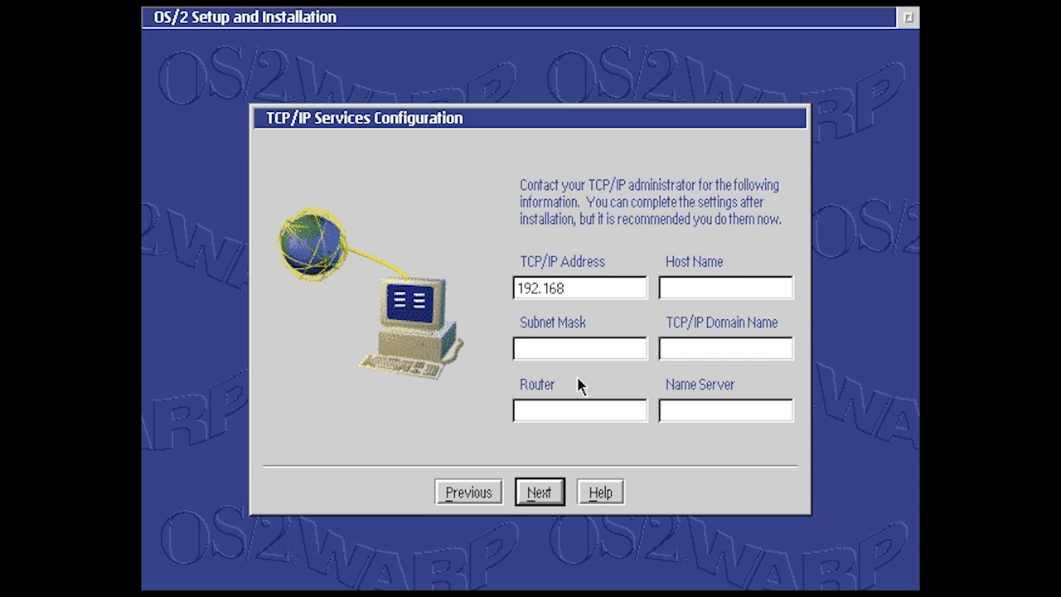
type(".0.")
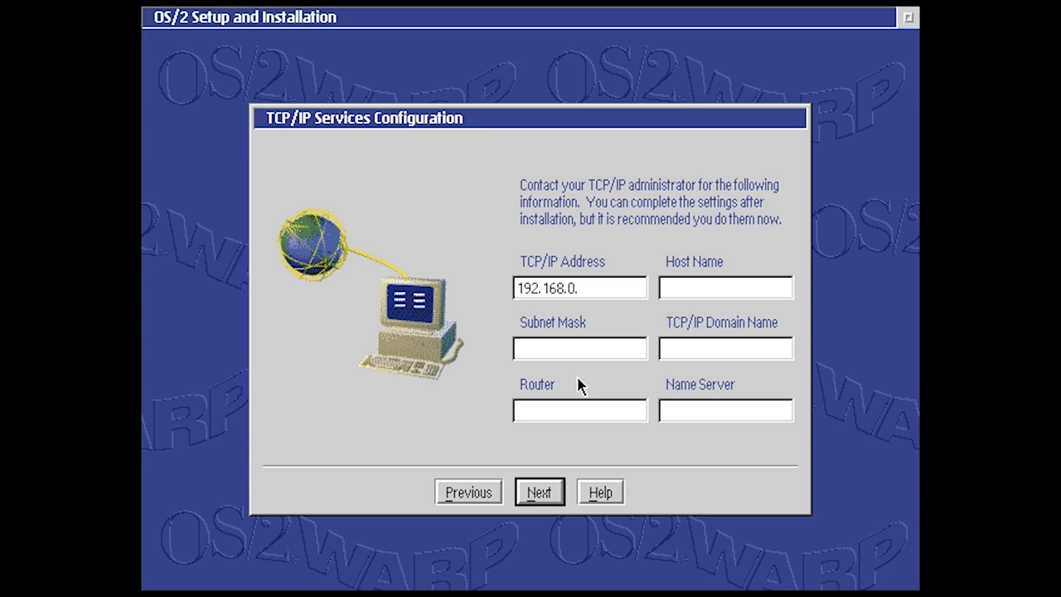
type("35")
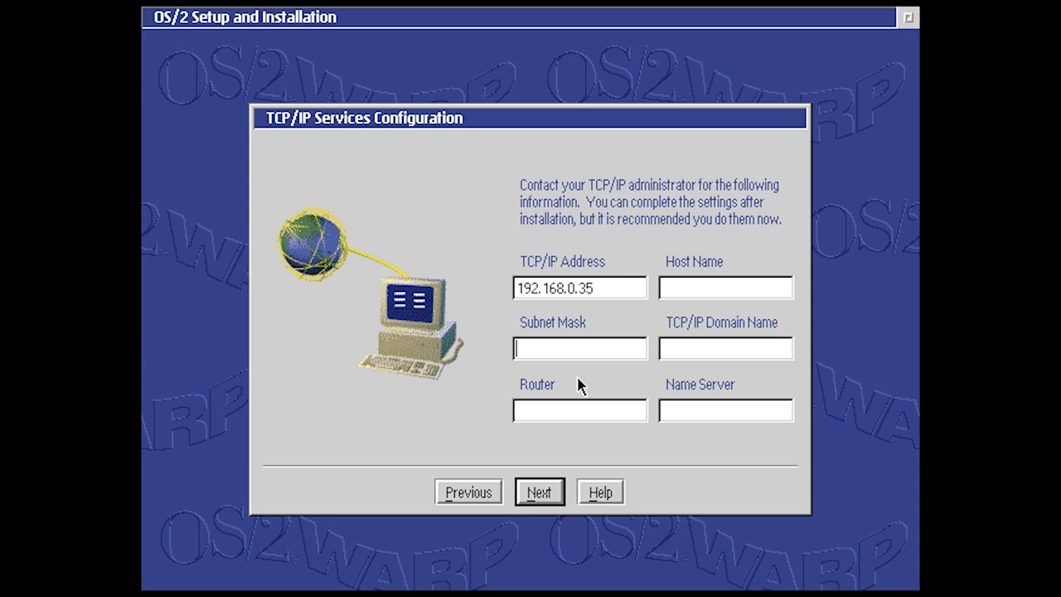
type("255.255.255.0")
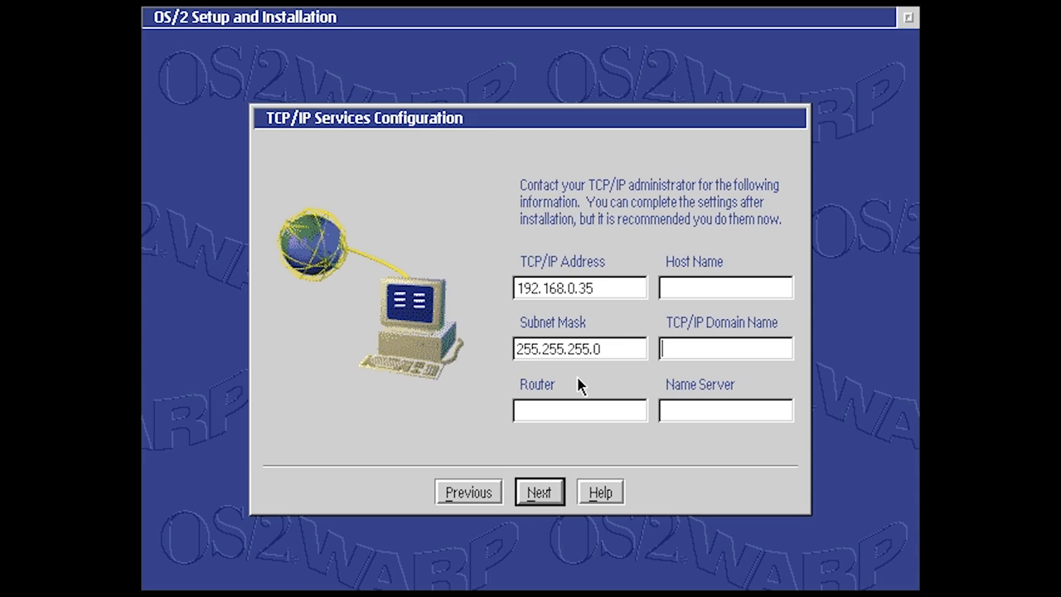
type("192.168.")
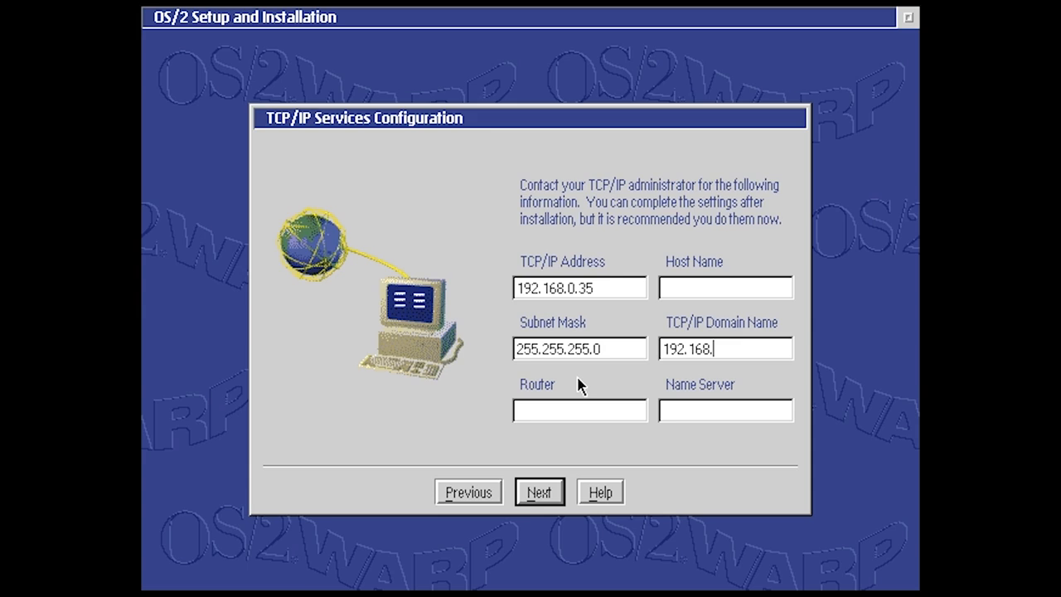
type("01")
left_click(726, 409)
type("8.8.8")
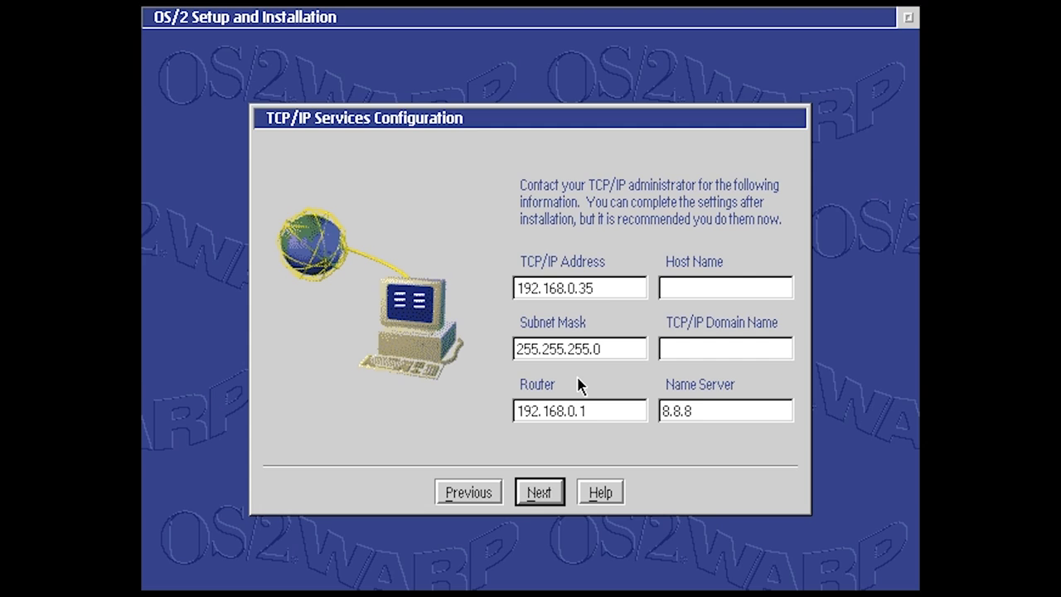
Step: Accept TCP/IP, Remote Access Client, AMD PCNet adapter and ISA settings to reach Ready to Install
left_click(539, 491)
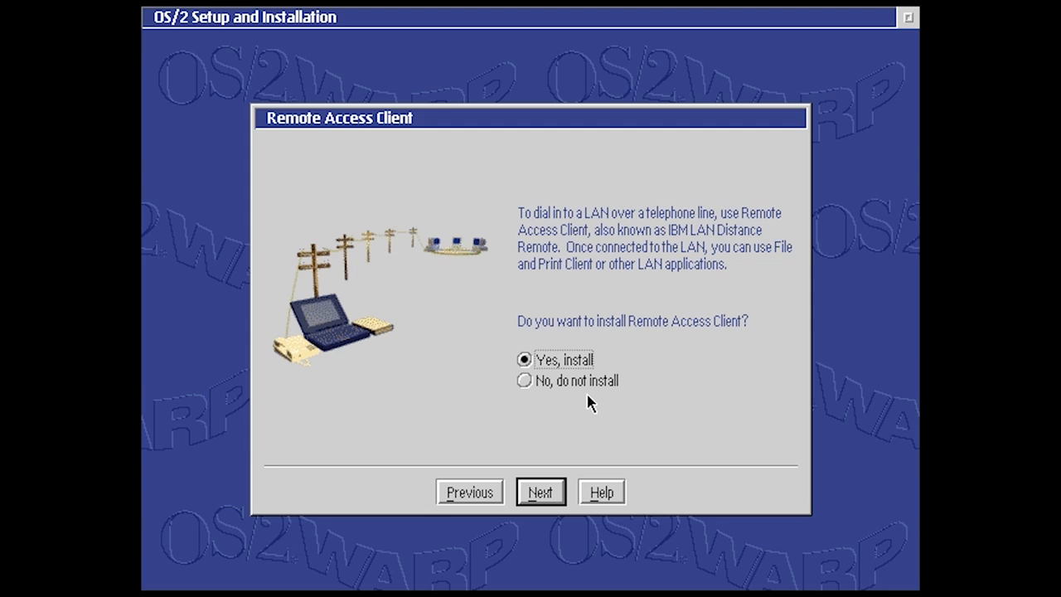
left_click(541, 491)
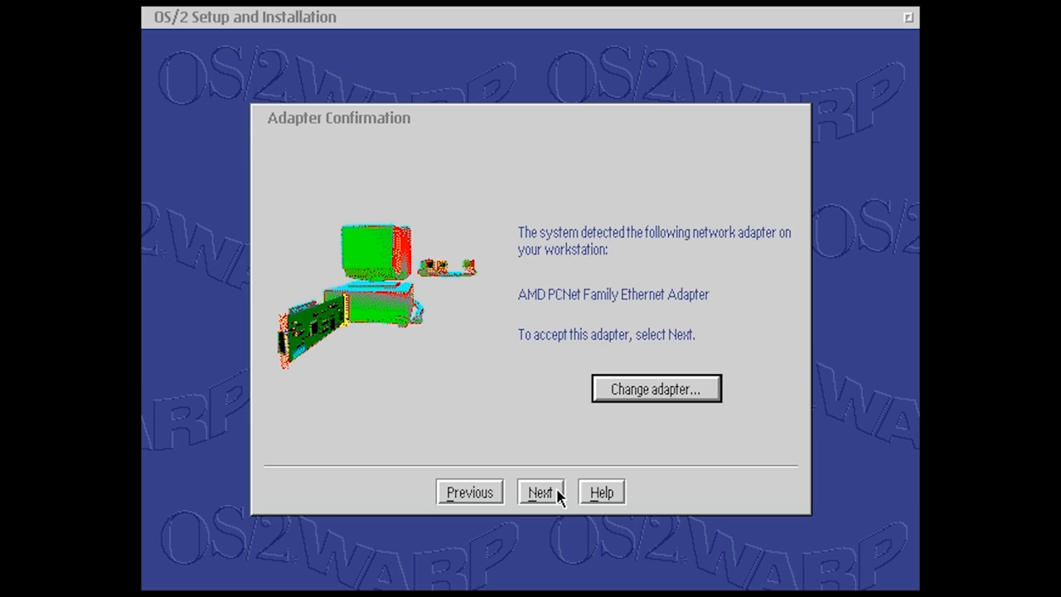
left_click(541, 491)
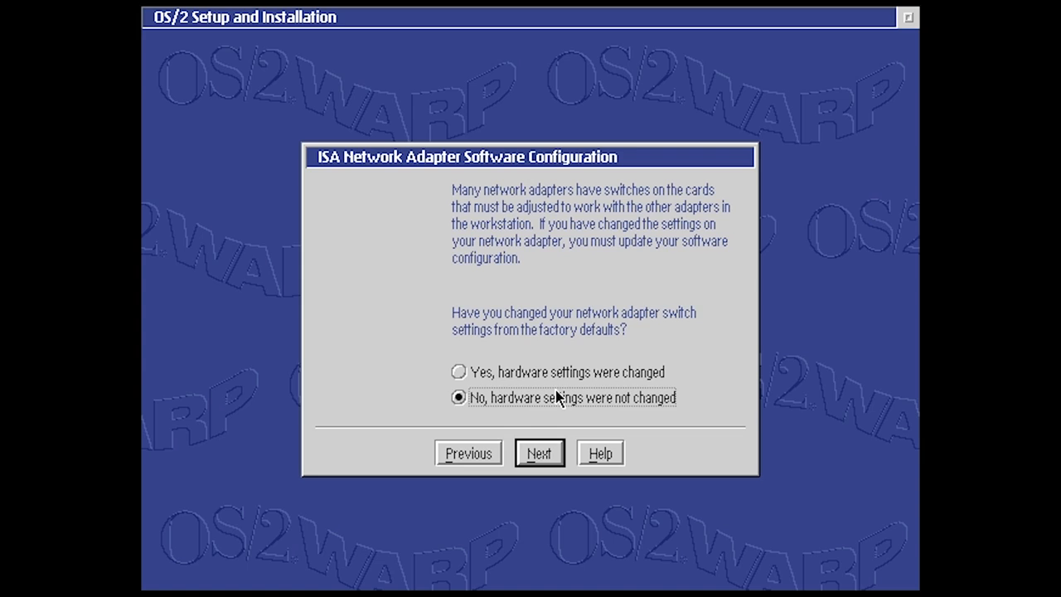
mouse_move(554, 391)
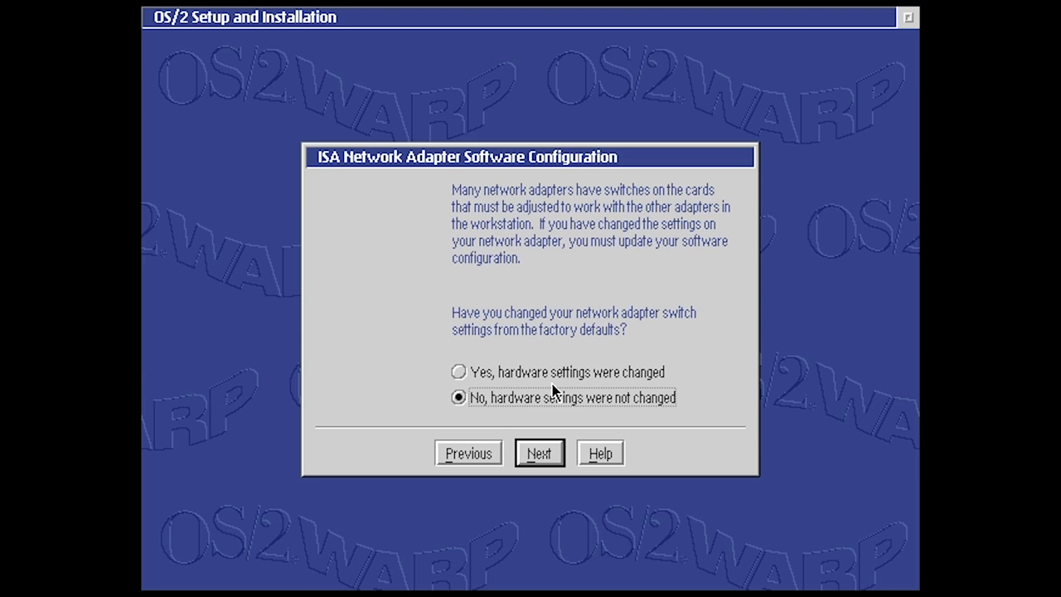
left_click(539, 453)
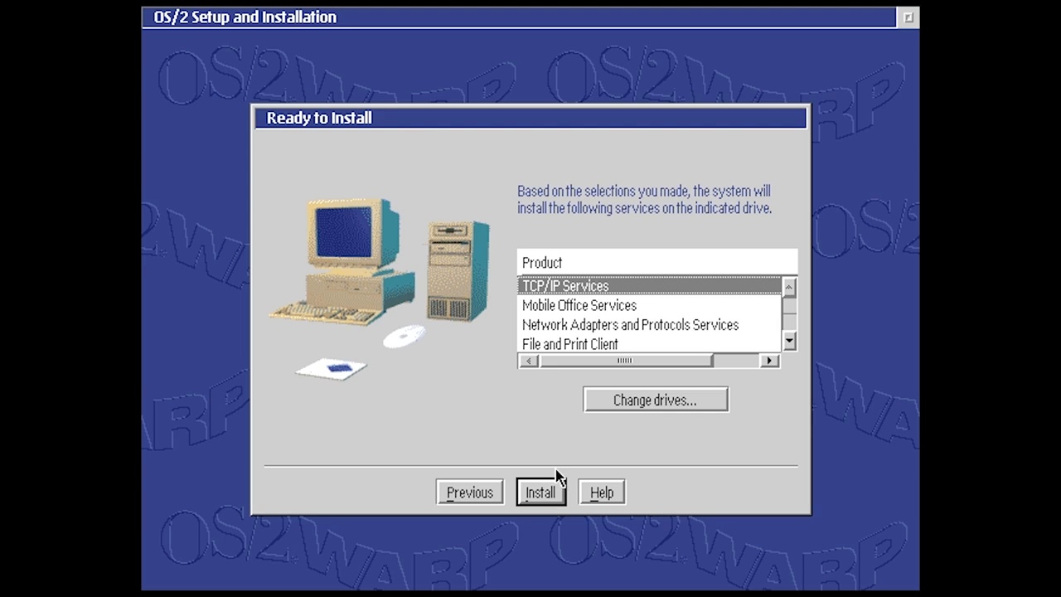
left_click(540, 491)
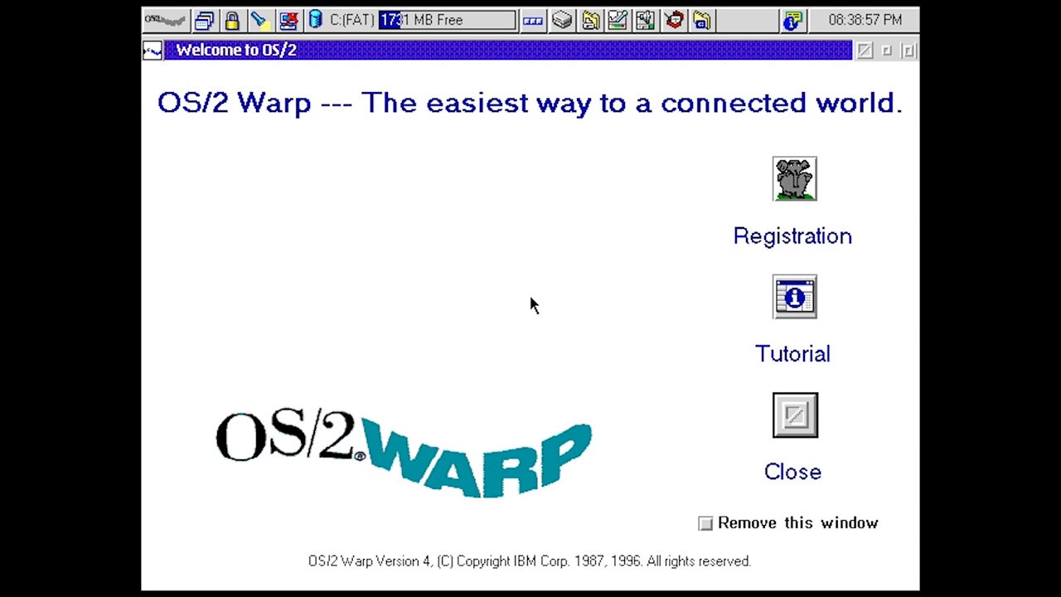
mouse_move(909, 284)
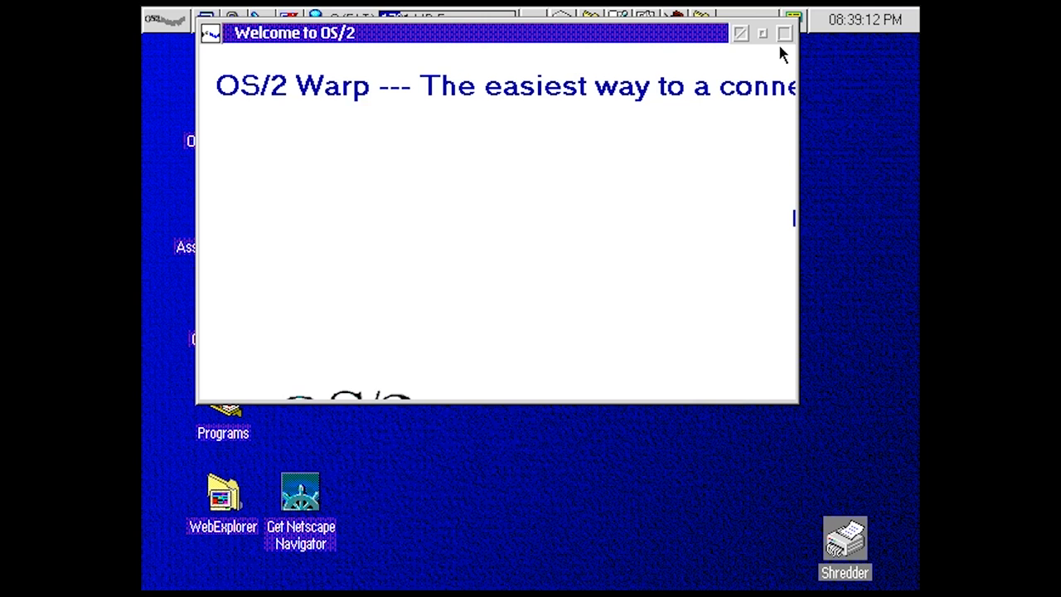
Step: Close the Welcome to OS/2 window to reveal the desktop icons
left_click(783, 33)
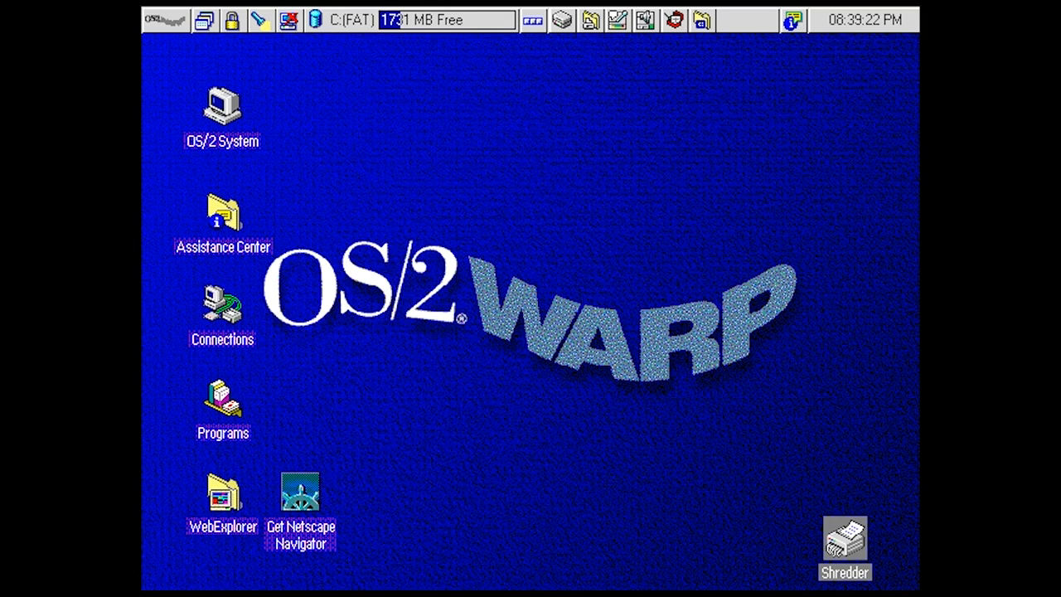
mouse_move(520, 26)
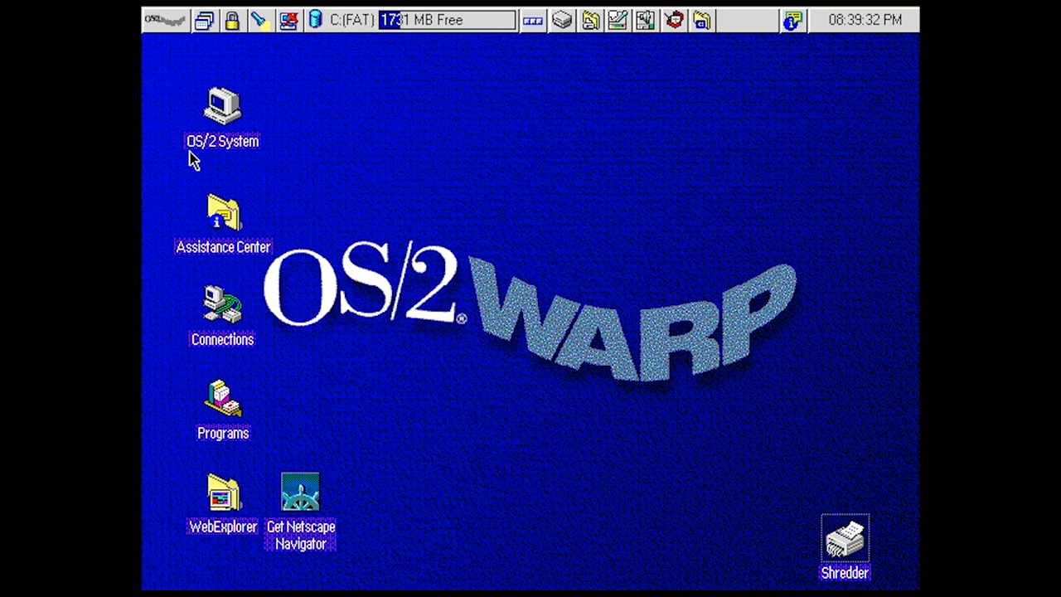
Step: Start a windowed OS/2 command session via OS/2 System > Command Prompts > OS/2 Window
double_click(223, 103)
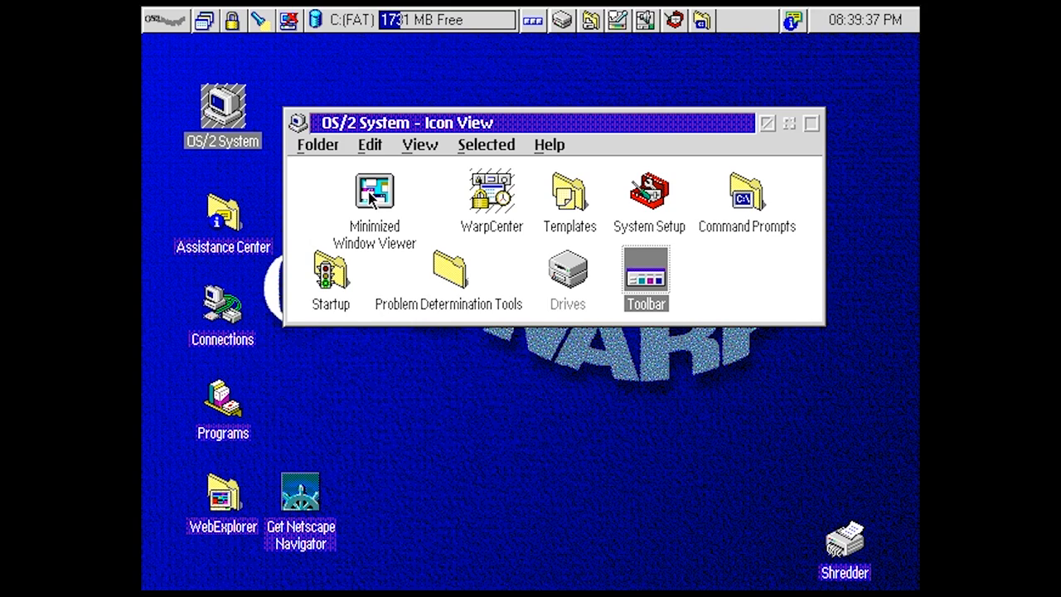
double_click(747, 190)
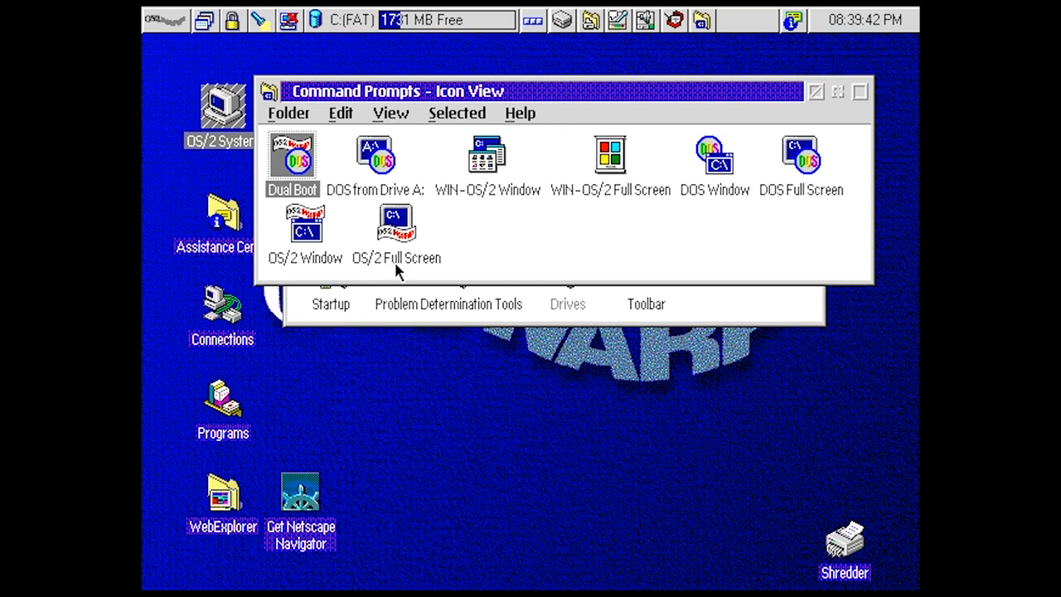
mouse_move(467, 209)
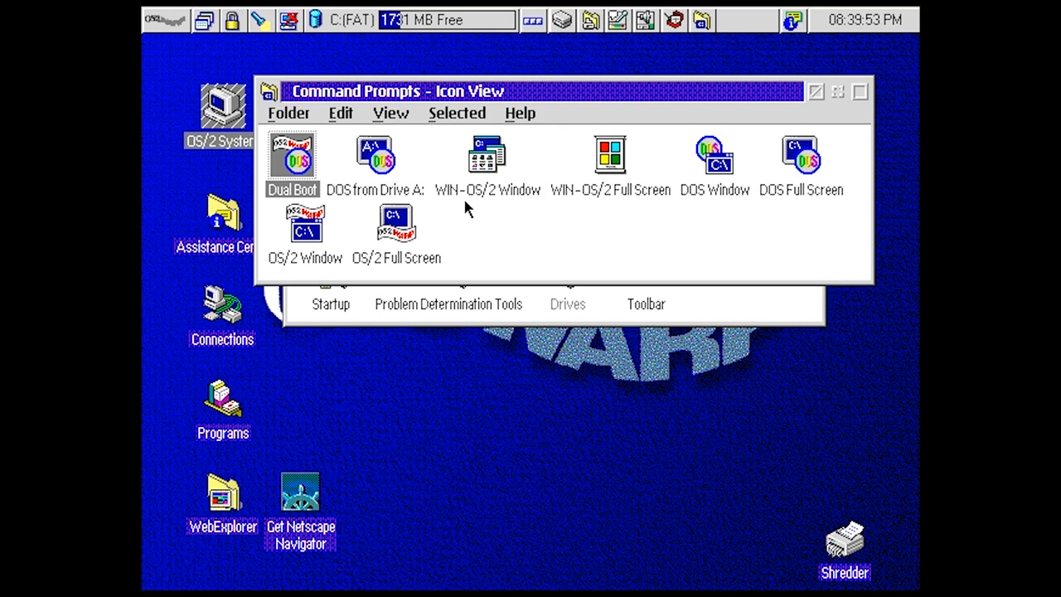
double_click(305, 222)
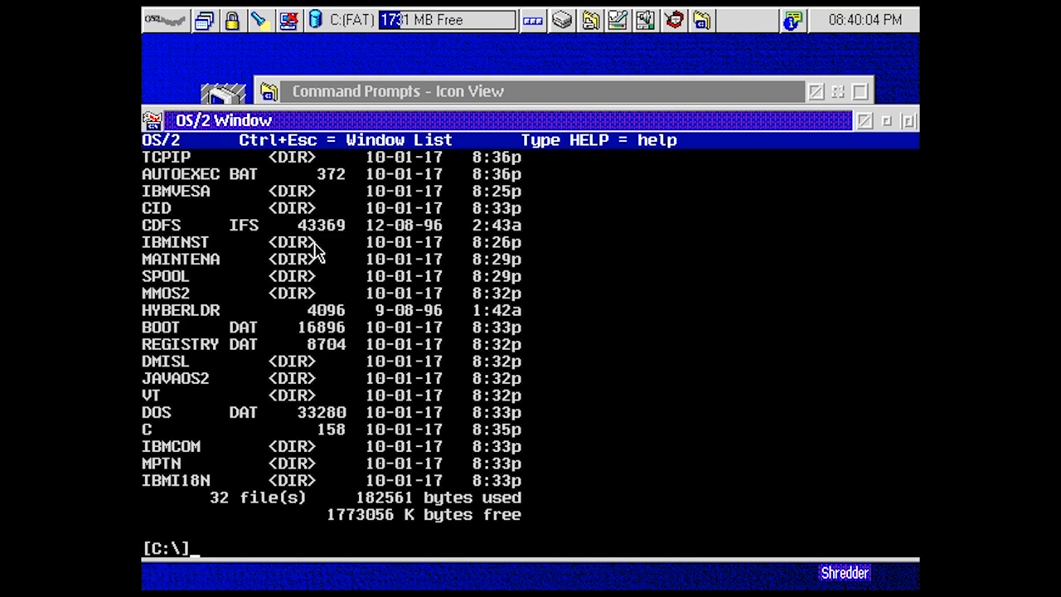
Step: Start another OS/2 Window command session from Command Prompts and enter 'list'
left_click(397, 91)
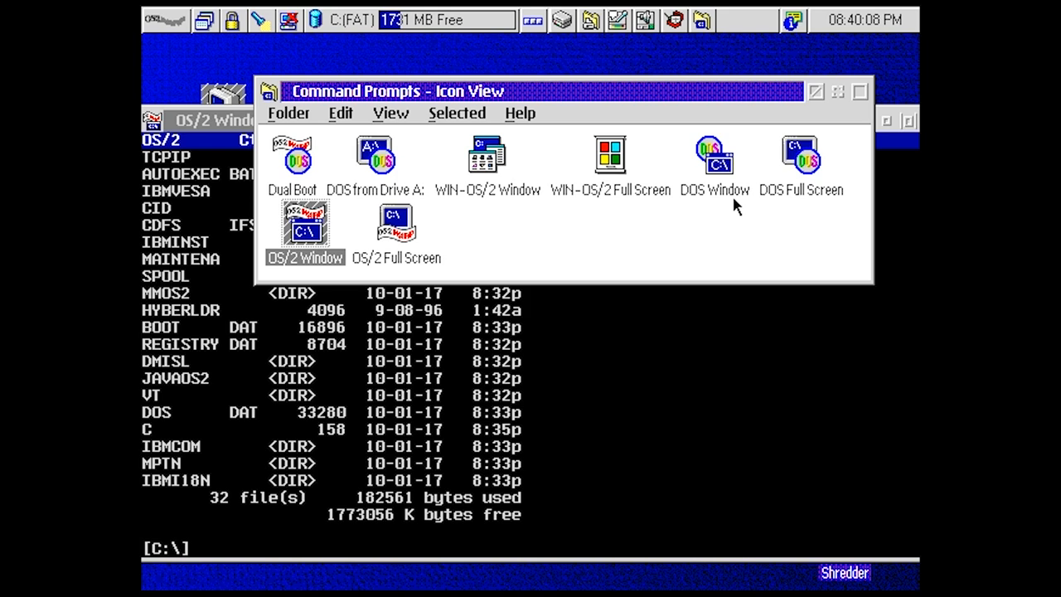
double_click(305, 222)
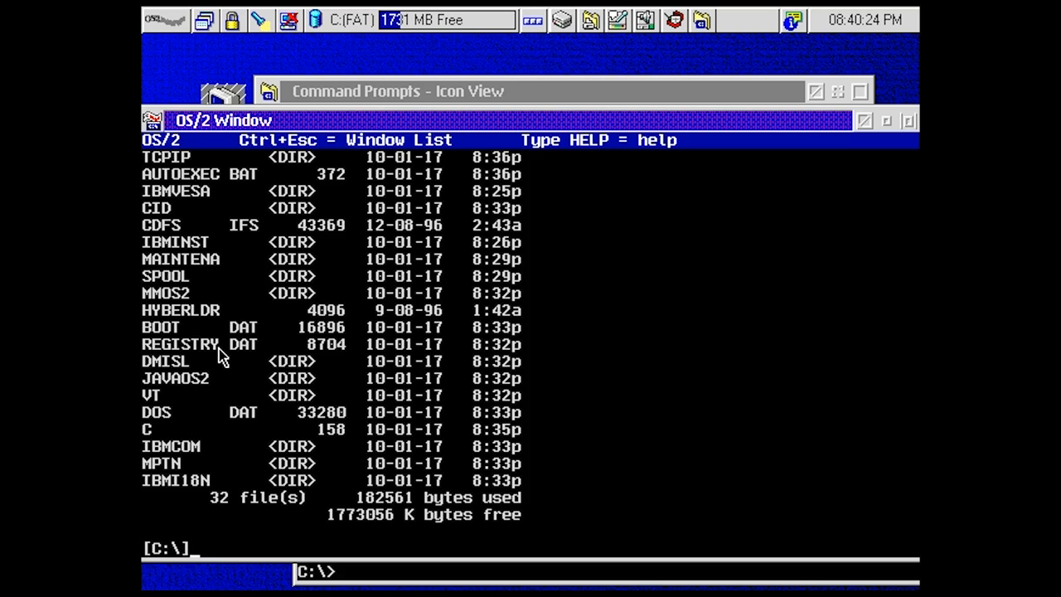
type("list")
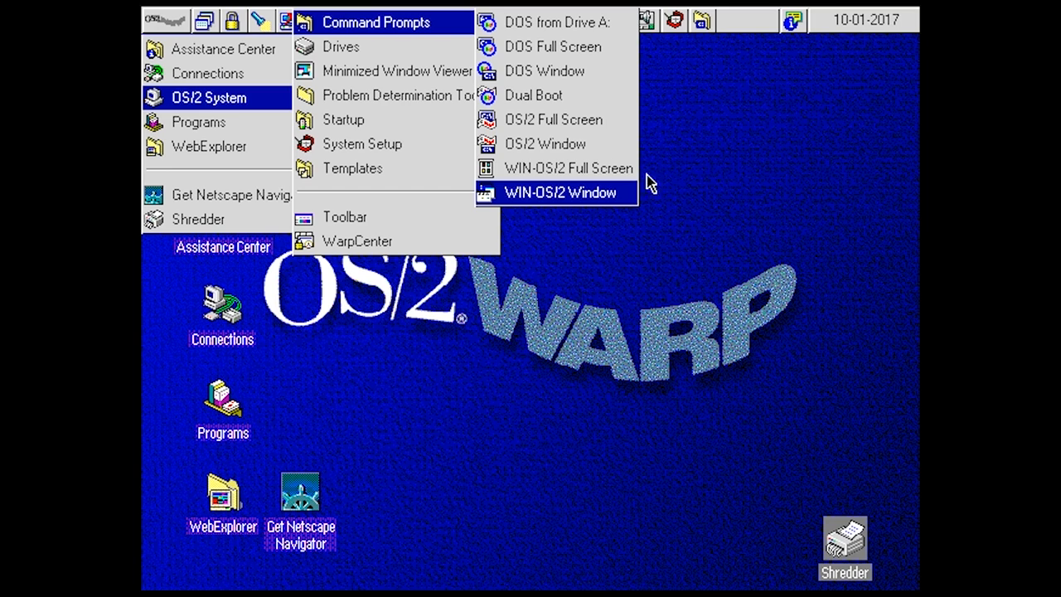
Step: Launch a WIN-OS/2 Window session, then leave it to return to the OS/2 desktop
left_click(559, 192)
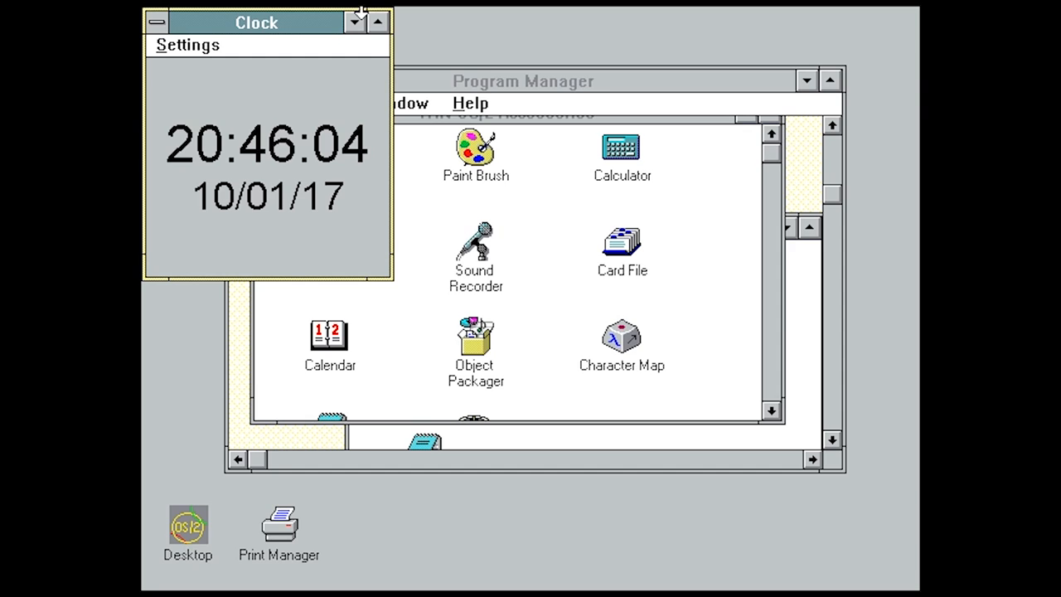
left_click(156, 21)
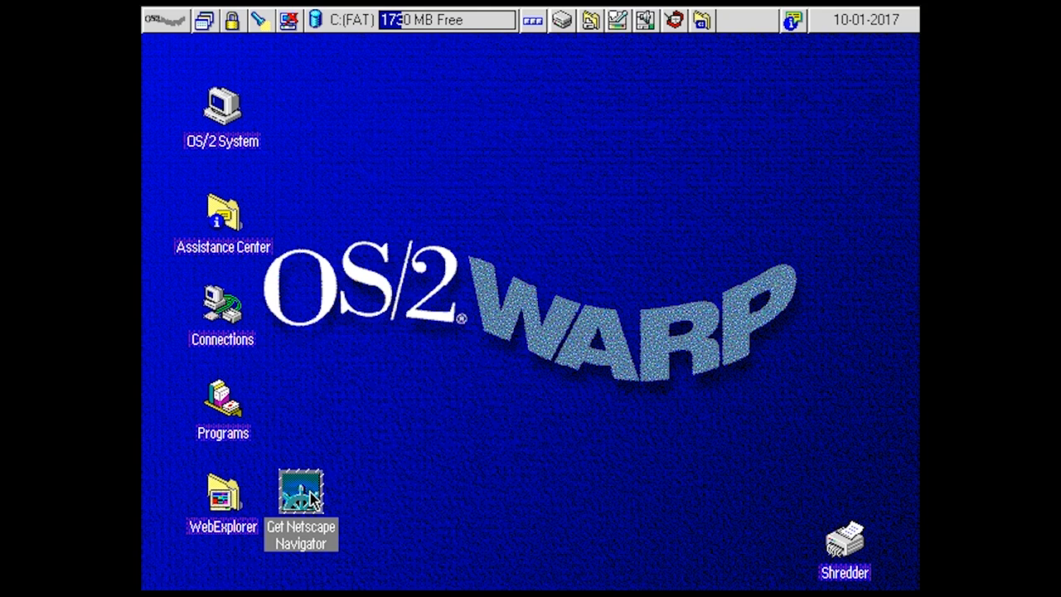
Step: Launch WebExplorer from the desktop and dismiss the file:google.com not-found error
double_click(223, 491)
type("google.com")
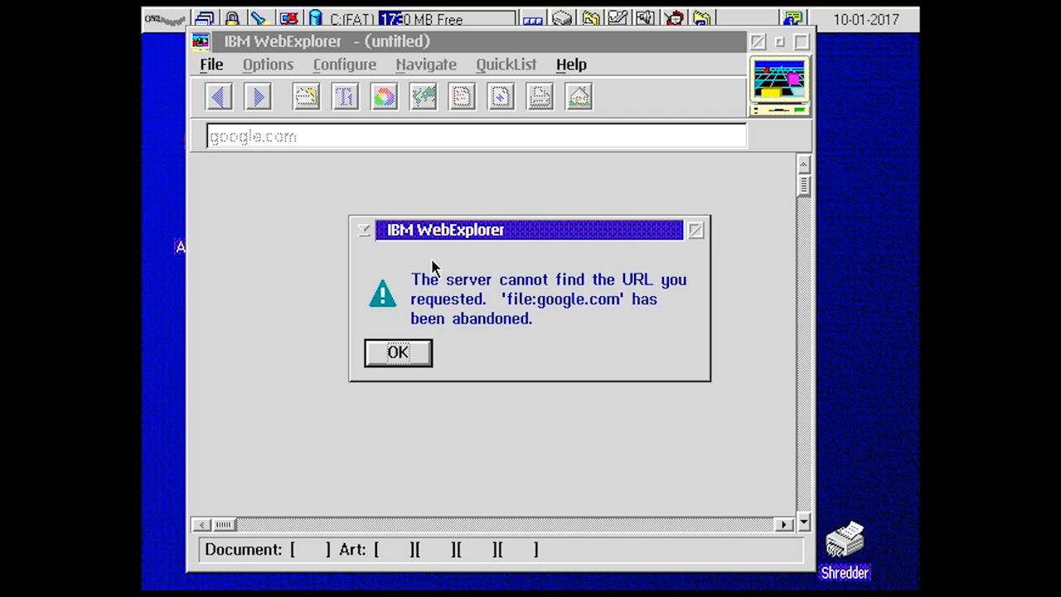
left_click(398, 351)
type("http")
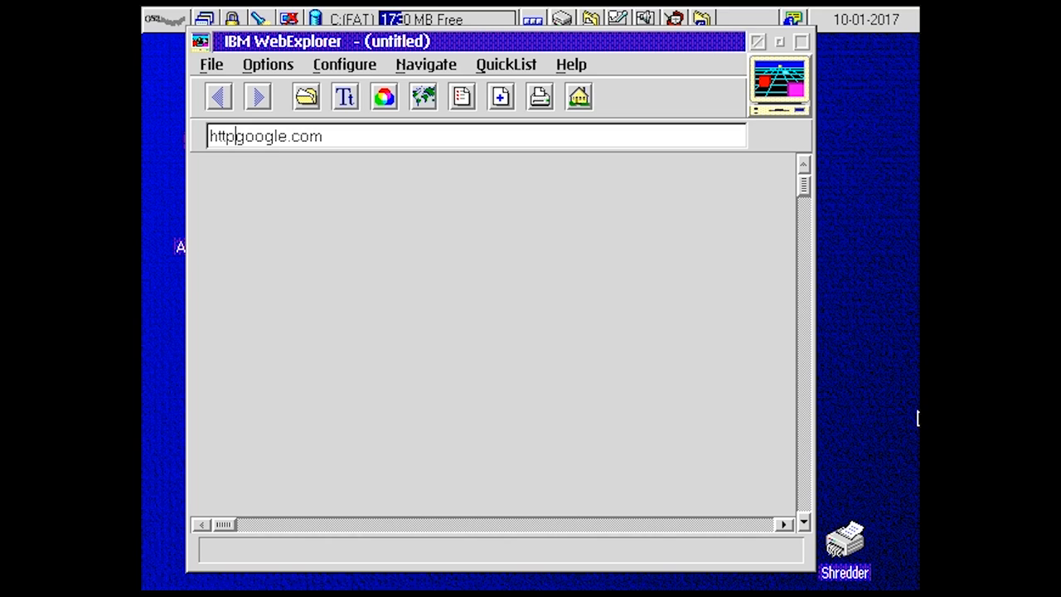
Step: Load the corrected http: google.com address in WebExplorer
key("Return")
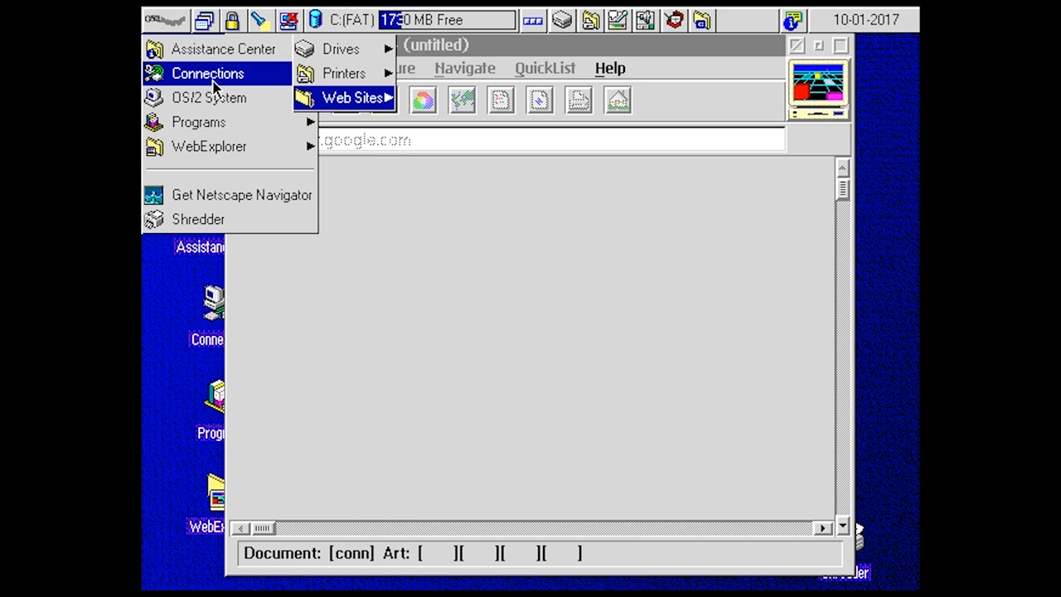
mouse_move(208, 146)
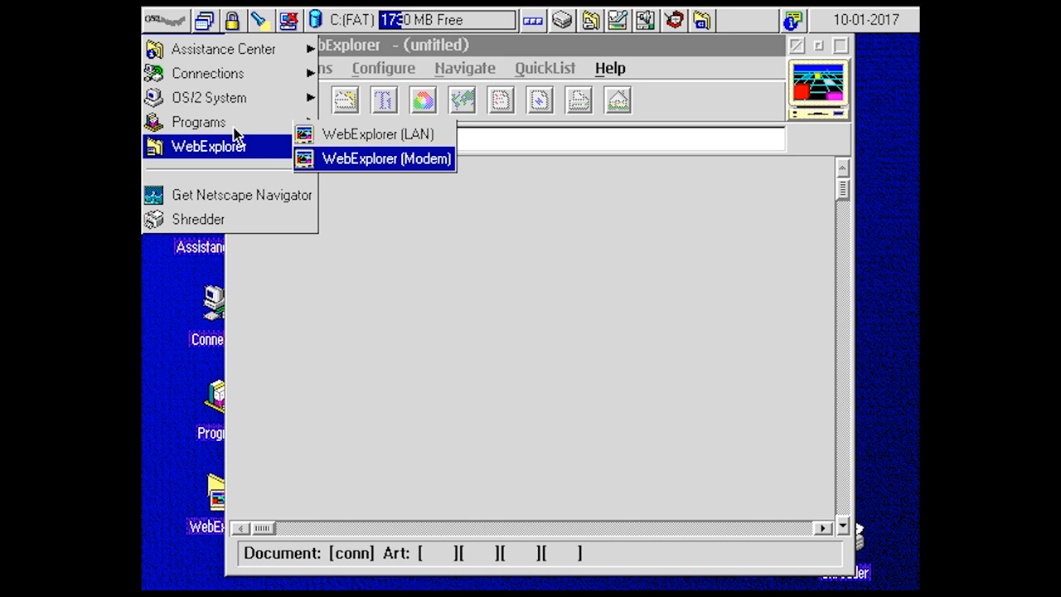
left_click(378, 132)
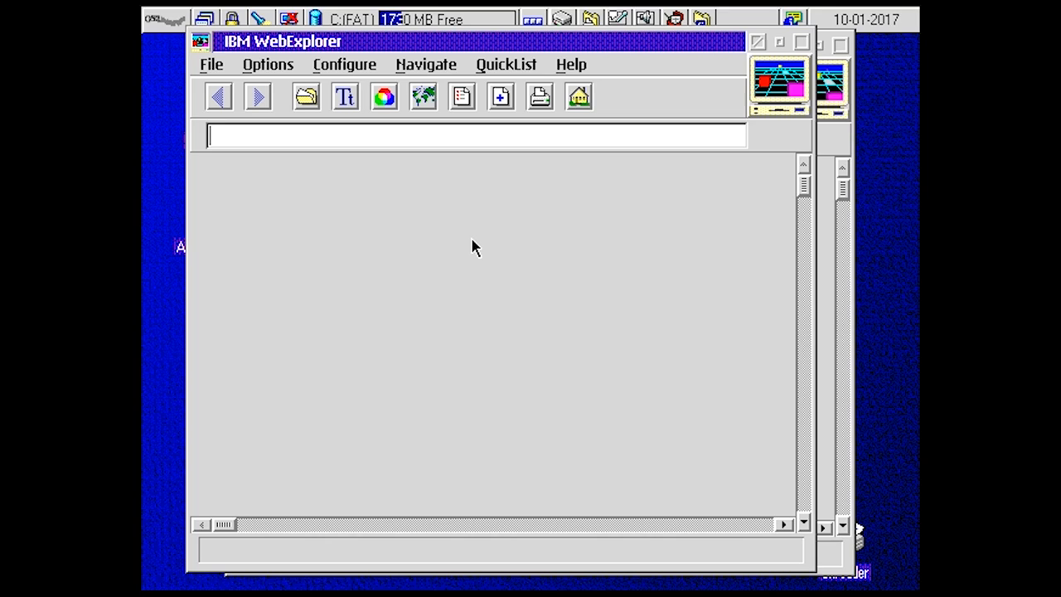
type("www.google.co")
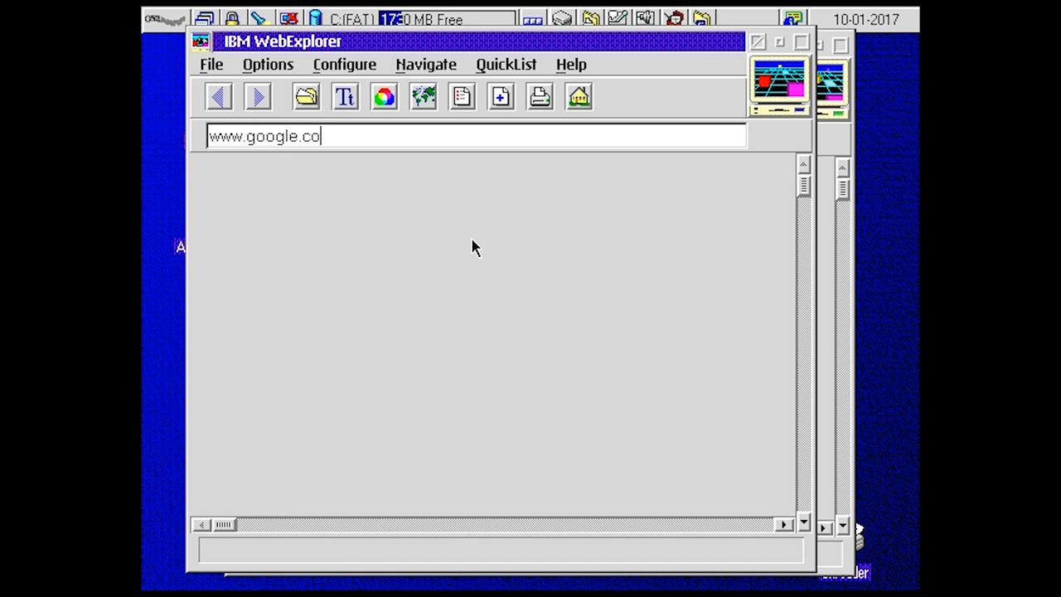
type("m")
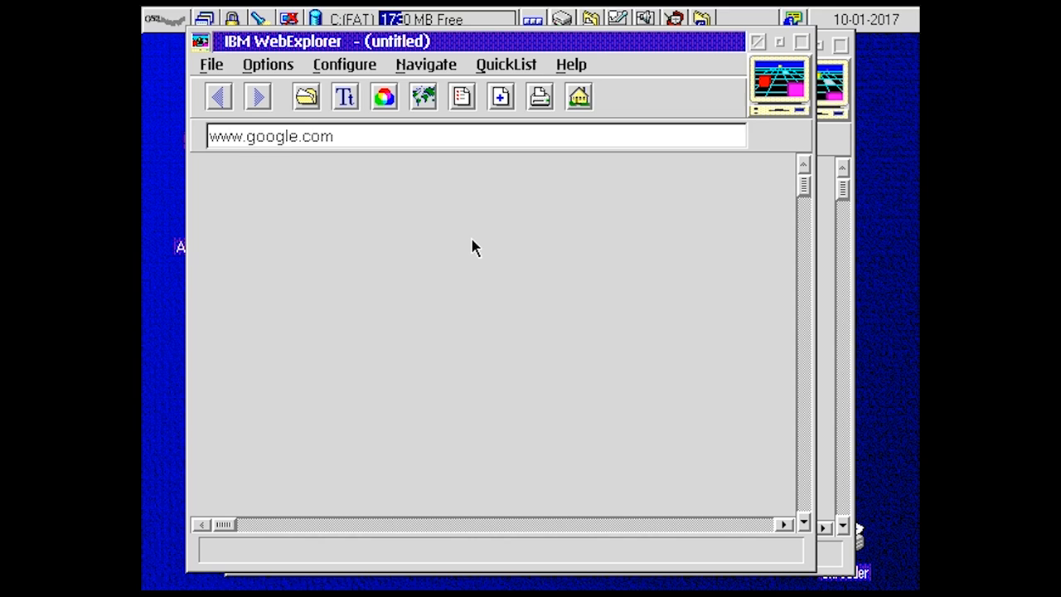
key("Return")
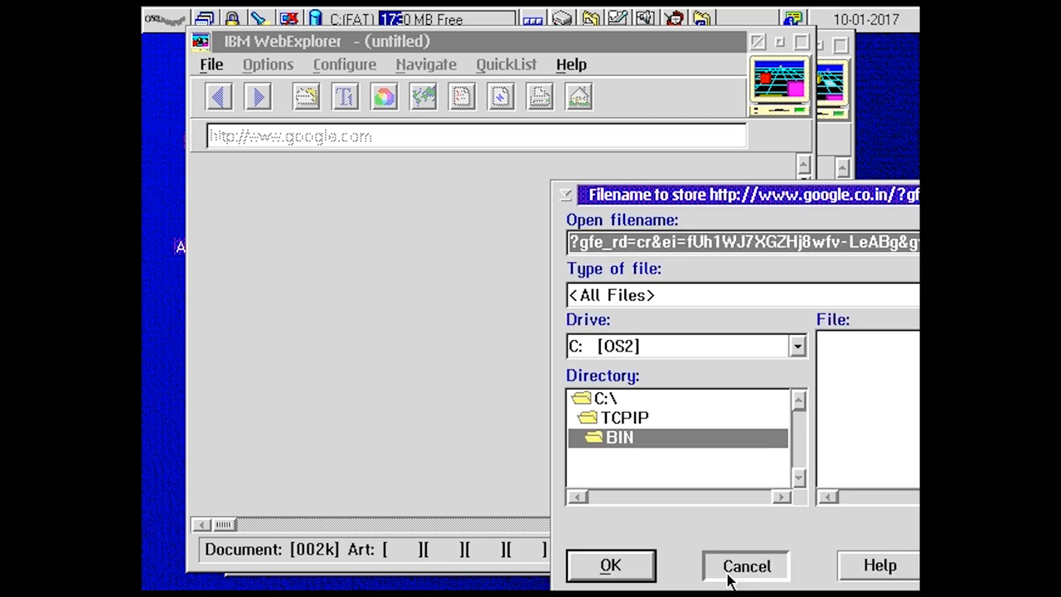
left_click(746, 565)
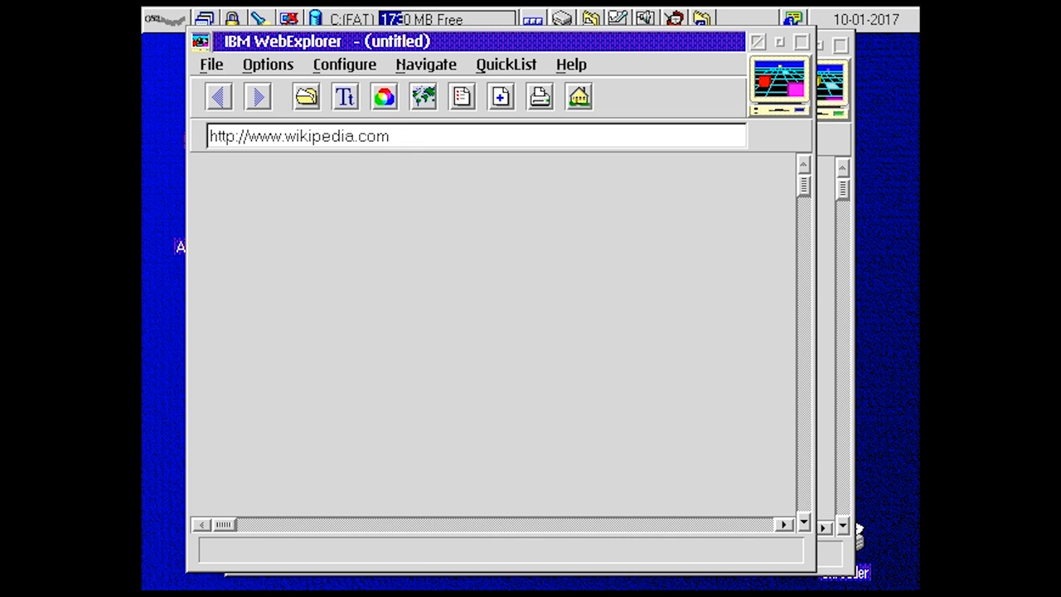
key("Return")
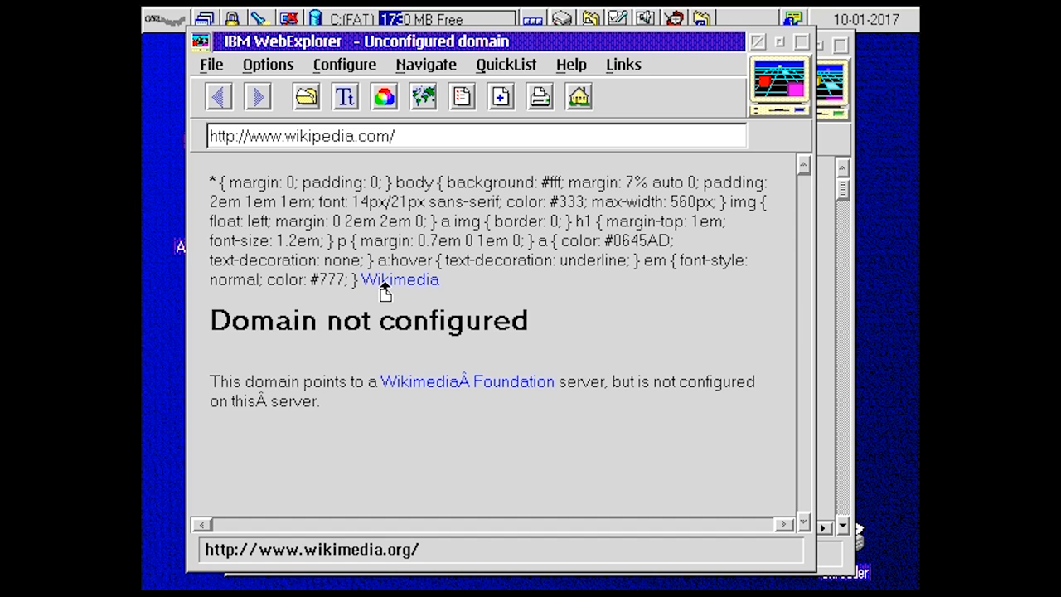
left_click(398, 279)
type("http://www.geekti")
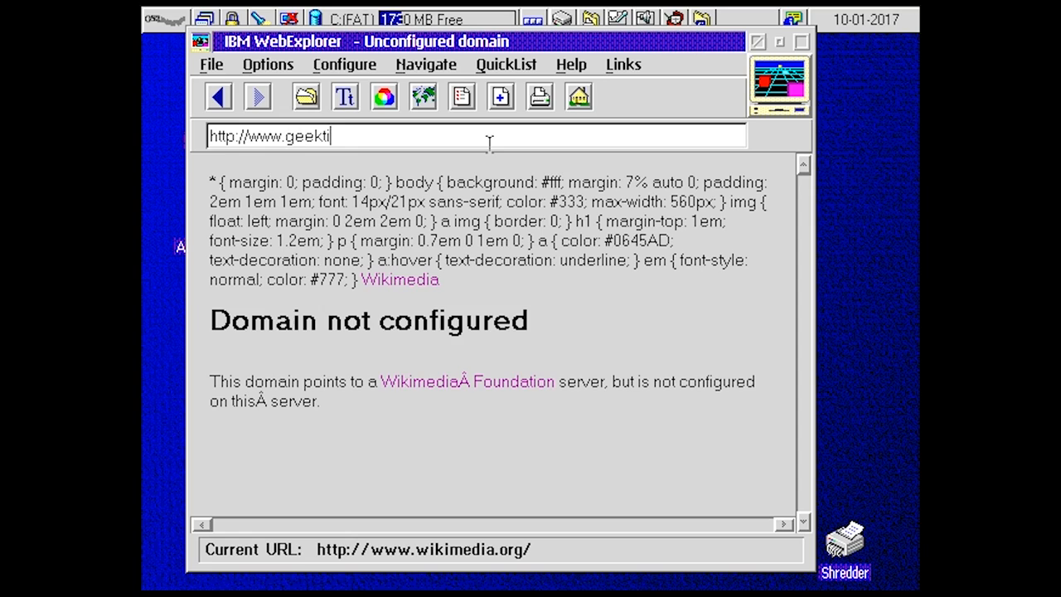
type("llithertz.co")
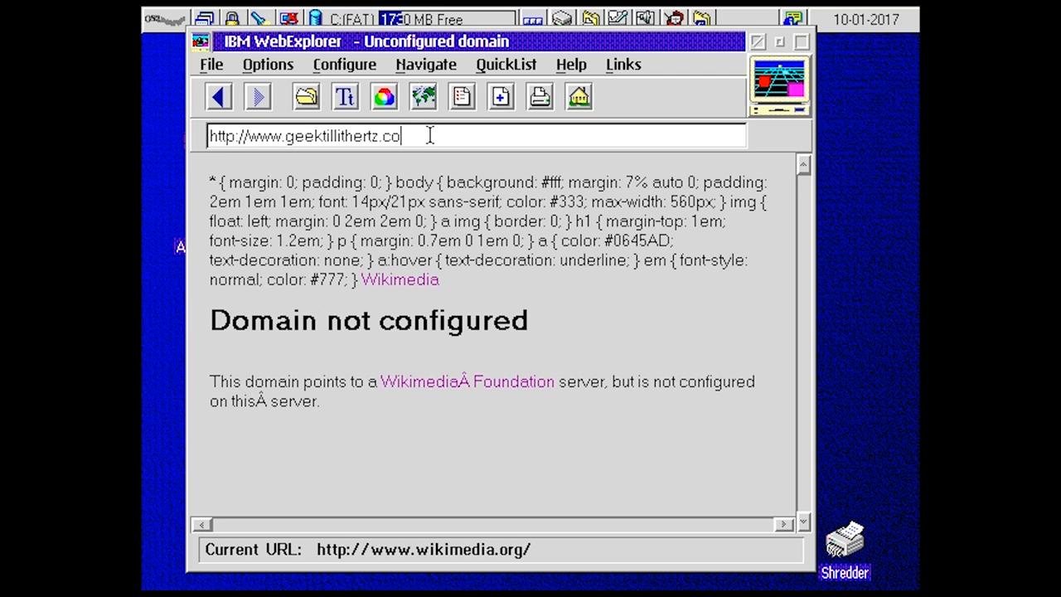
key("Return")
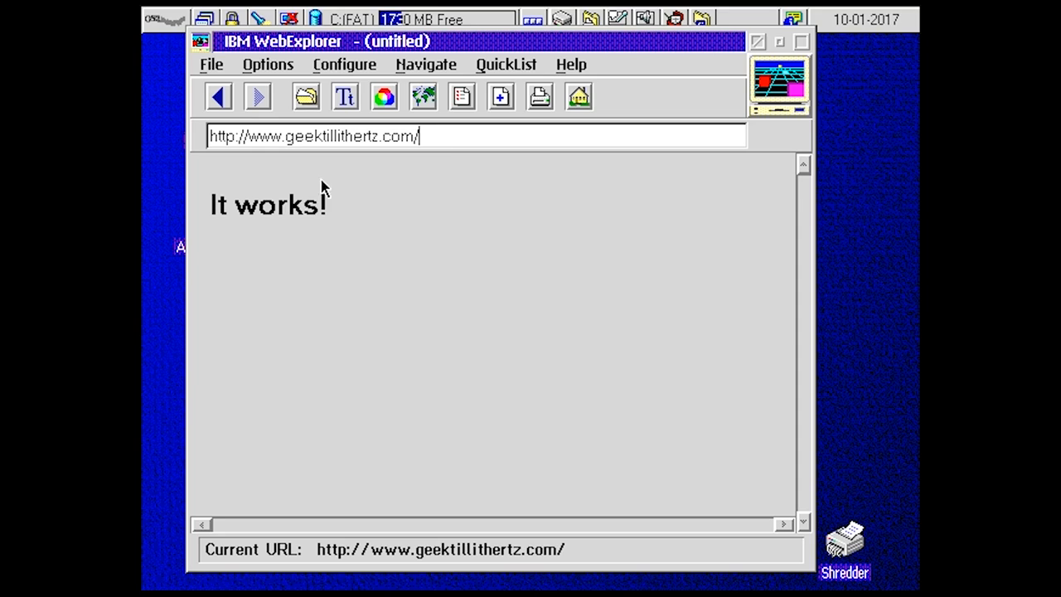
type("wordpress")
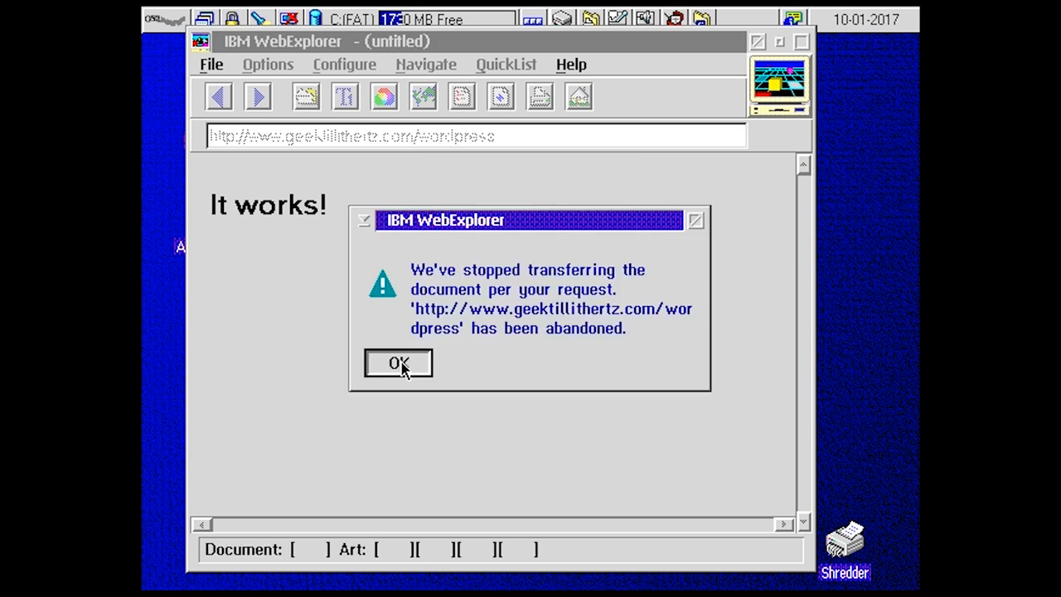
left_click(398, 363)
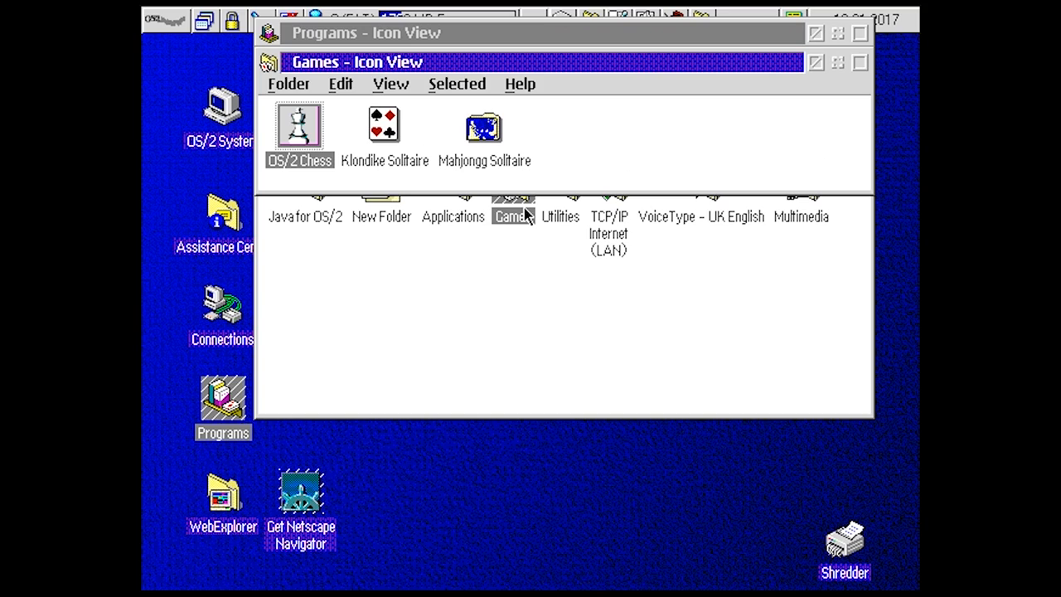
Step: Launch OS/2 Chess, set up a human-versus-computer game, rotate the board, then close the game
double_click(299, 126)
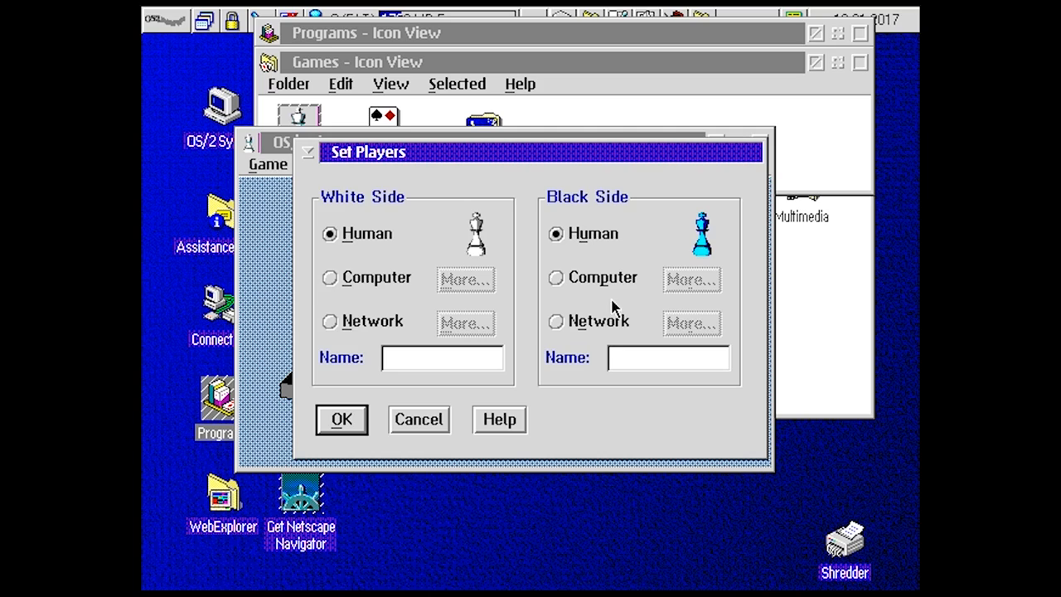
left_click(555, 277)
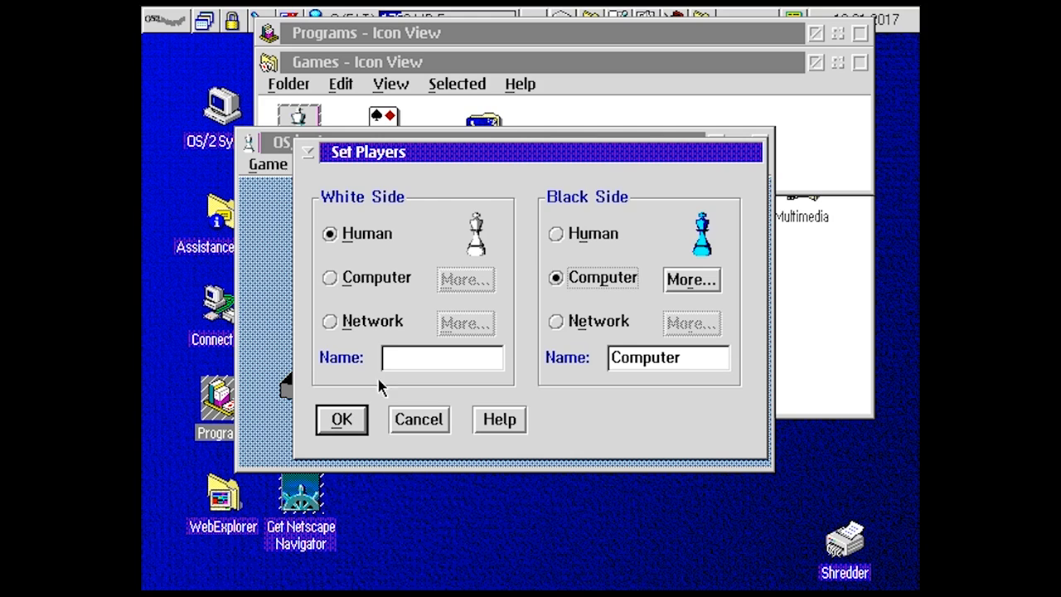
left_click(342, 419)
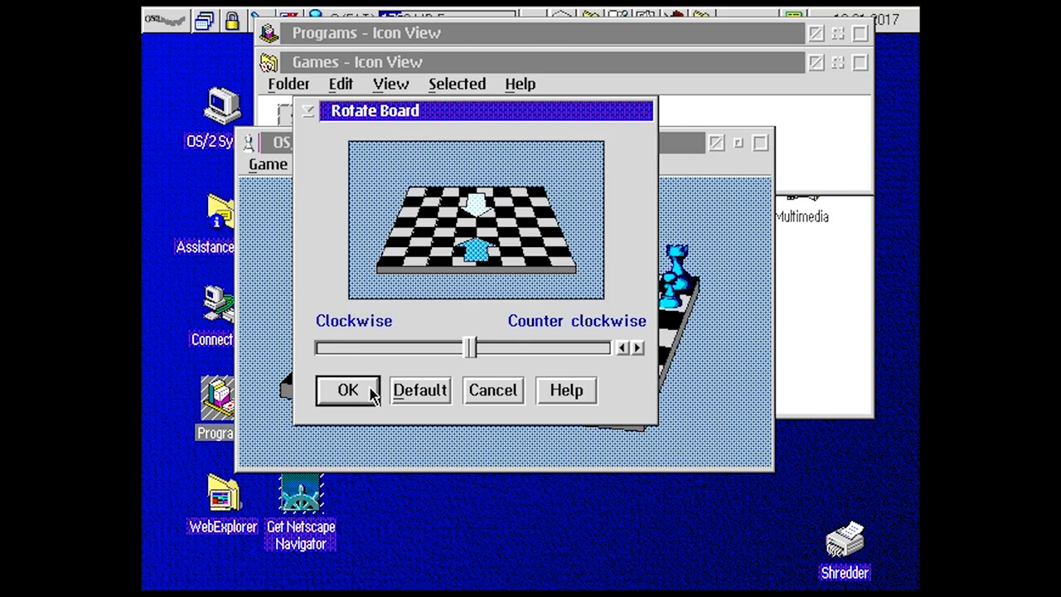
left_click(349, 390)
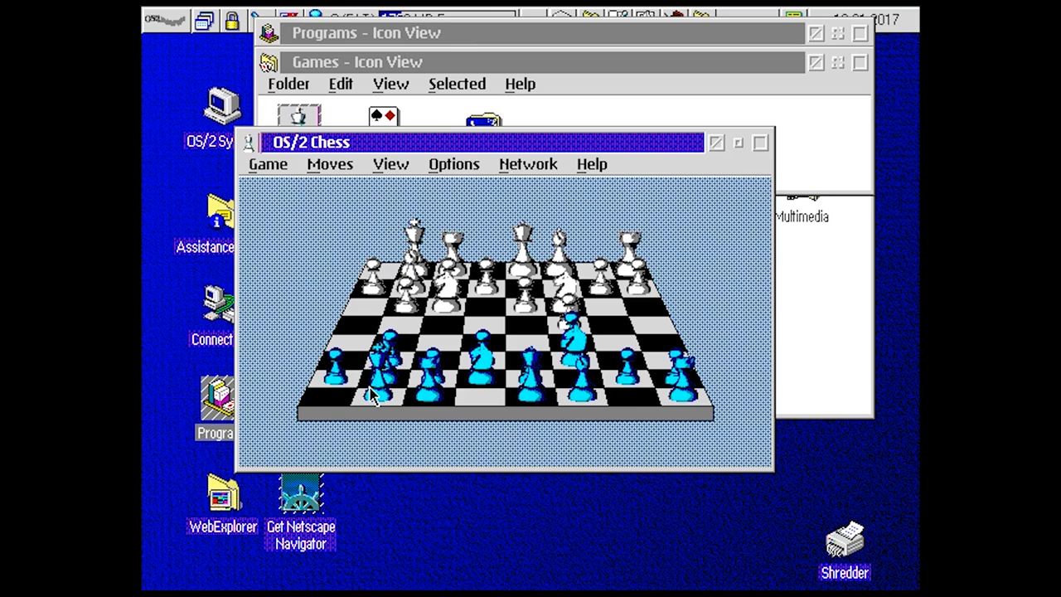
left_click(736, 142)
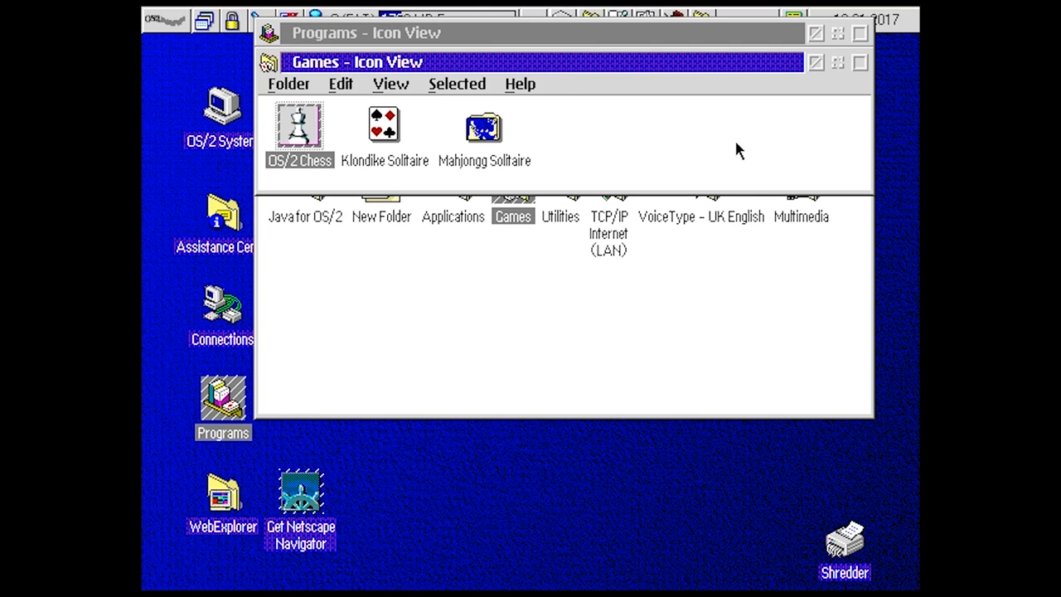
Step: Launch Mahjongg Solitaire and remove one matching pair, leaving 142 tiles
double_click(484, 130)
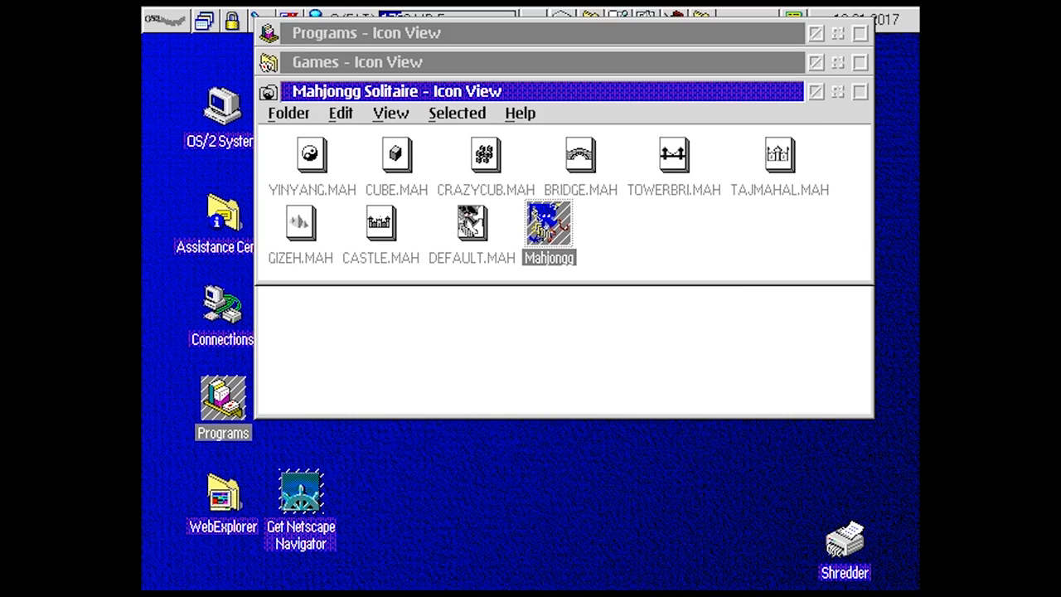
double_click(549, 226)
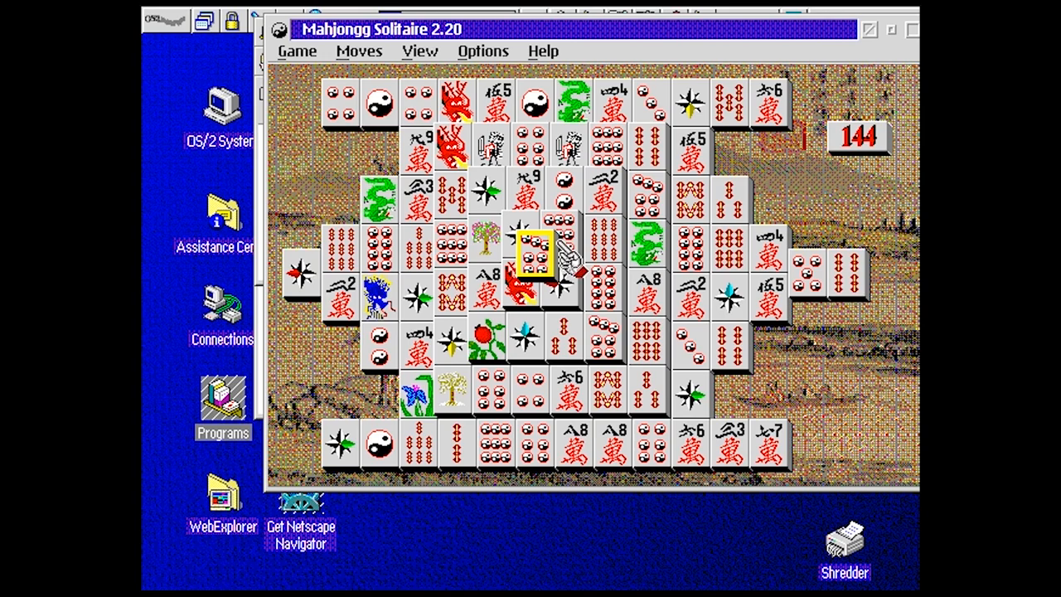
left_click(845, 266)
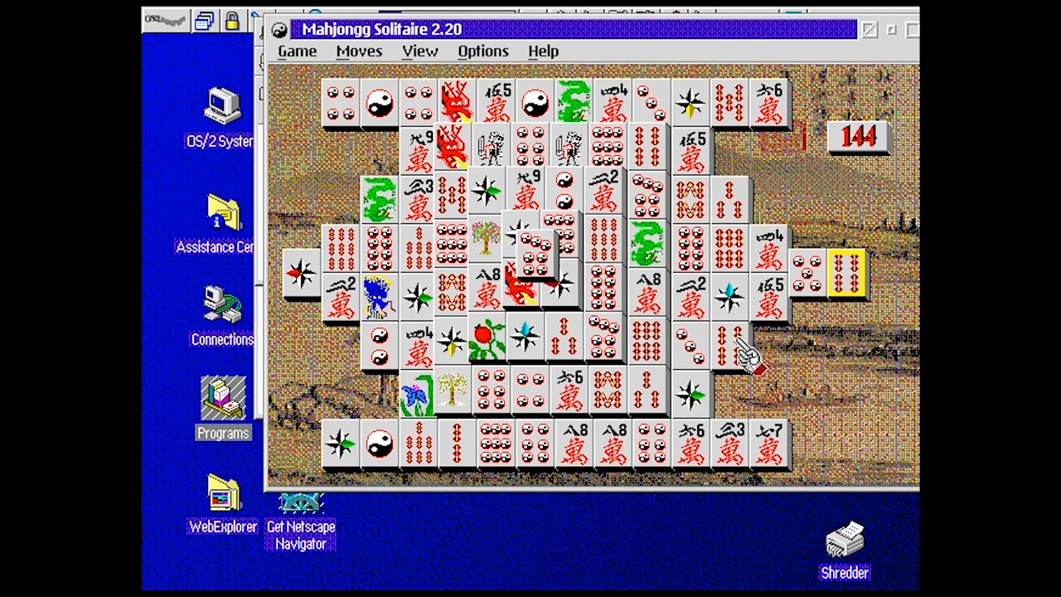
left_click(843, 274)
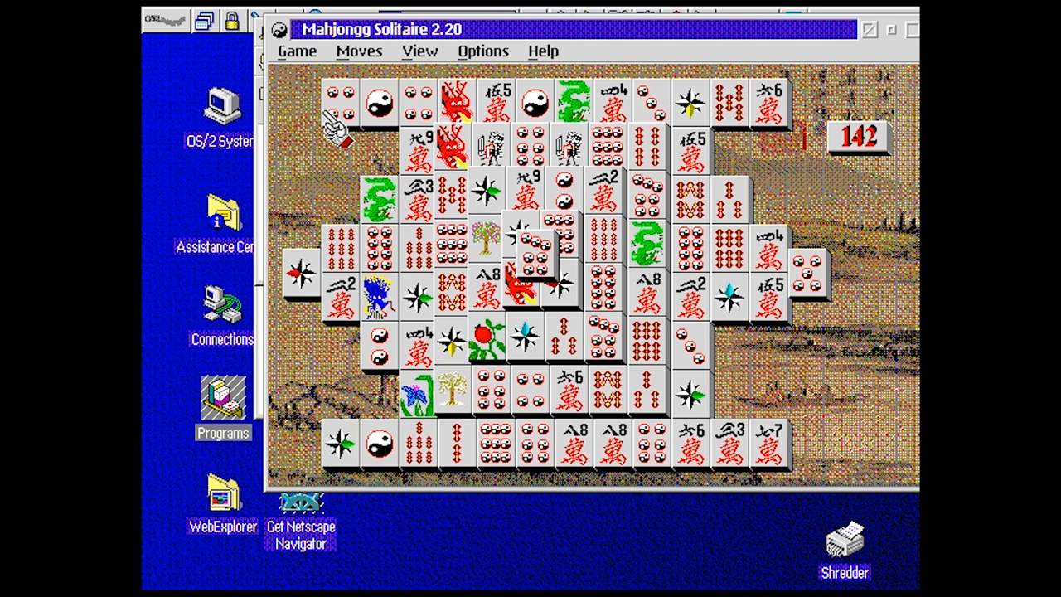
mouse_move(796, 129)
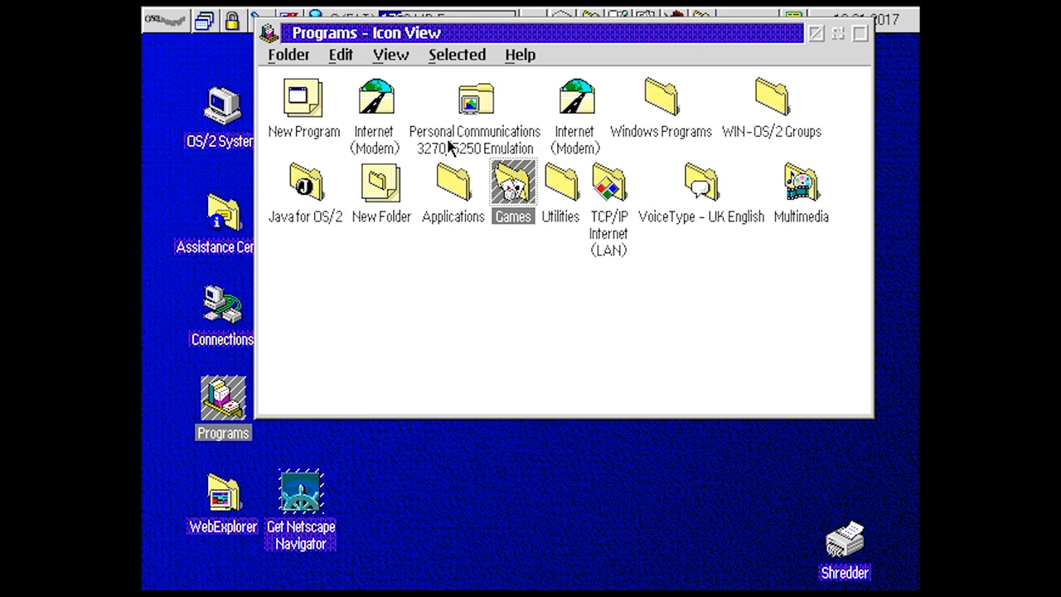
Step: Launch WIN-OS/2 Program Manager, briefly opening and closing File Manager from the Main group
double_click(660, 98)
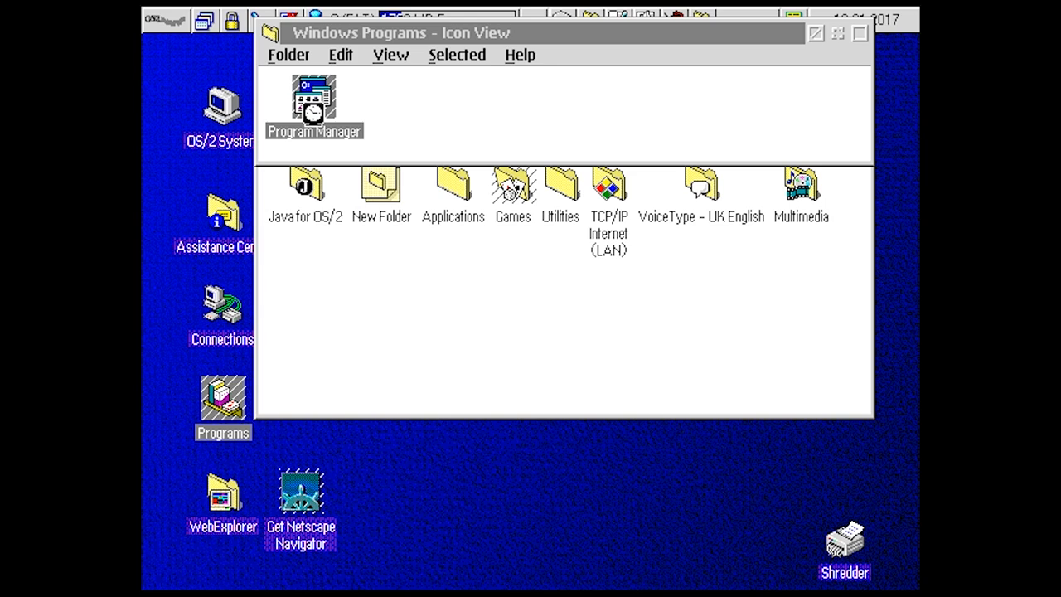
double_click(314, 102)
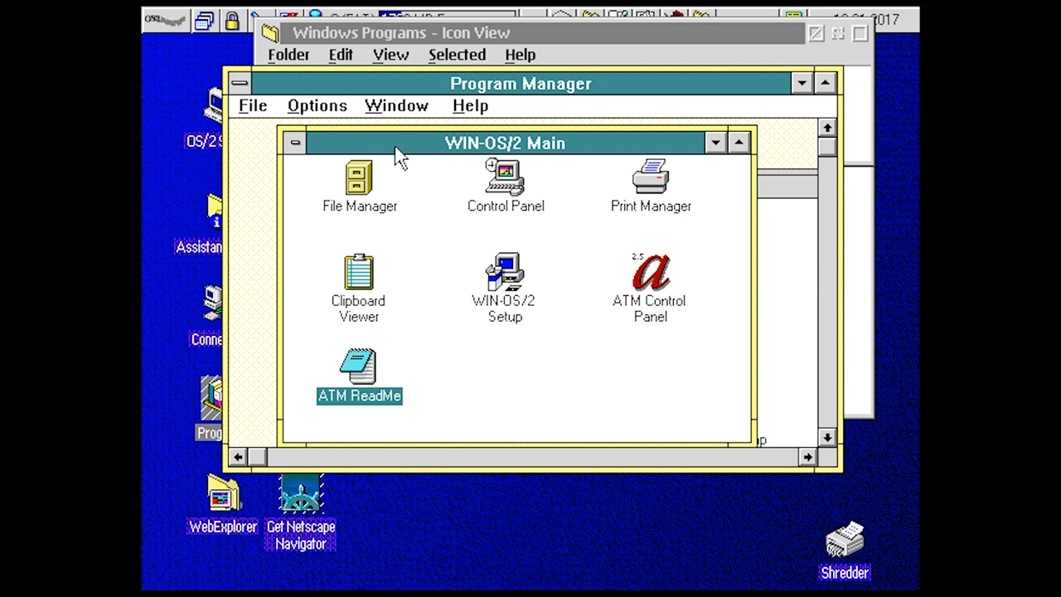
double_click(504, 180)
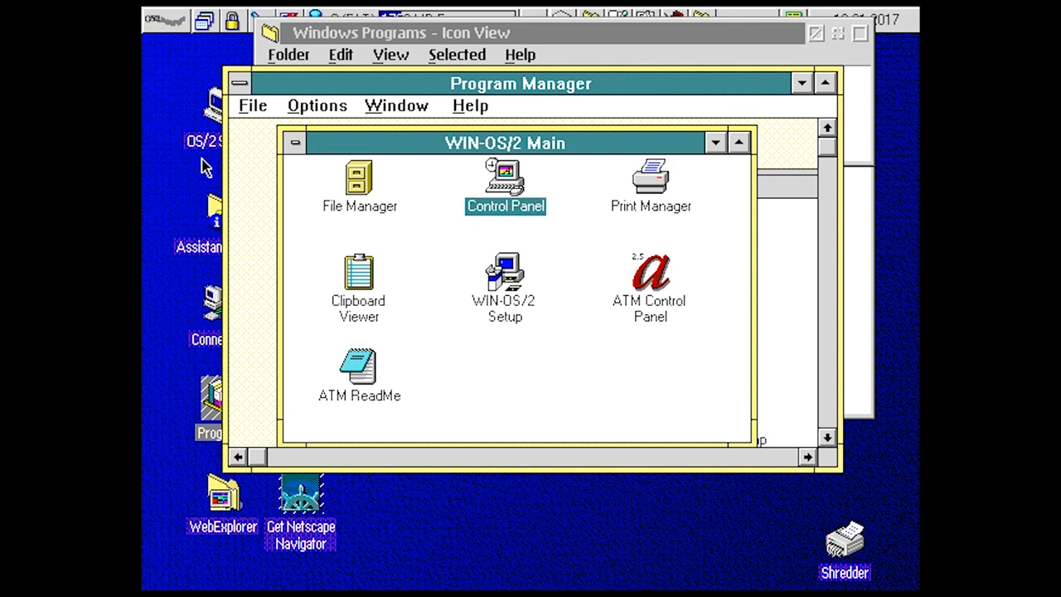
double_click(358, 179)
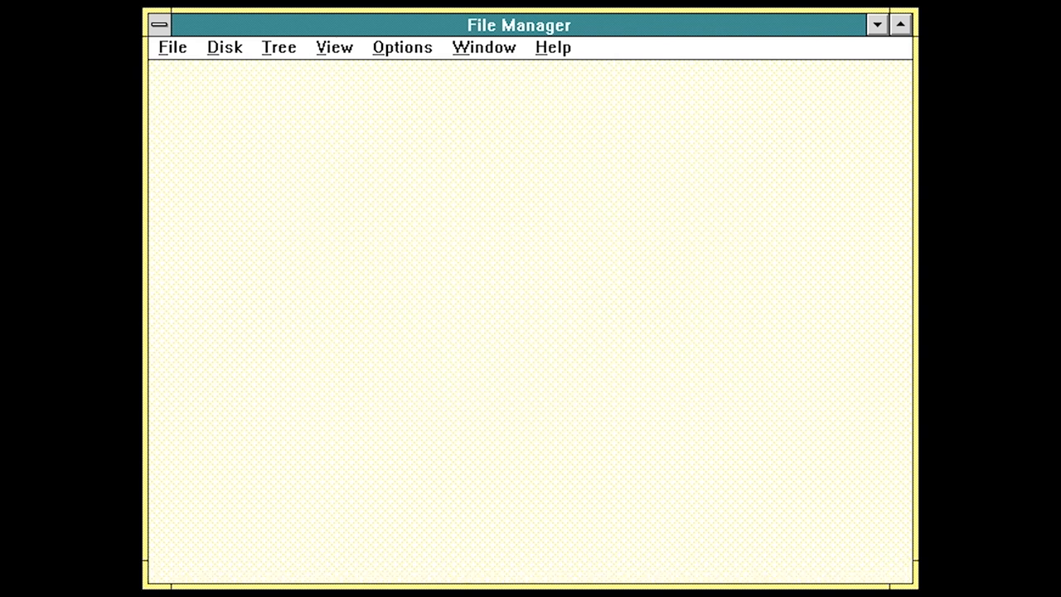
left_click(172, 47)
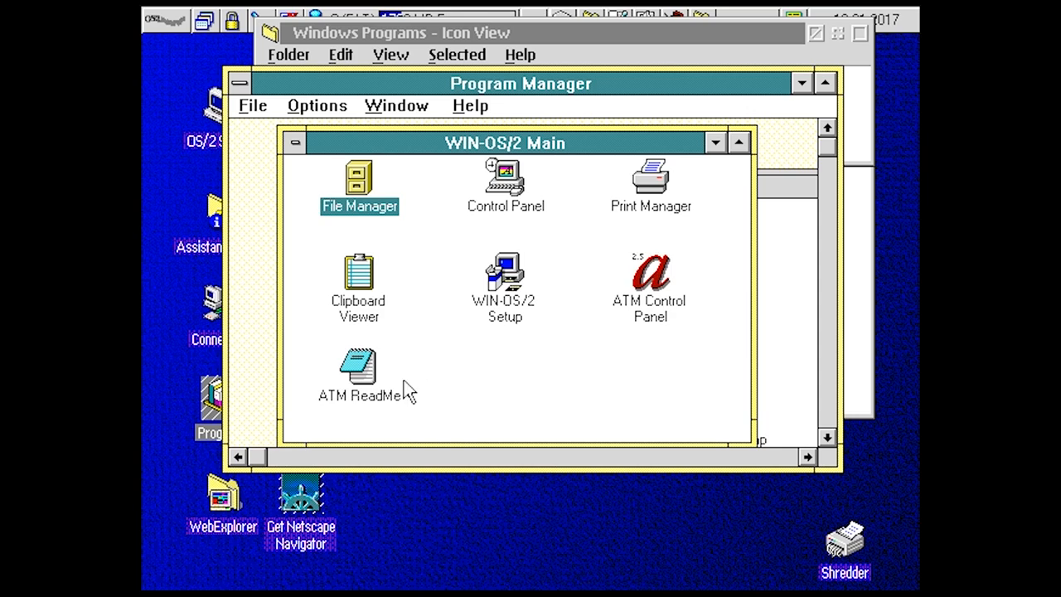
Step: View the ATM ReadMe release notes in Notepad, then close it and WIN-OS/2
double_click(358, 368)
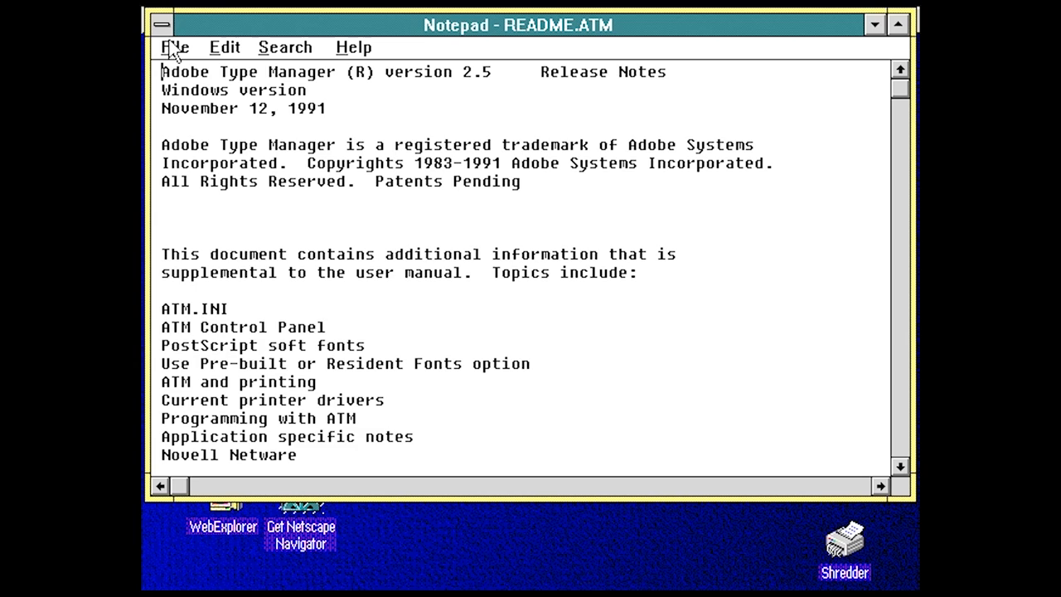
left_click(162, 25)
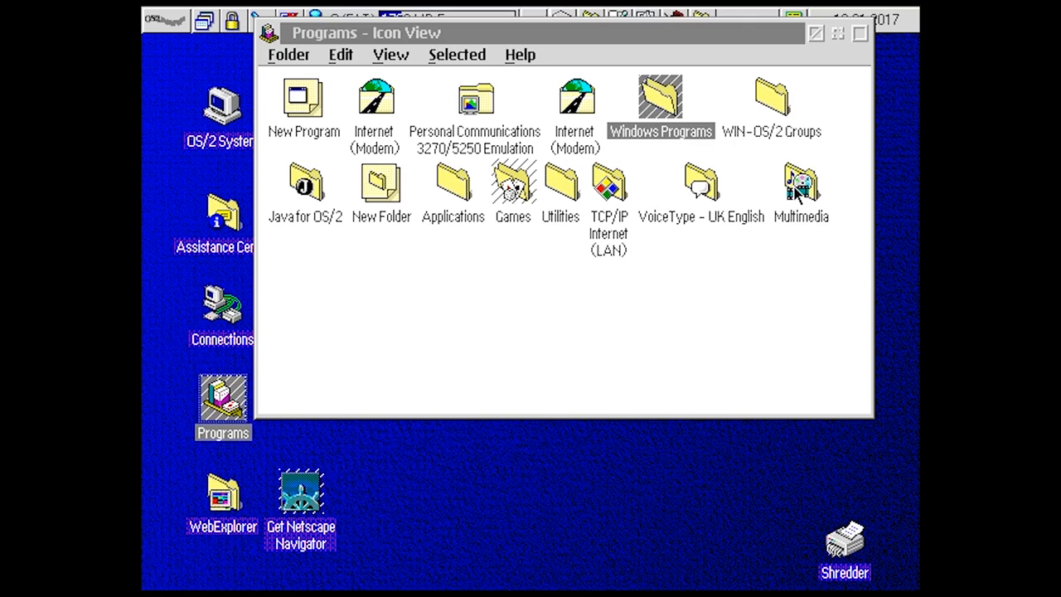
Step: Open Multimedia and launch Running Java from WarpCenter, browsing Startup and weblogs
double_click(801, 184)
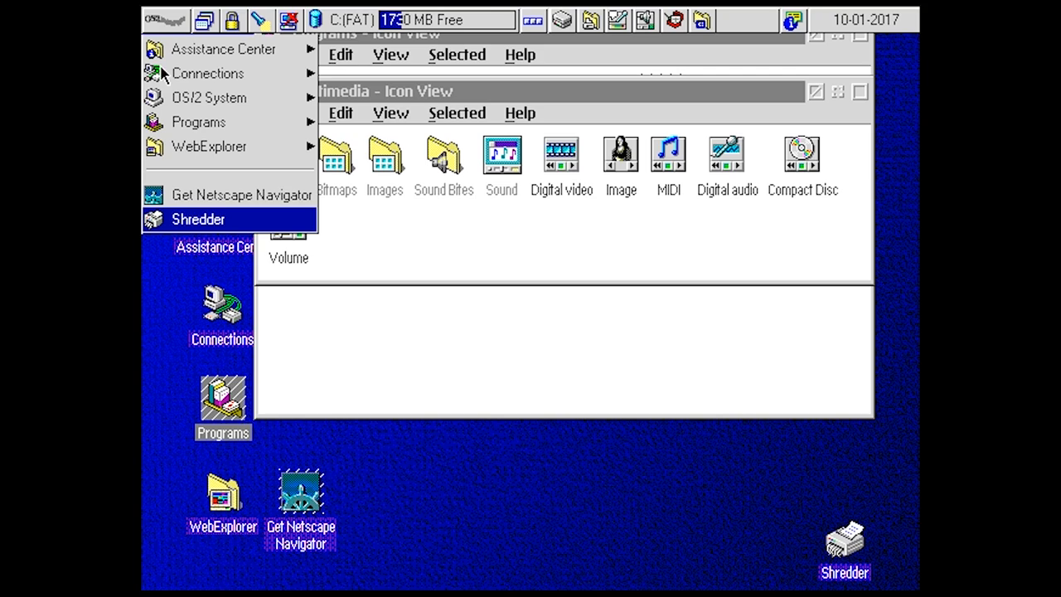
left_click(199, 123)
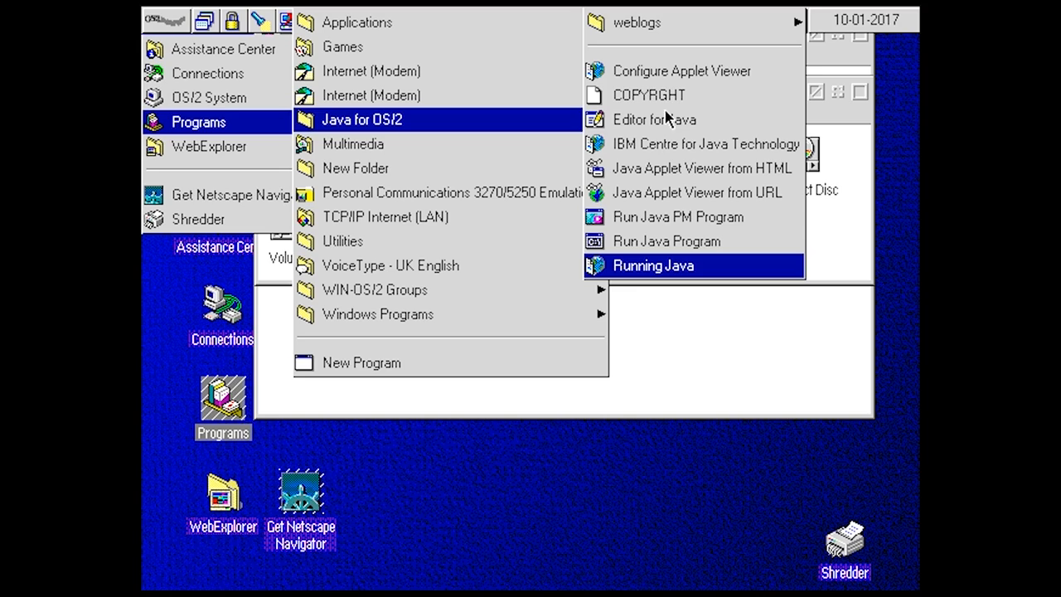
mouse_move(705, 259)
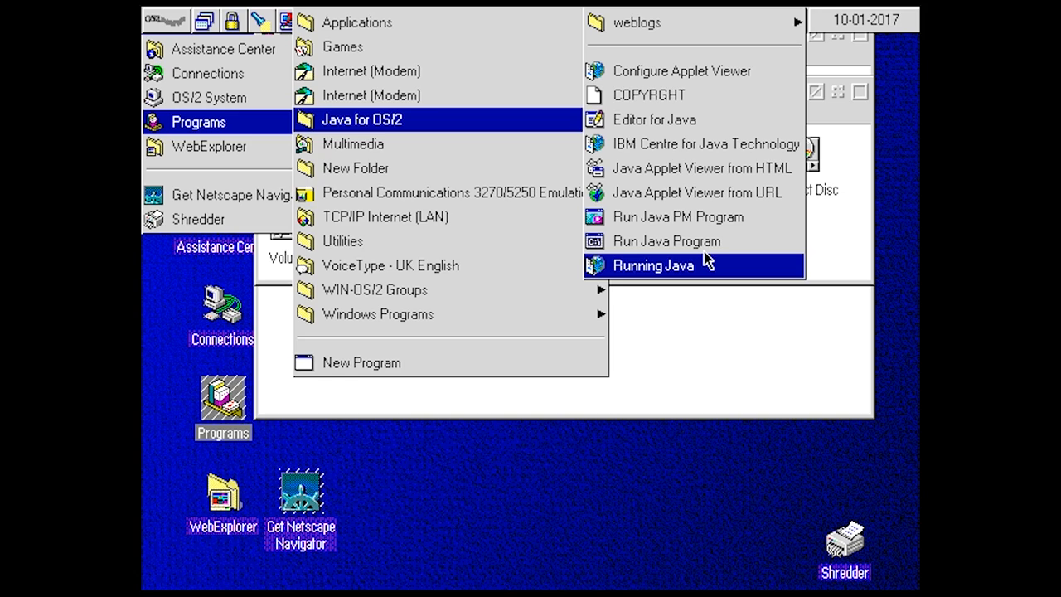
left_click(654, 266)
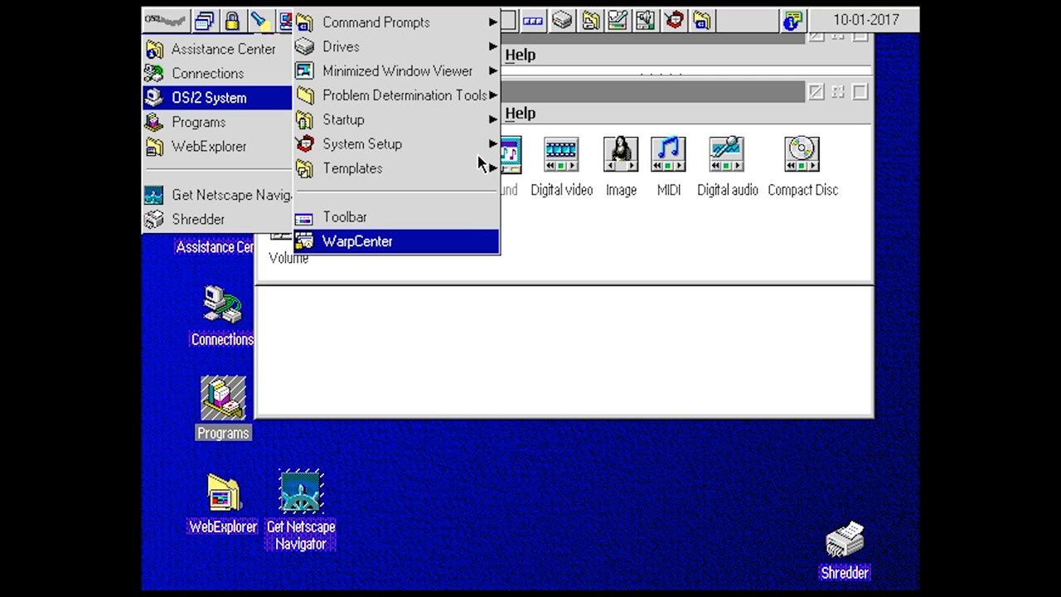
mouse_move(343, 119)
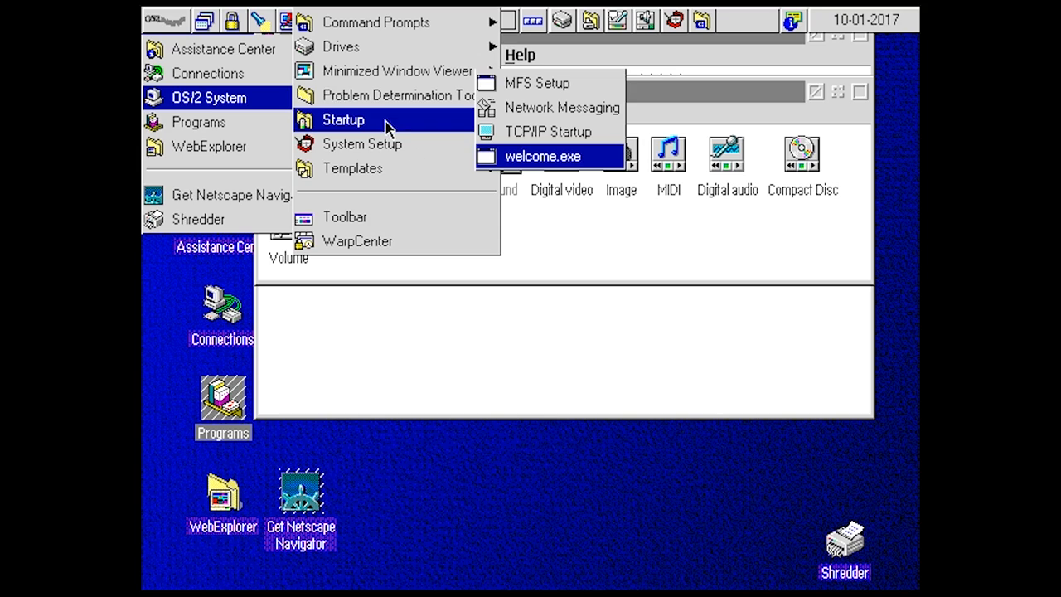
left_click(199, 123)
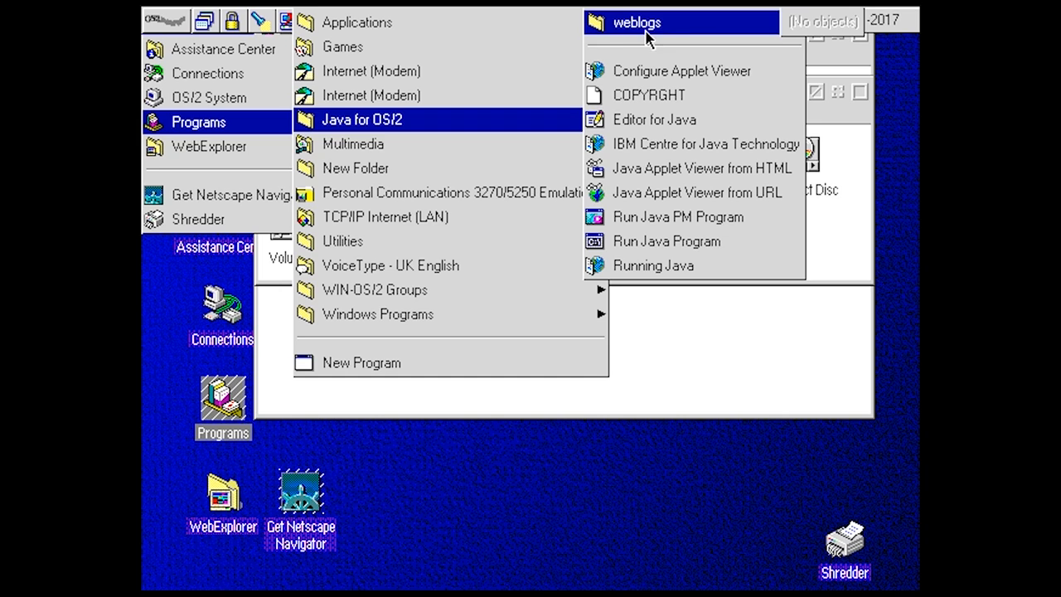
left_click(648, 94)
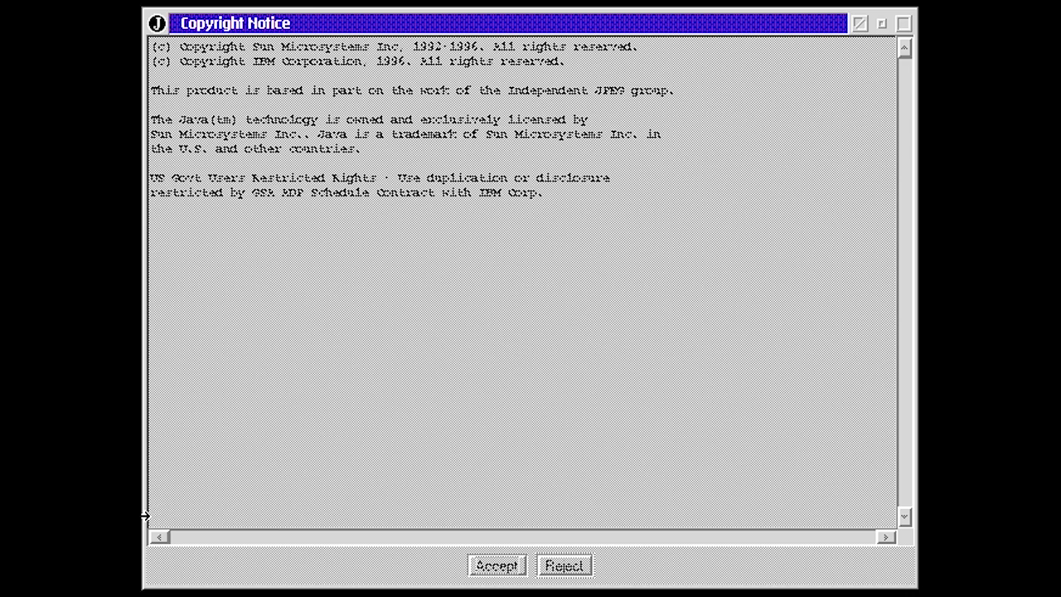
Step: Dismiss the Java copyright notice and open the Movies folder in Multimedia
left_click(497, 564)
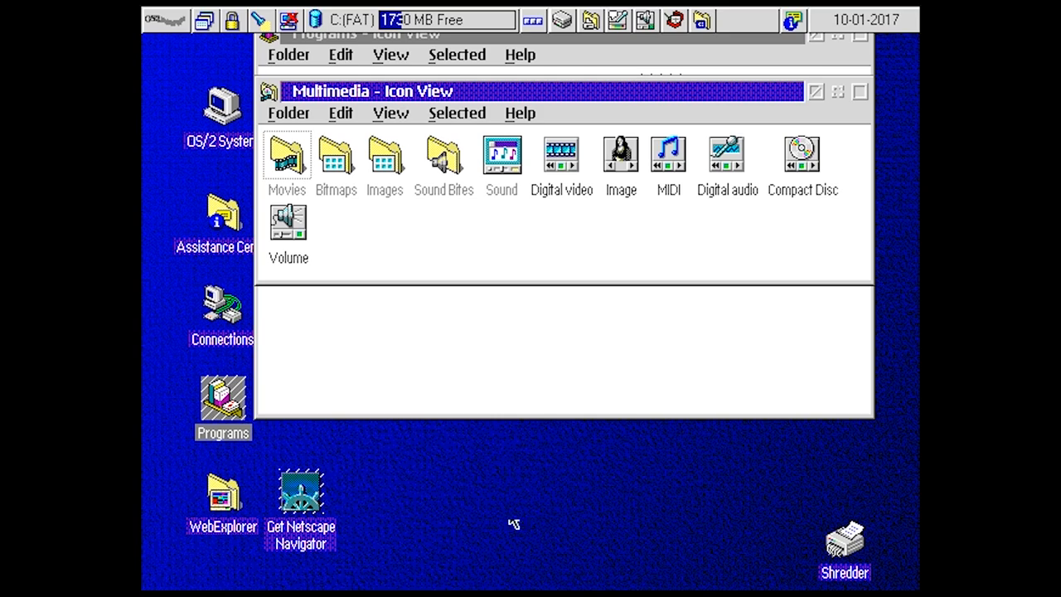
double_click(285, 156)
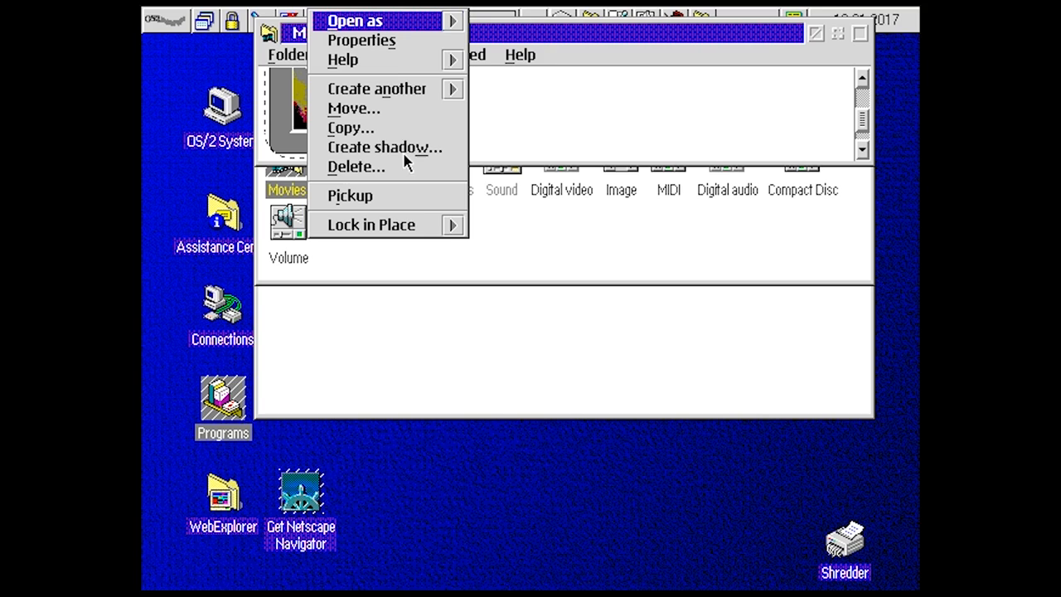
Step: Browse MACAW.AVI's Type, File and Icon property pages, then play it in the video Editor
left_click(362, 40)
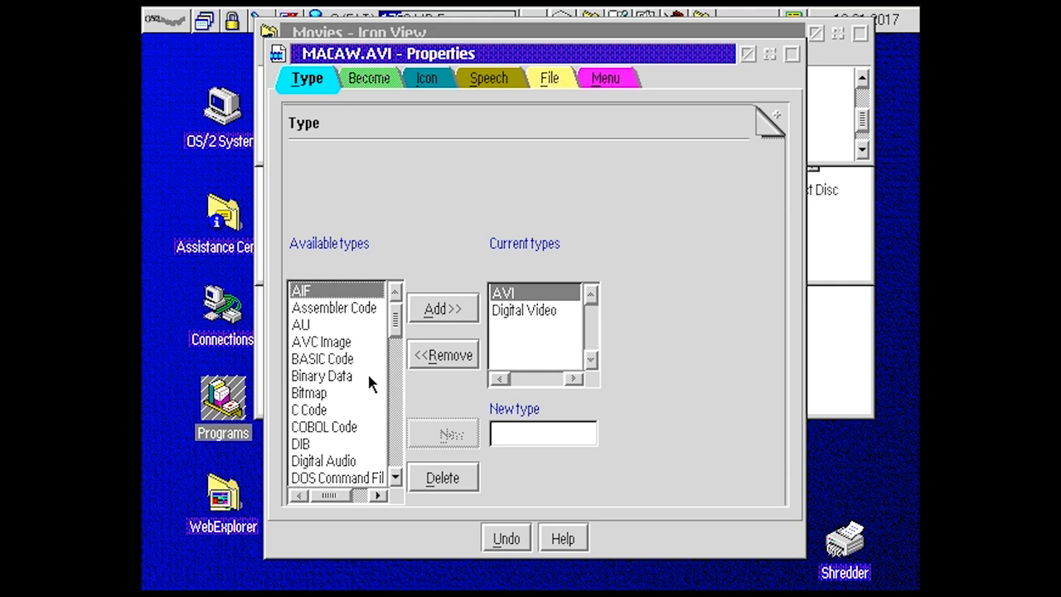
left_click(549, 78)
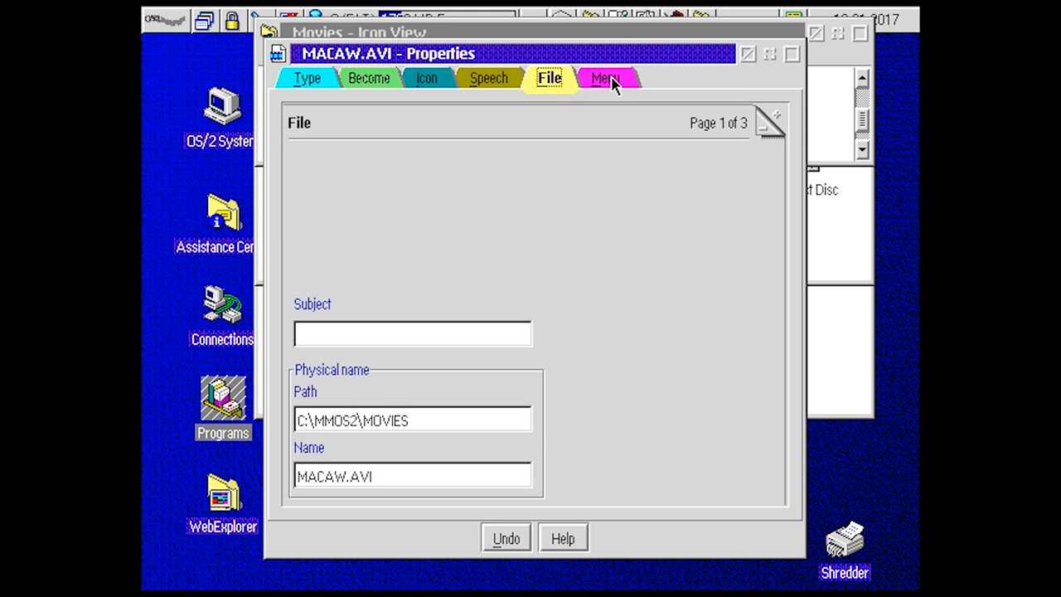
left_click(426, 78)
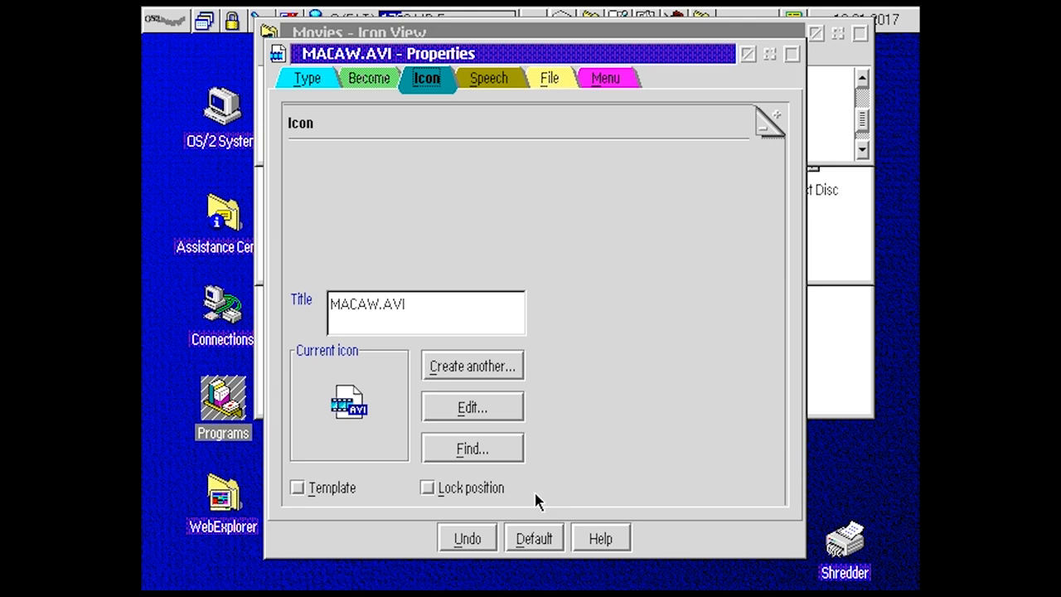
left_click(471, 406)
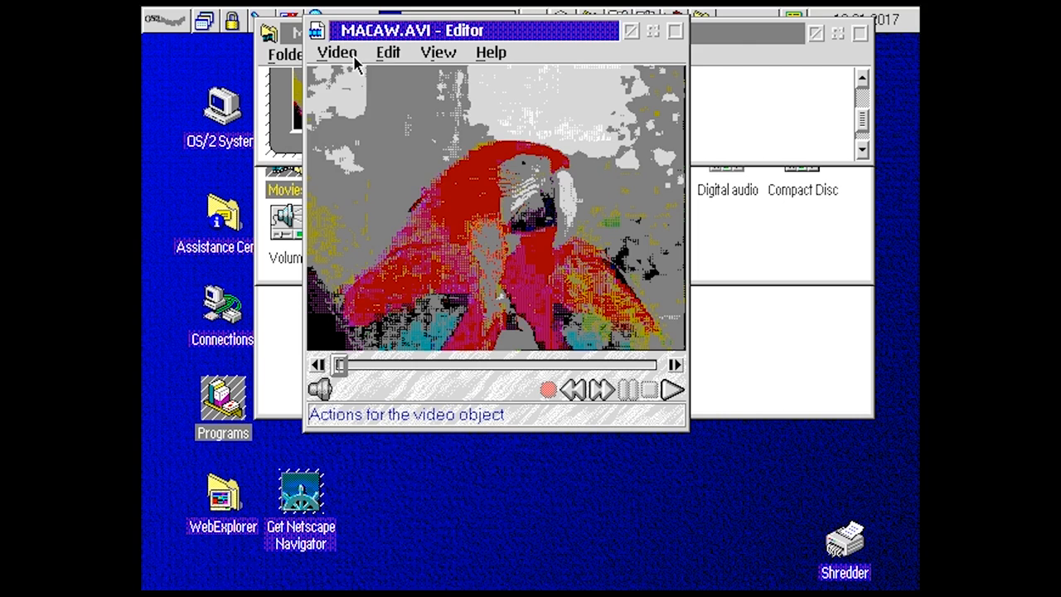
Step: Close the MACAW.AVI Editor and open the Bitmaps folder
left_click(438, 52)
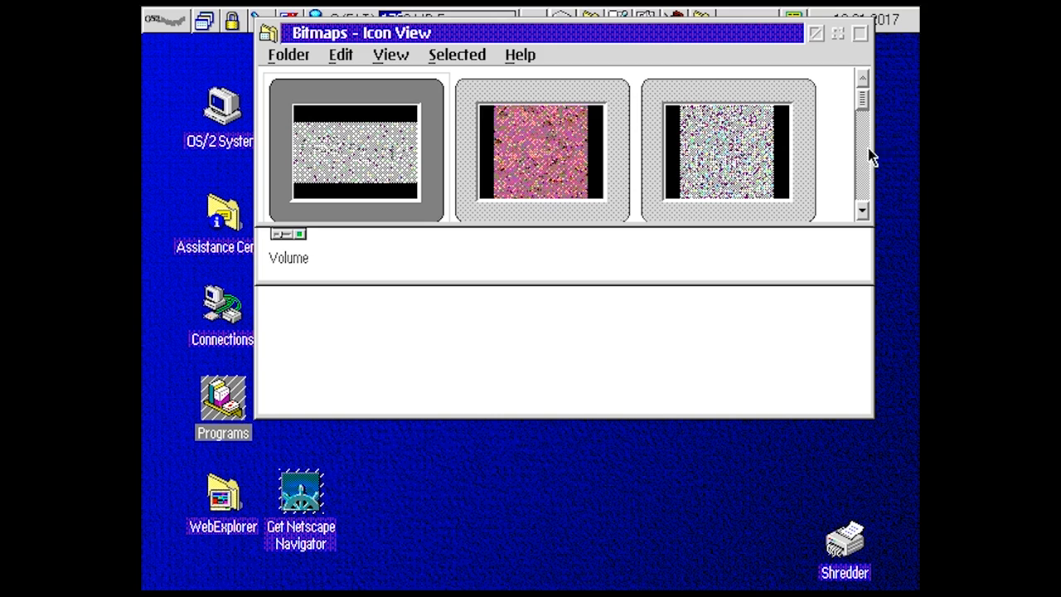
Step: View BEACH.JPG in the Viewer, then close it to show the five Images thumbnails
left_click(728, 150)
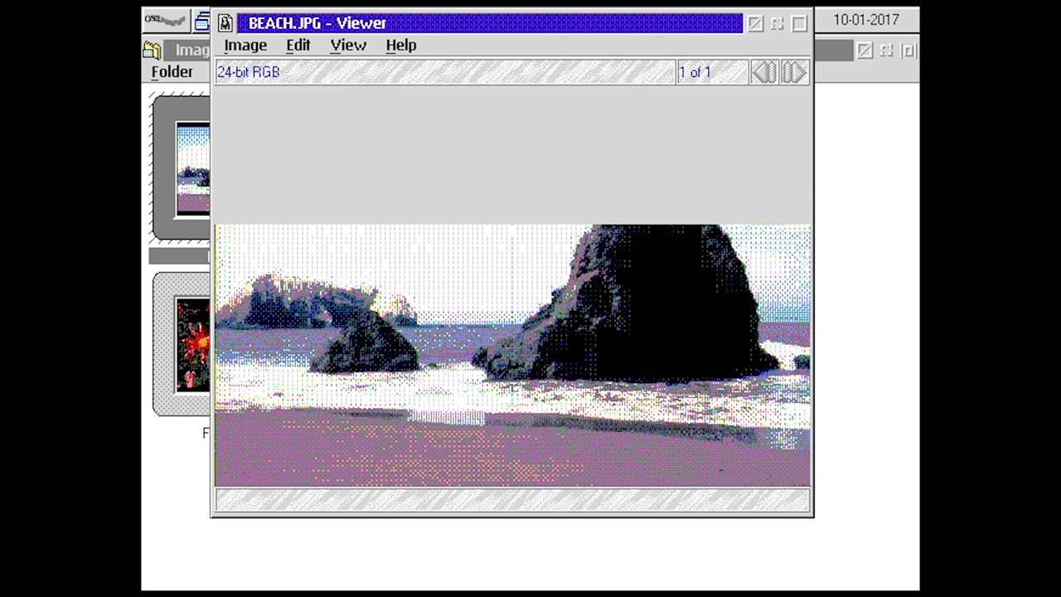
left_click(800, 23)
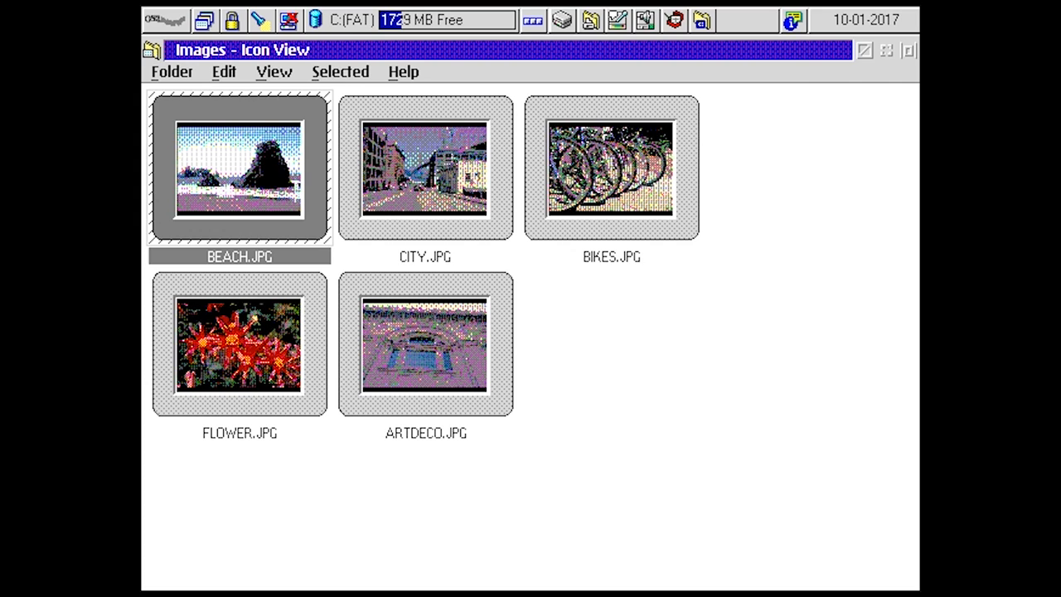
double_click(425, 169)
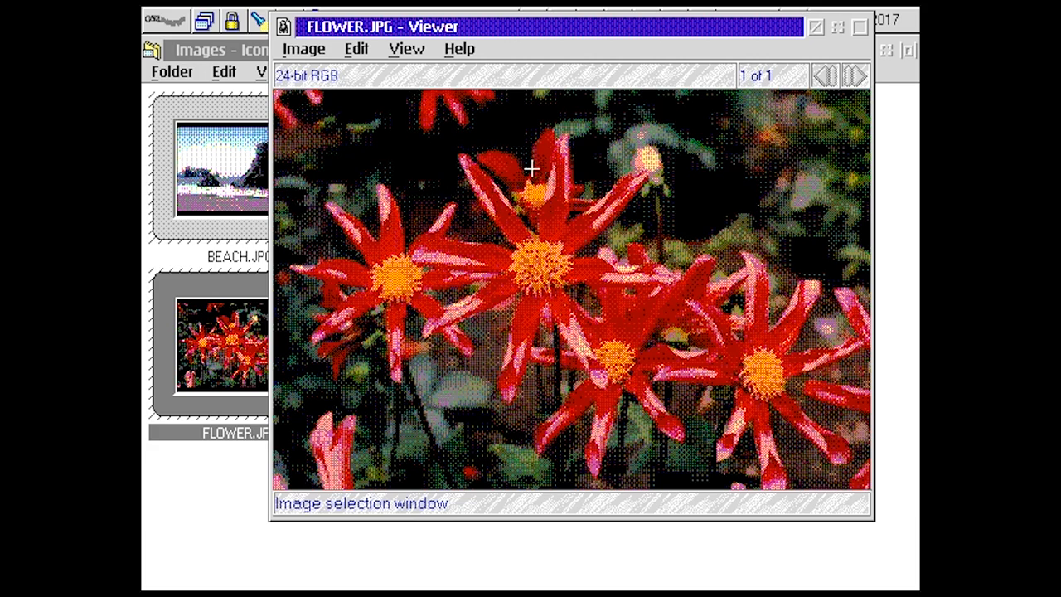
left_click(303, 48)
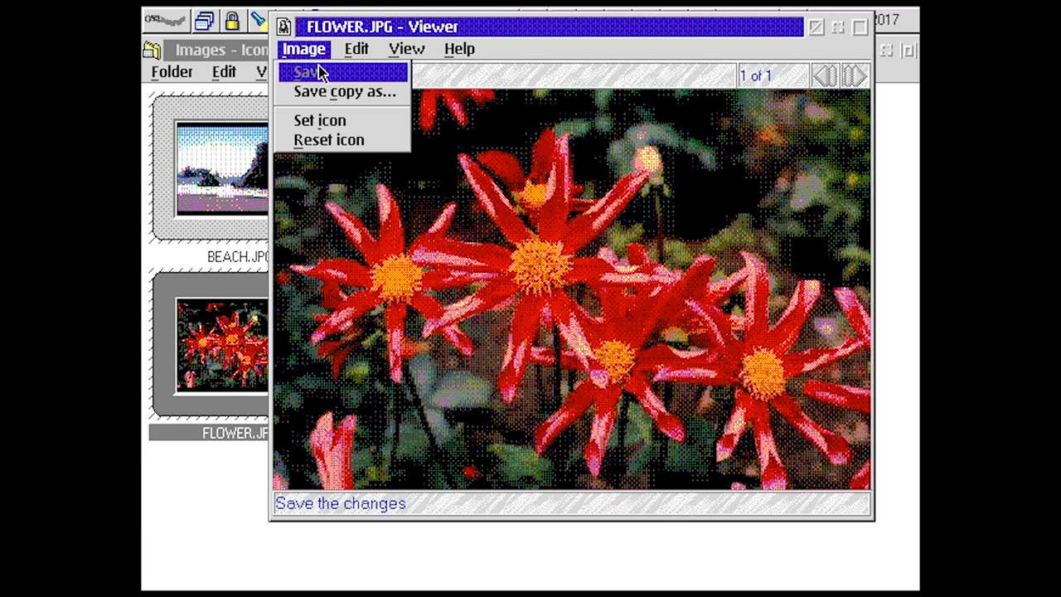
left_click(406, 48)
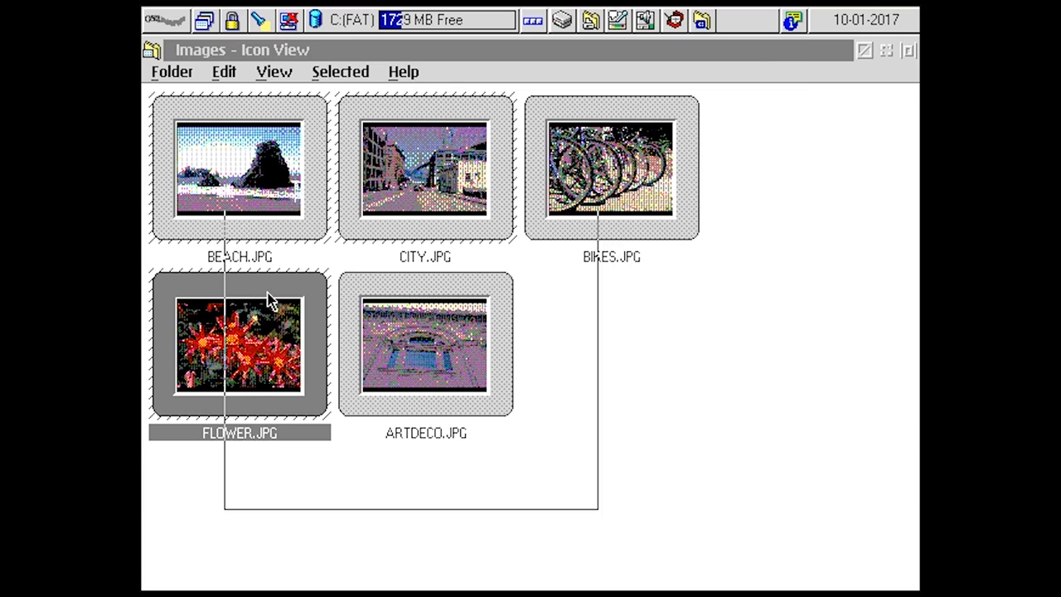
Step: Open FLOWER.JPG Properties and page through its File tab dates and size
double_click(238, 347)
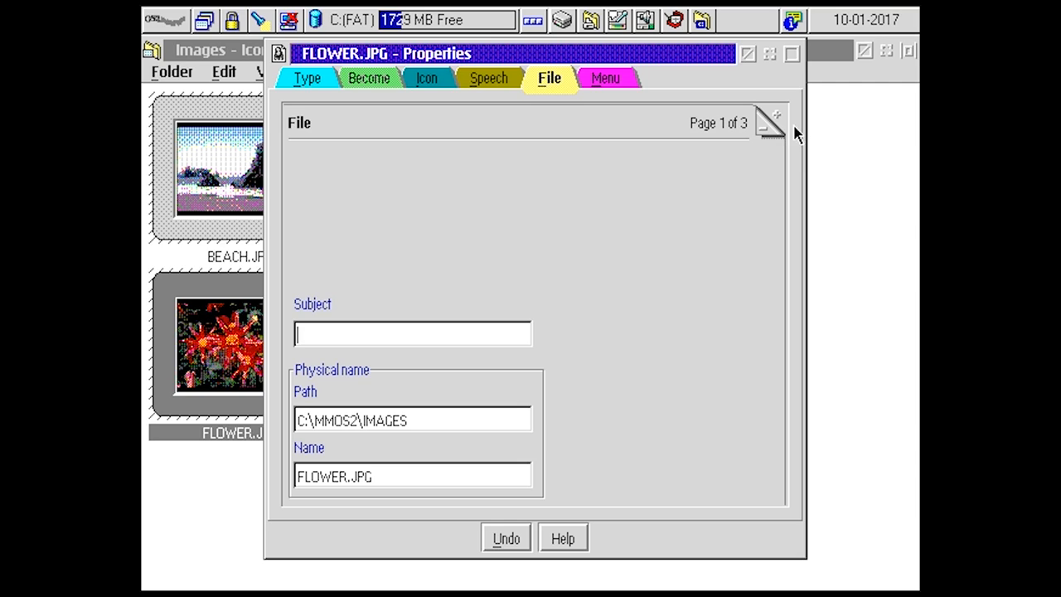
left_click(769, 122)
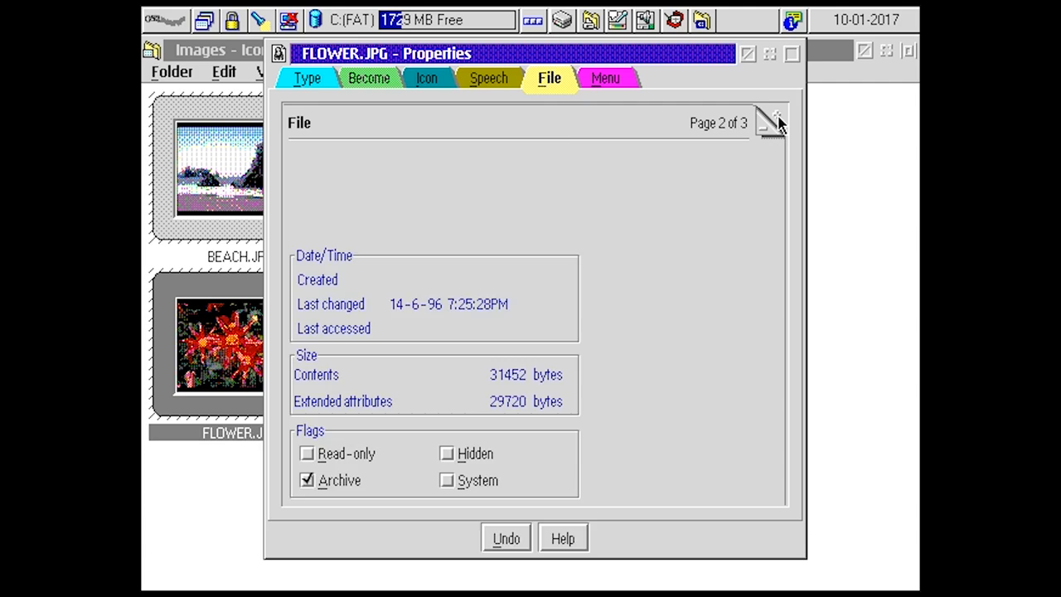
left_click(761, 116)
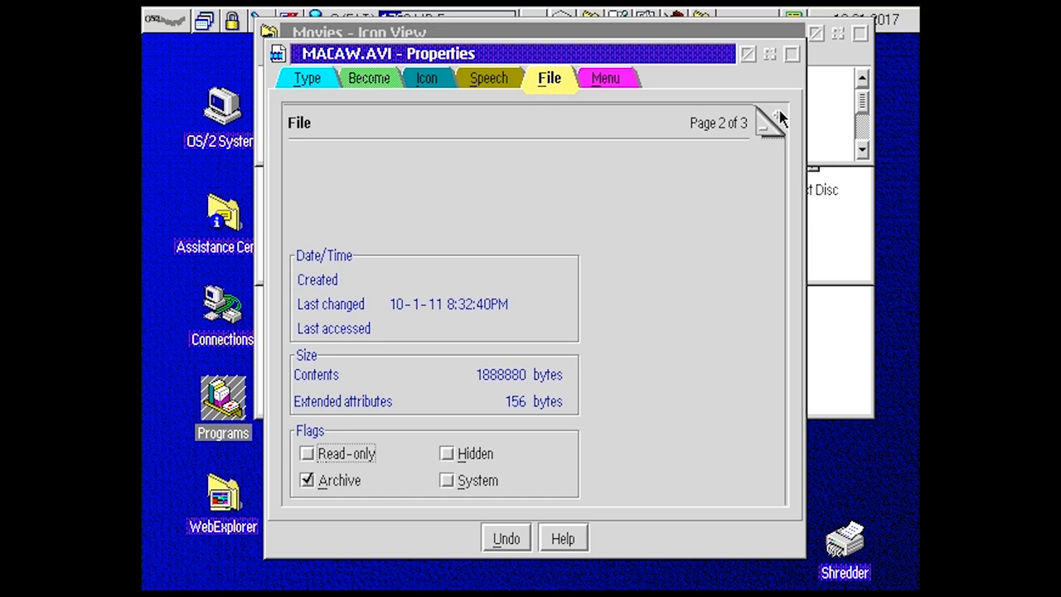
mouse_move(511, 381)
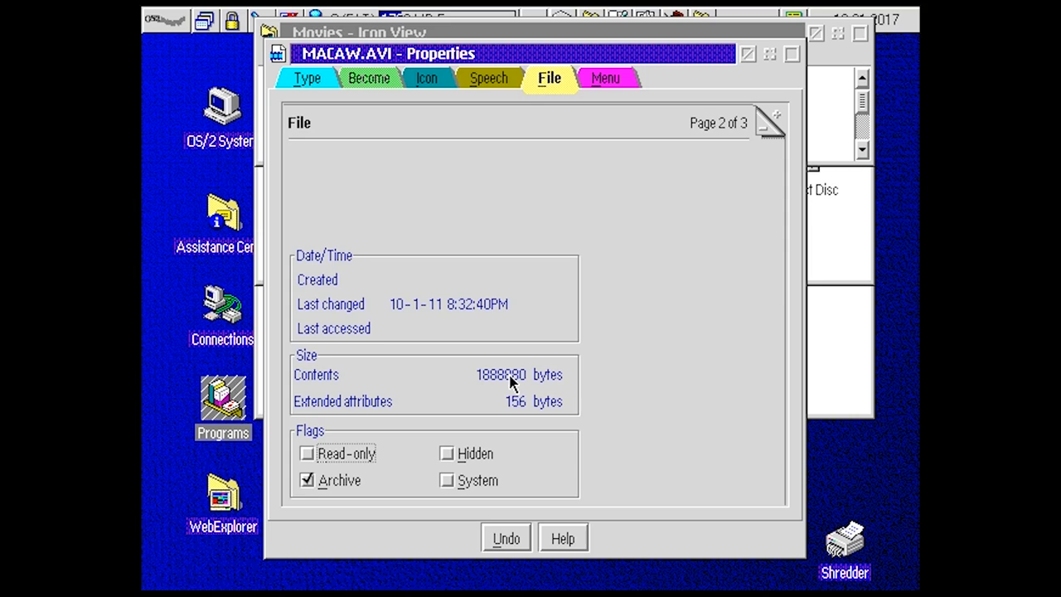
mouse_move(491, 385)
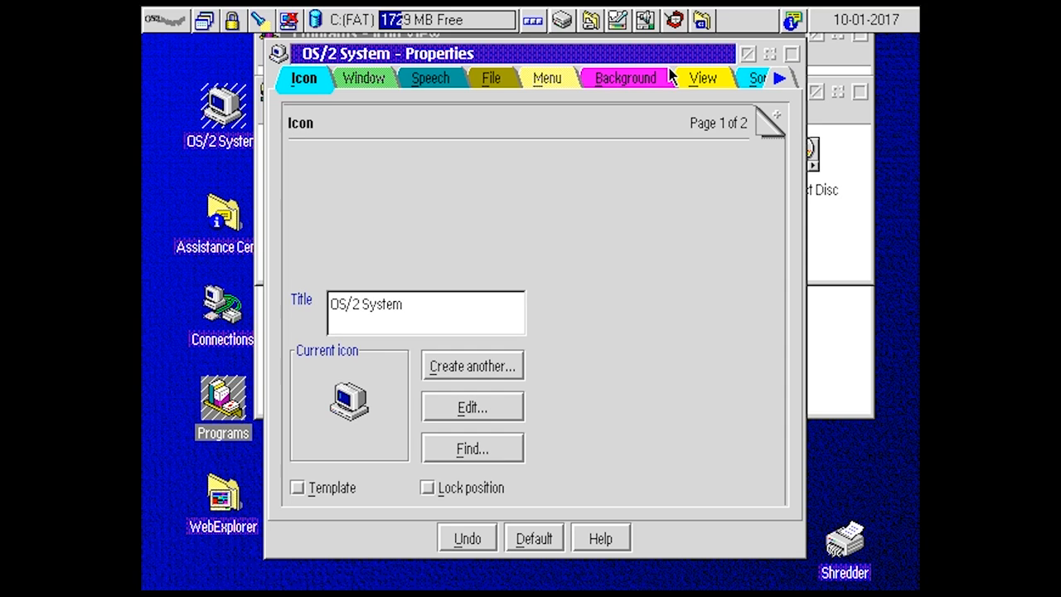
Step: Close the properties notebook and Digital video Finder, then open Programs > Utilities
left_click(491, 78)
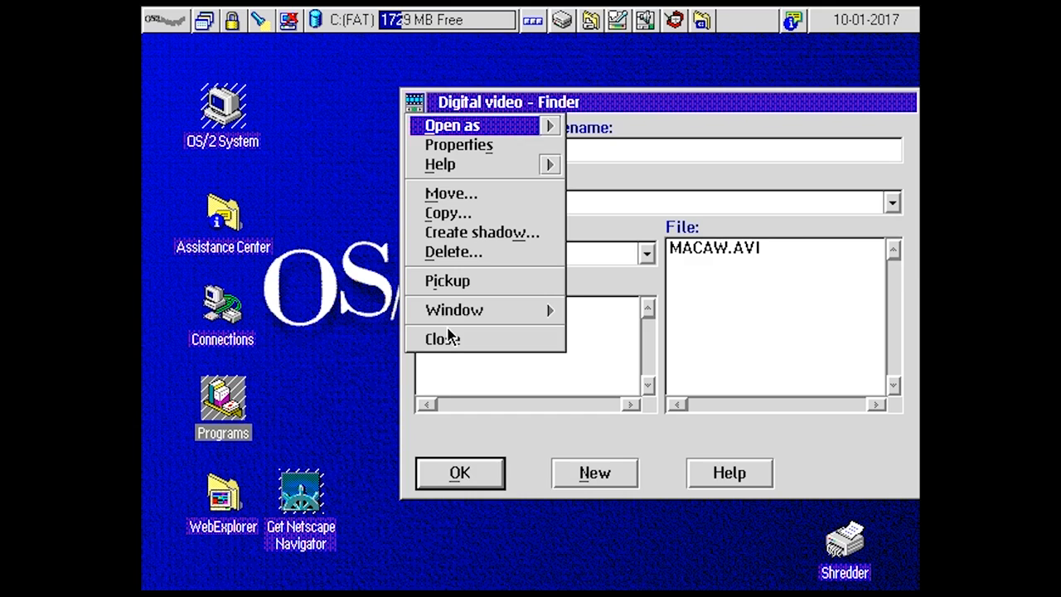
left_click(442, 339)
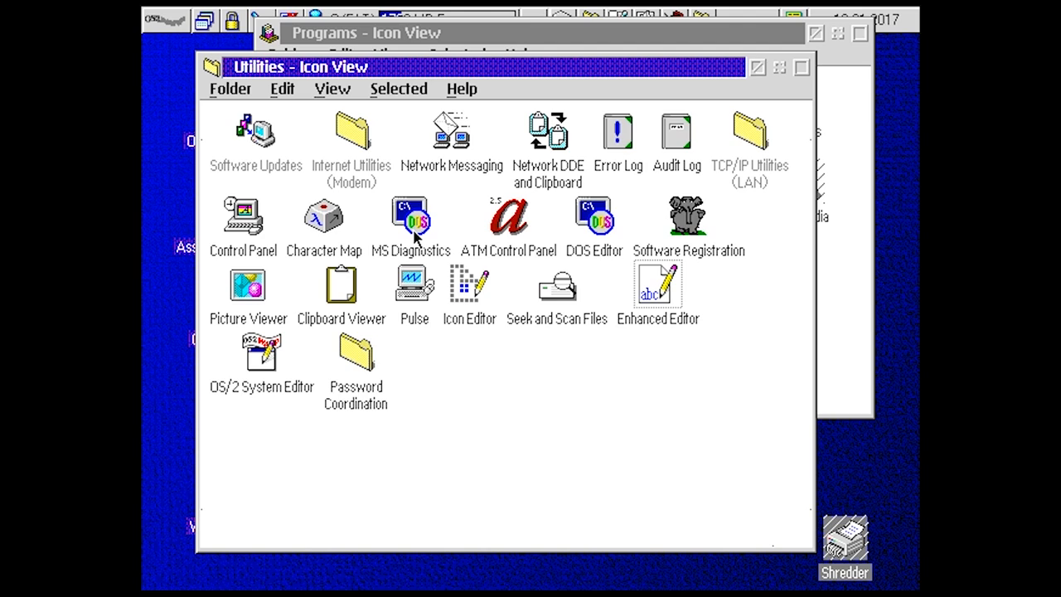
Step: Launch MS Diagnostics from the Utilities folder to summarise the 486DX system
double_click(409, 217)
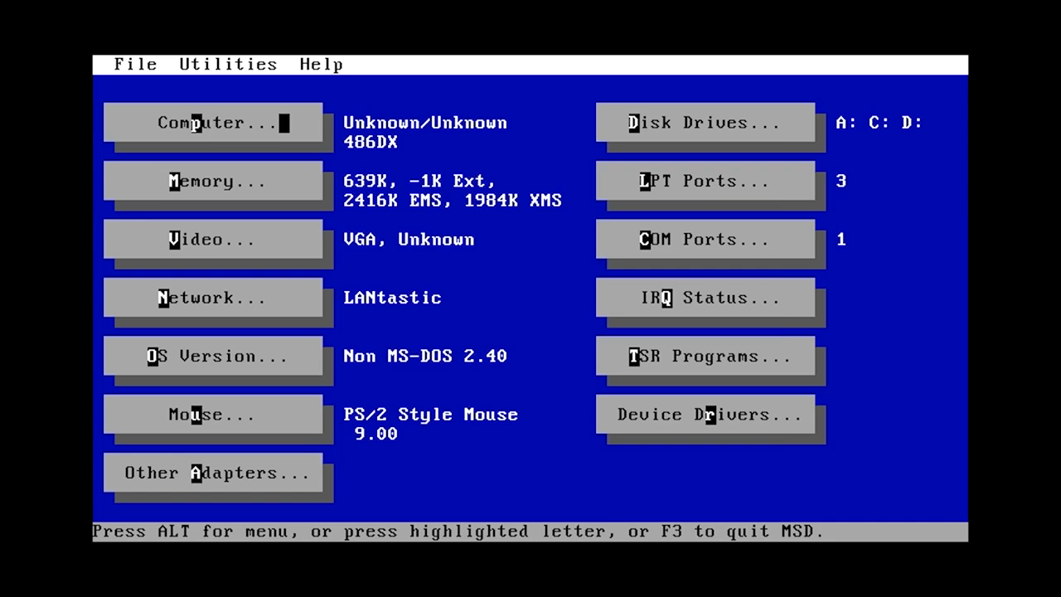
Step: Review MSD's detailed memory map, dismiss it, then exit MS Diagnostics to the desktop
left_click(214, 122)
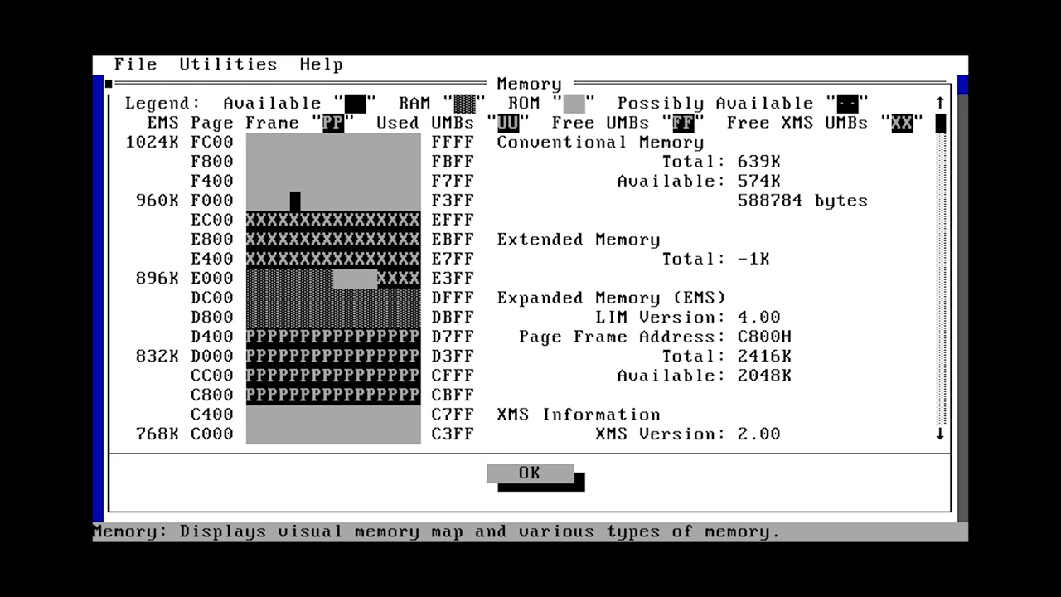
left_click(527, 472)
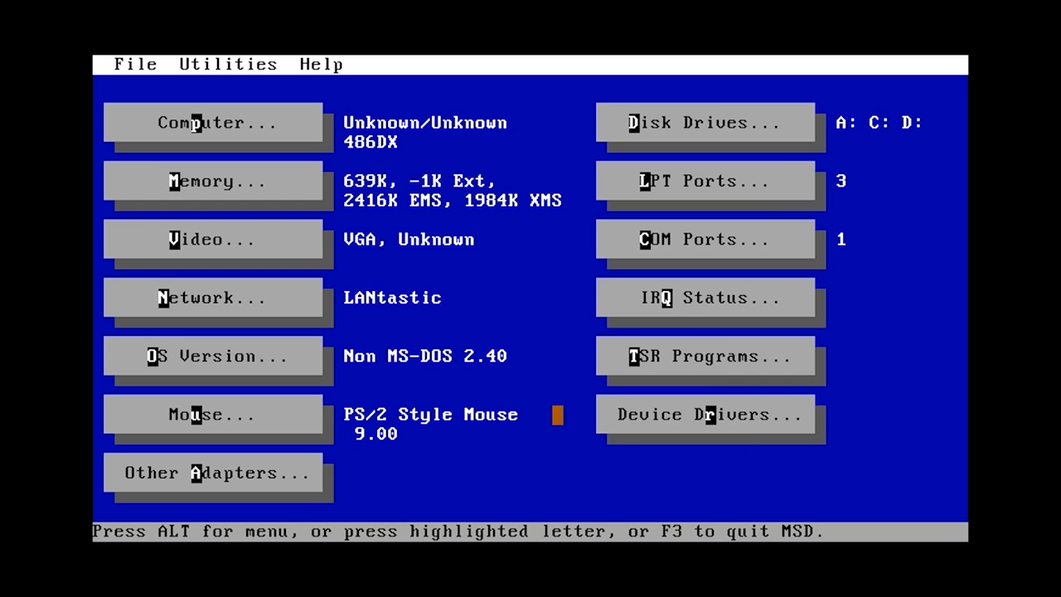
left_click(214, 181)
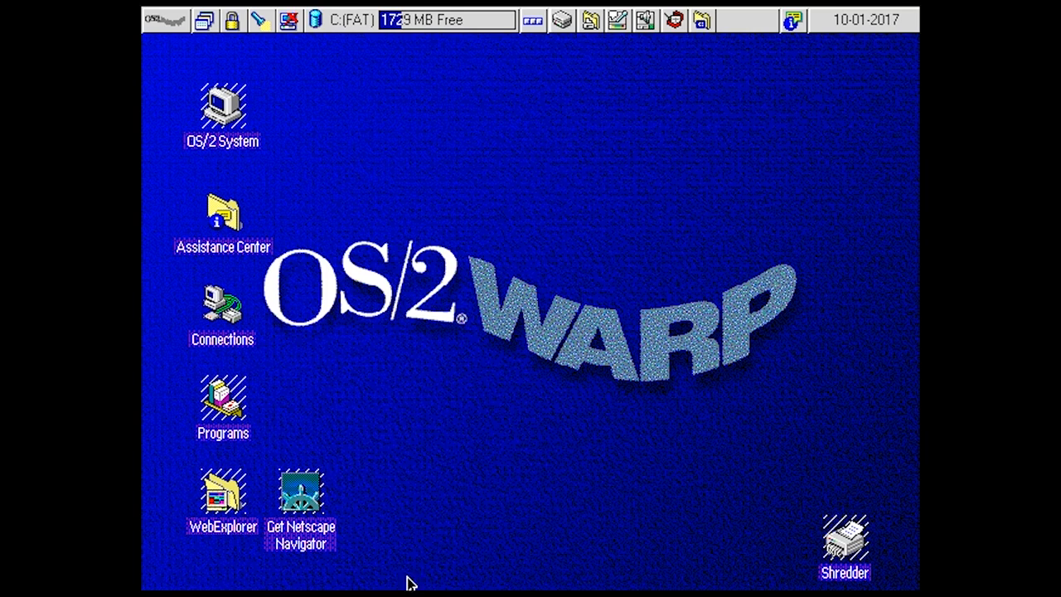
Step: Start a system shutdown from WarpCenter, bringing up its confirmation prompt
left_click(289, 20)
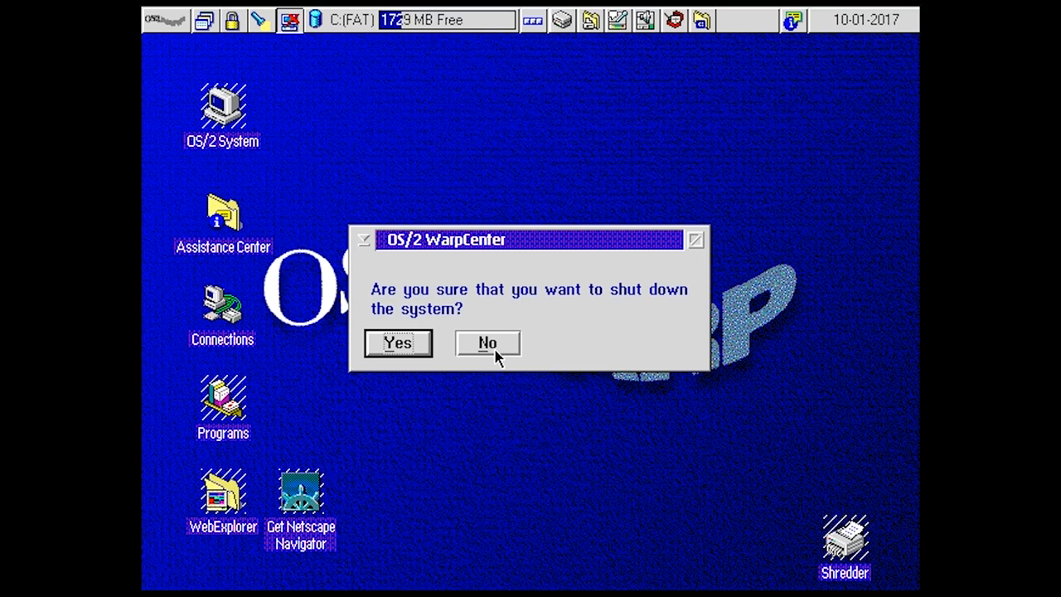